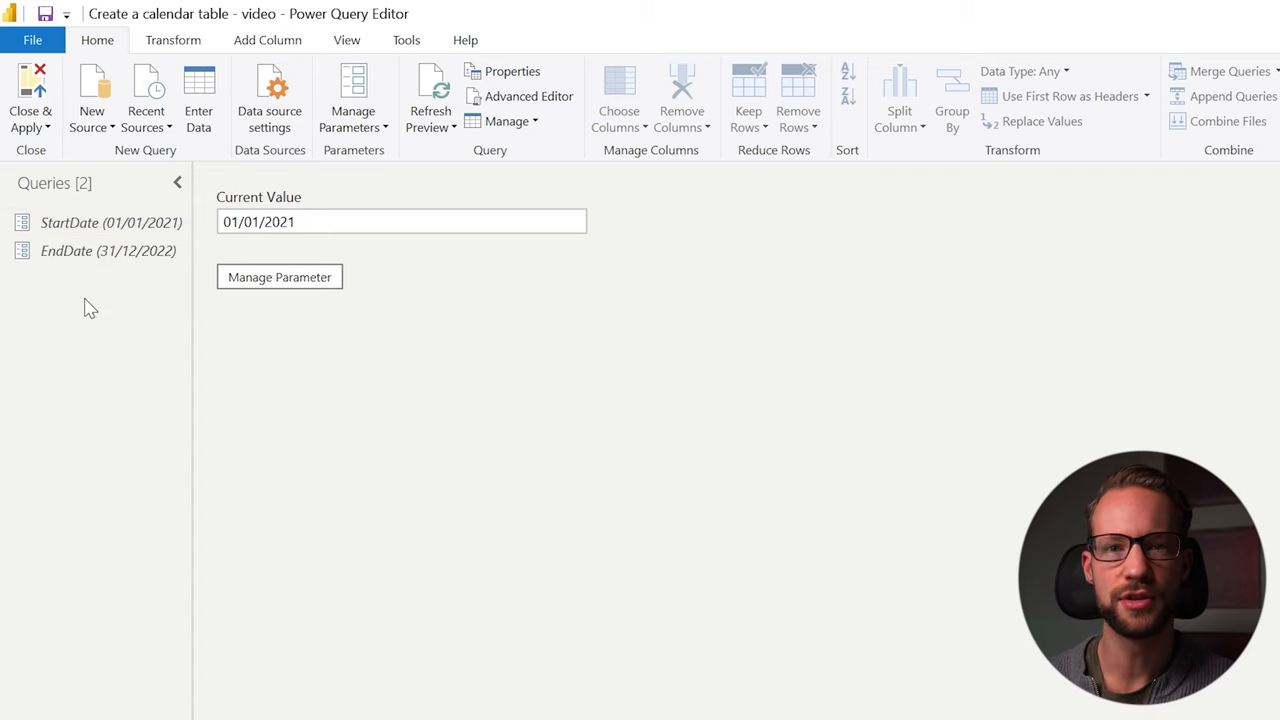
pyautogui.moveTo(128, 416)
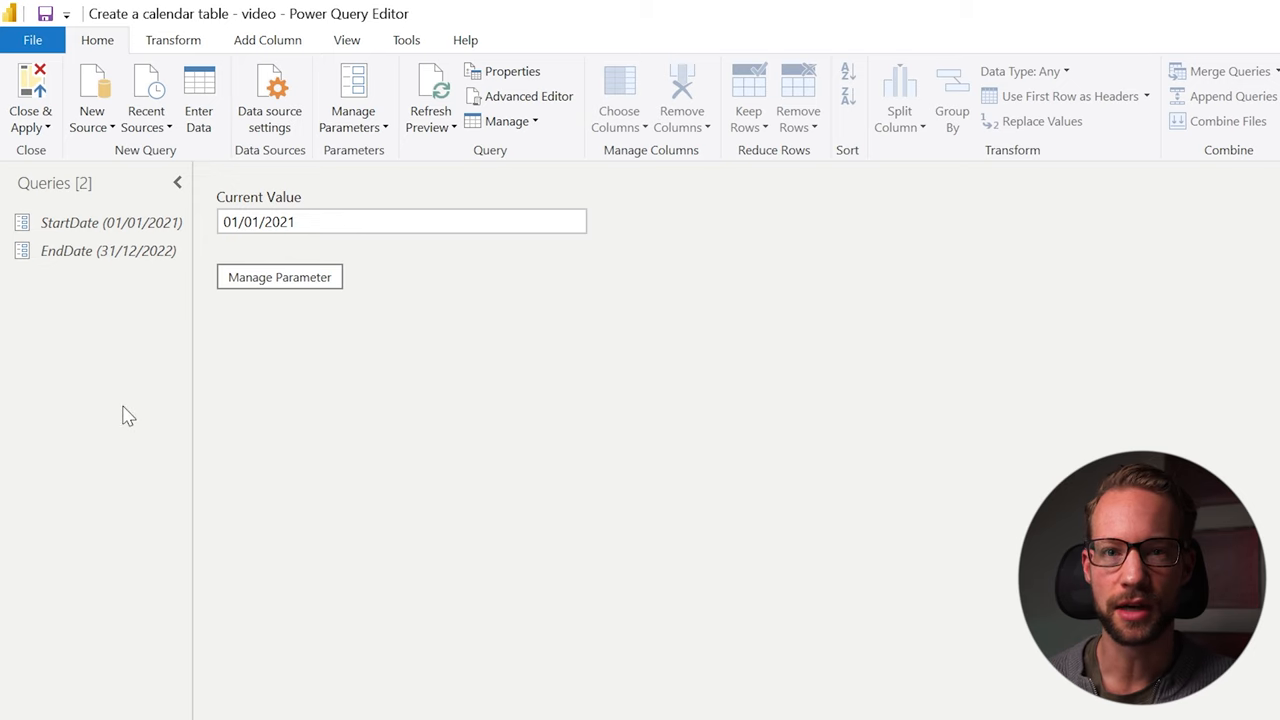
# - Bring up the New Query options from the empty Queries pane
pyautogui.rightClick(128, 416)
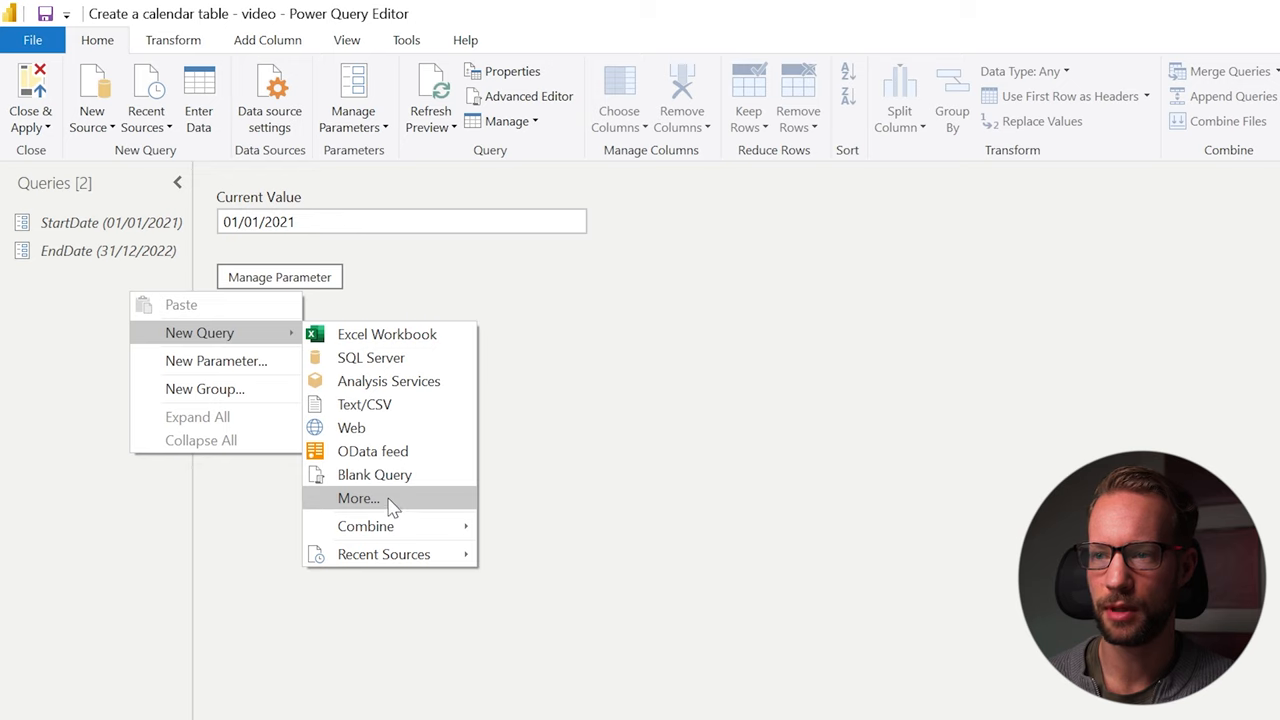
# - Create a blank query and start =List.Dates(StartDate, Duration.Days(EndDate - StartDate..
pyautogui.click(374, 474)
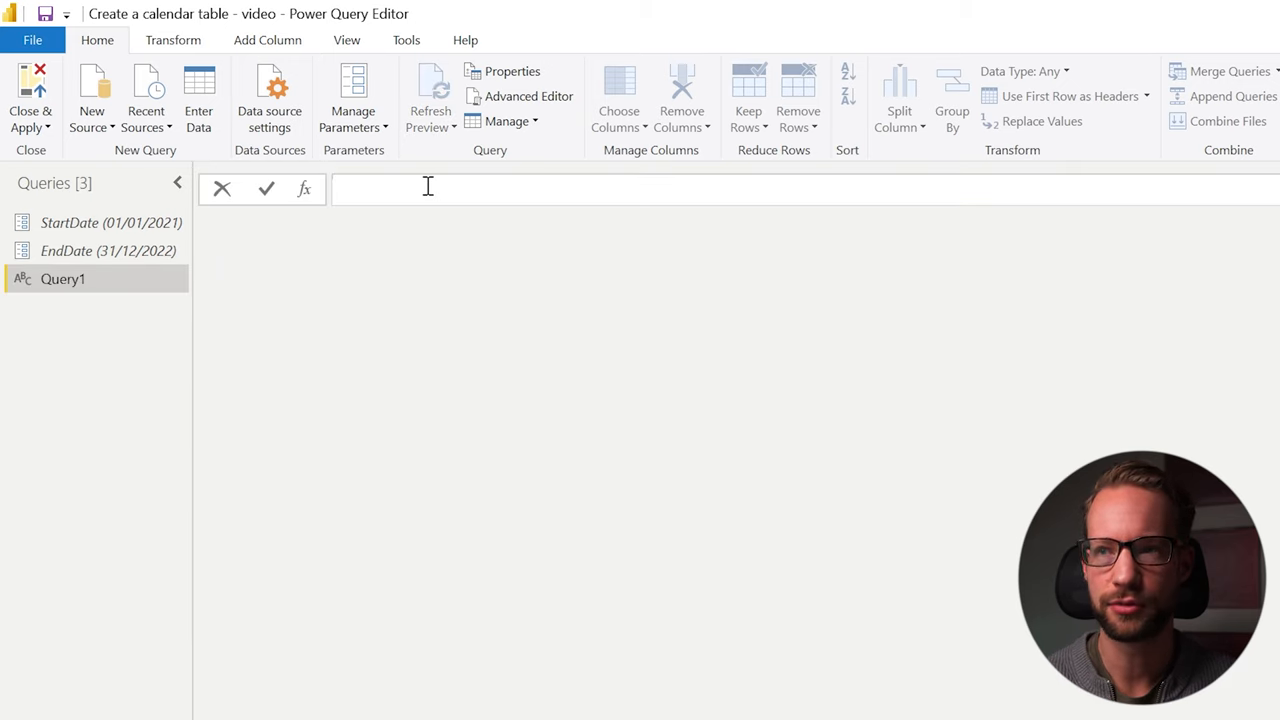
pyautogui.write('=List.a')
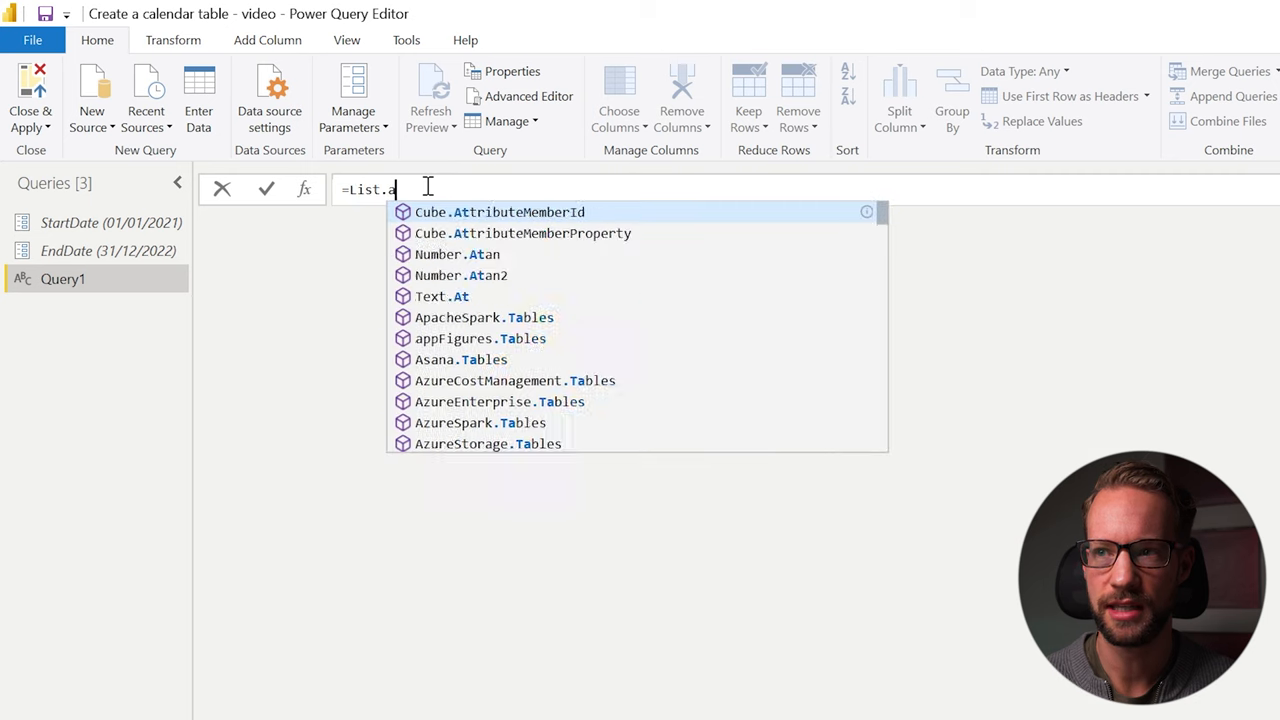
pyautogui.write('Dates(')
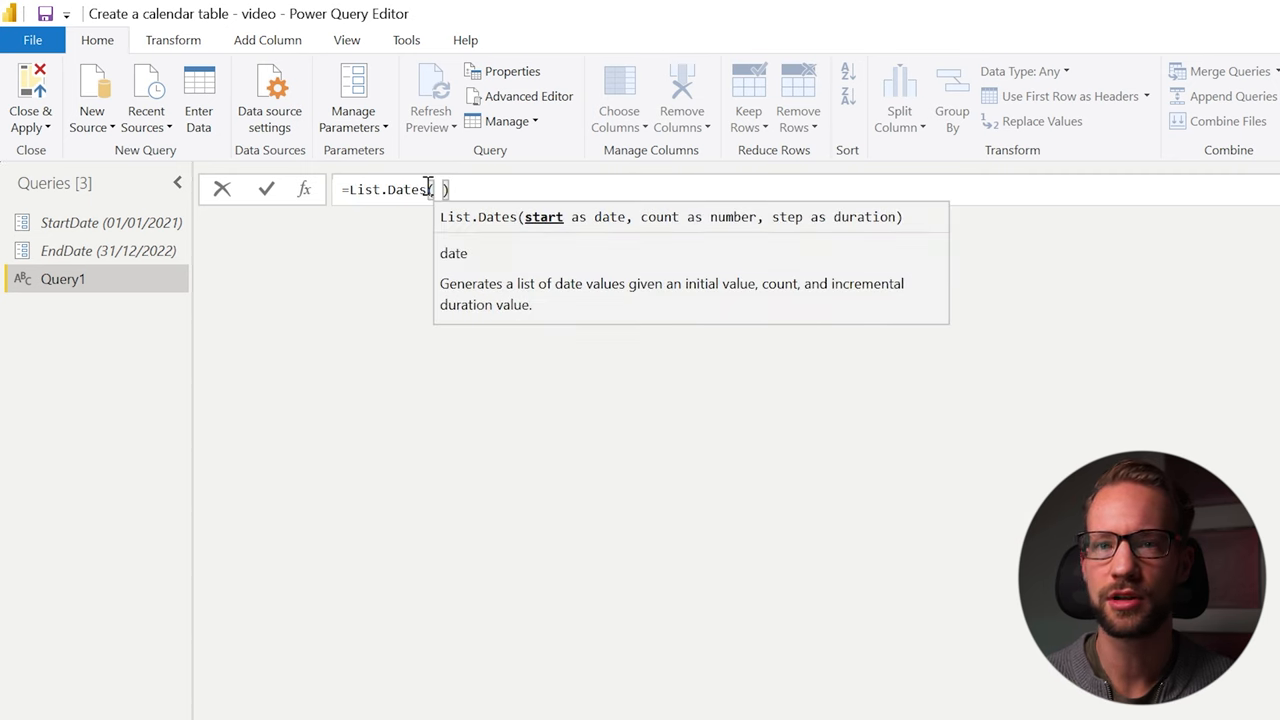
pyautogui.write('StartDate,')
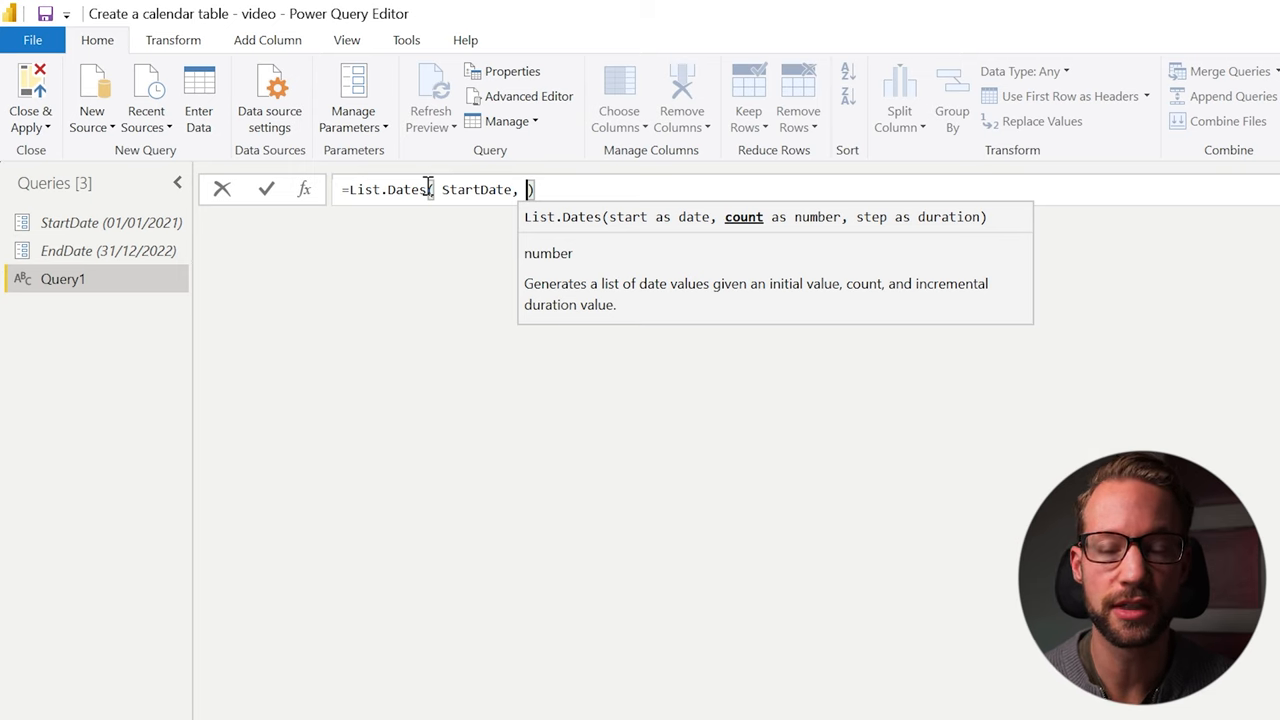
pyautogui.write('D')
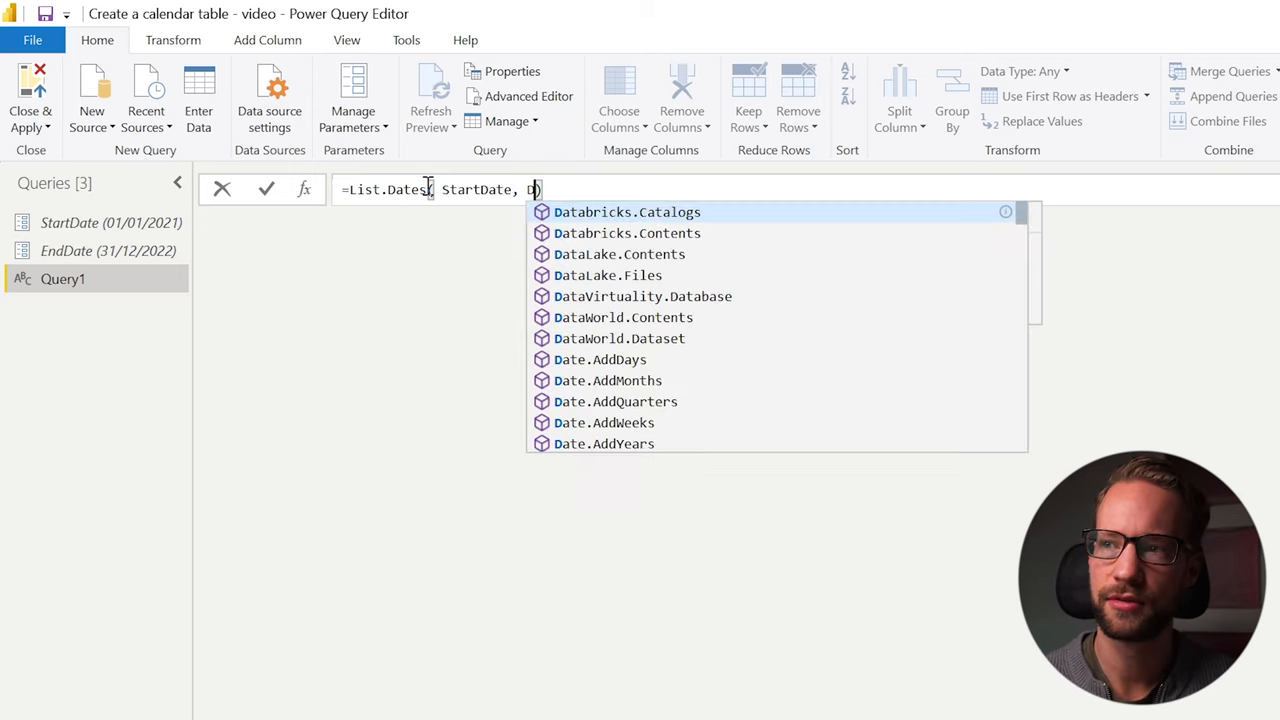
pyautogui.write('uration.Days')
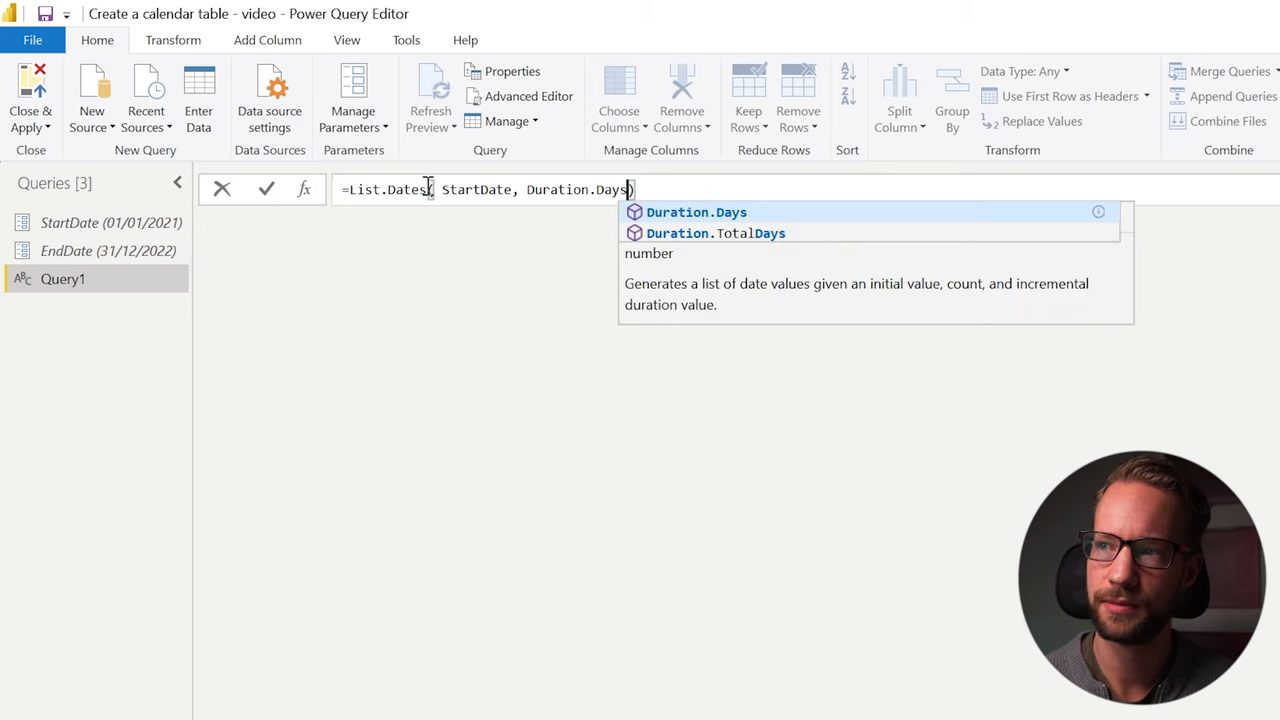
pyautogui.write('( E')
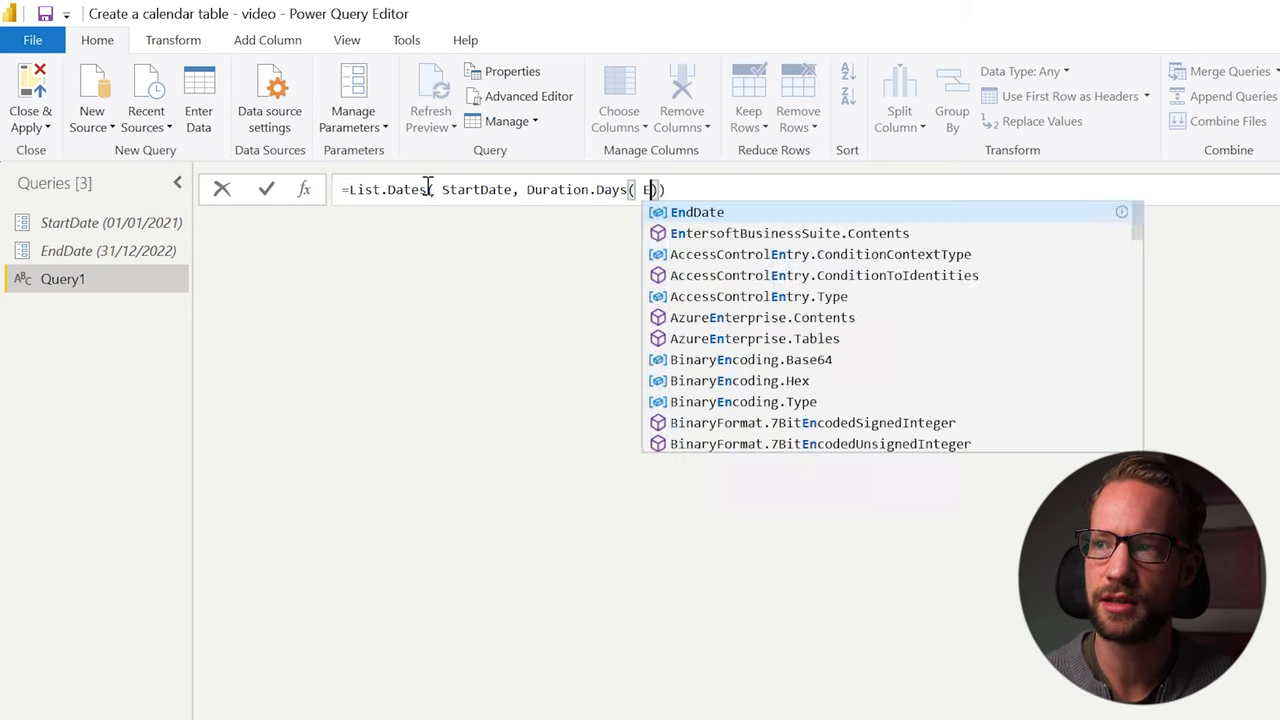
pyautogui.write('ndDate -')
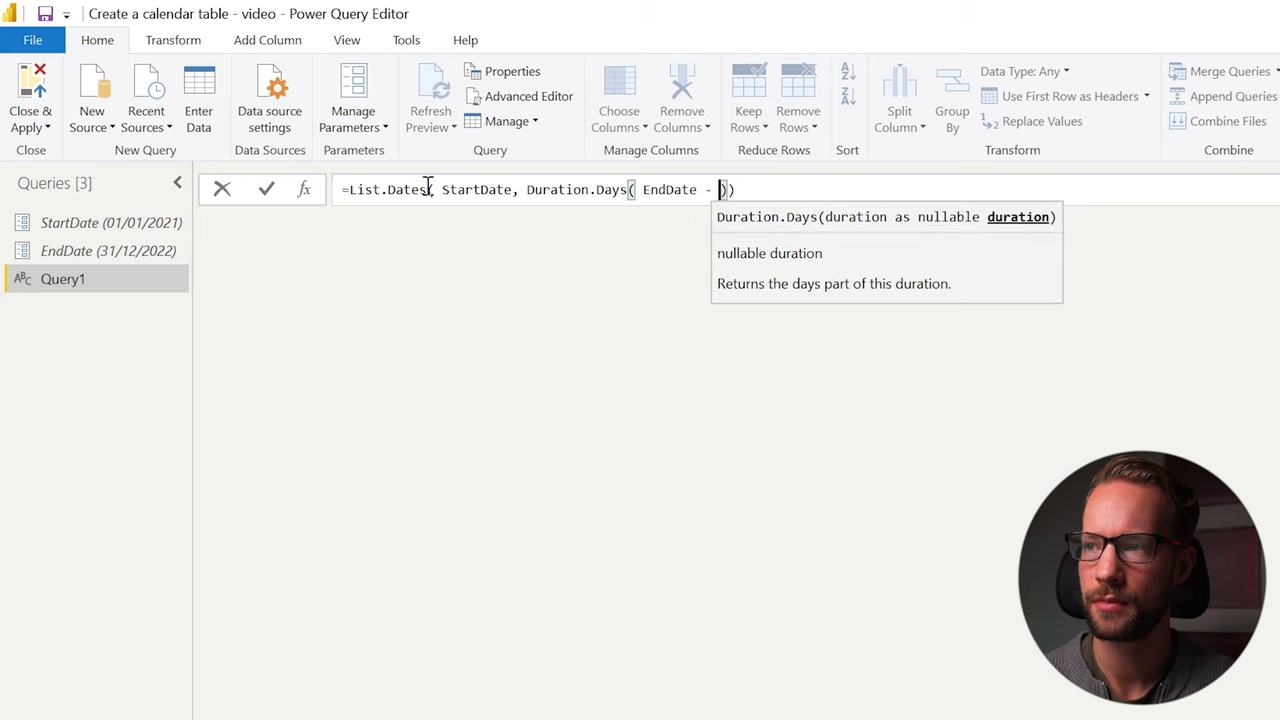
pyautogui.write('StartDate')
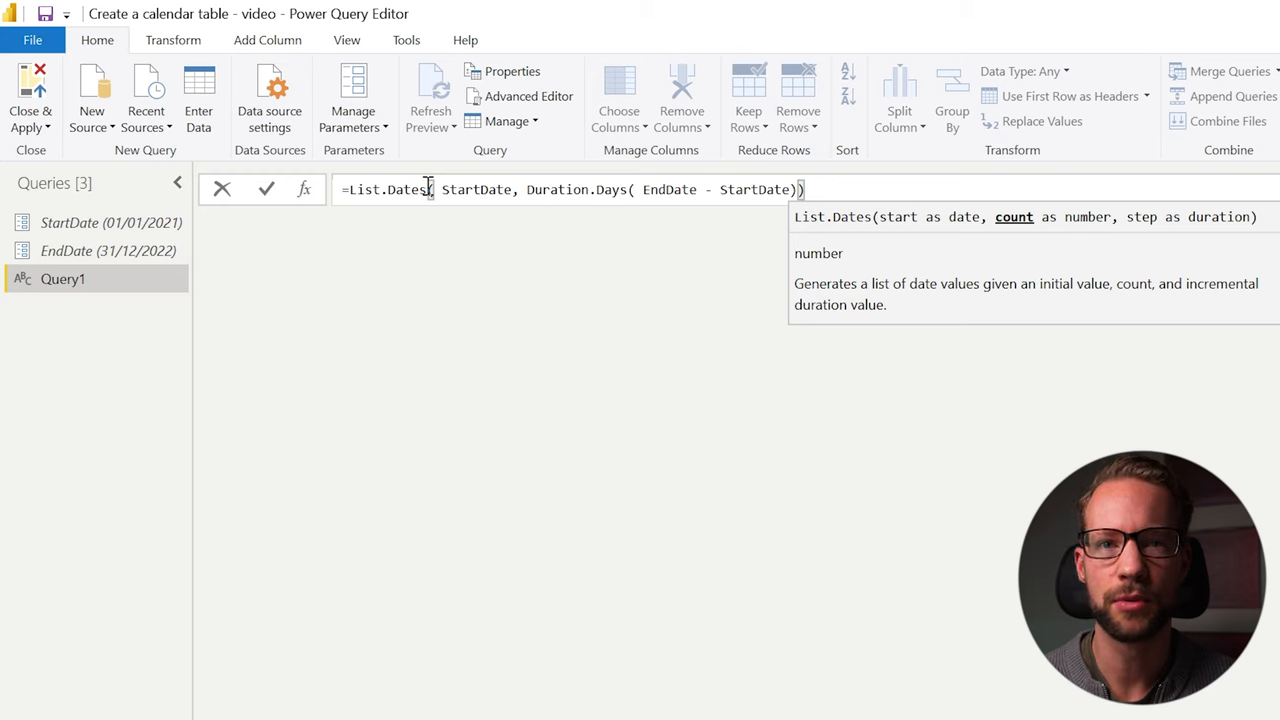
# - Finish the formula with +1, #duration(1,0,0,0) and commit it
pyautogui.write('+1')
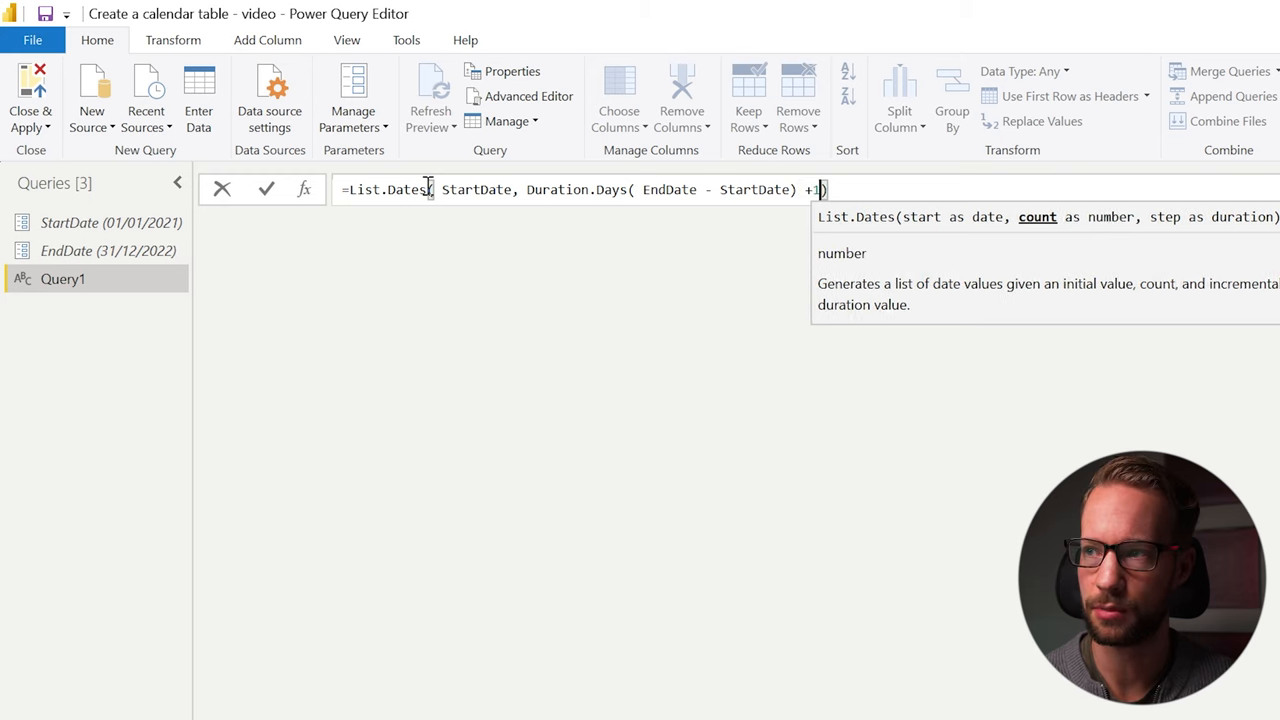
pyautogui.write(',')
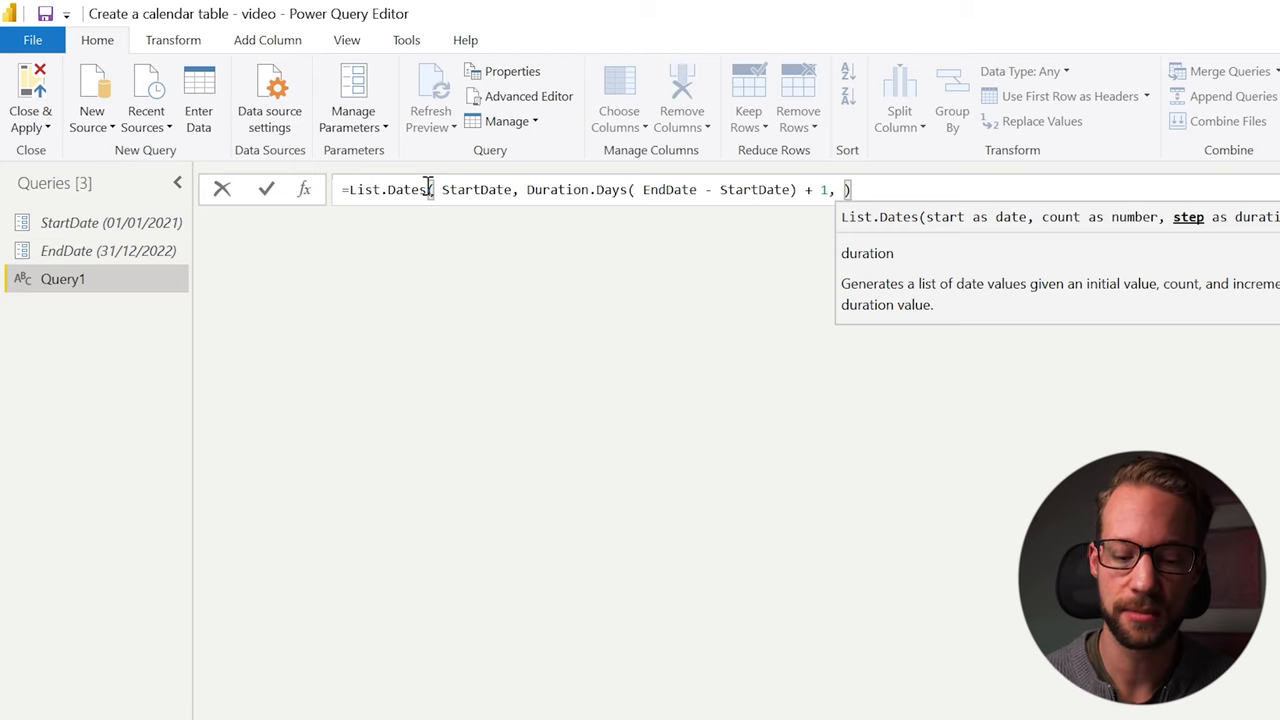
pyautogui.write('#')
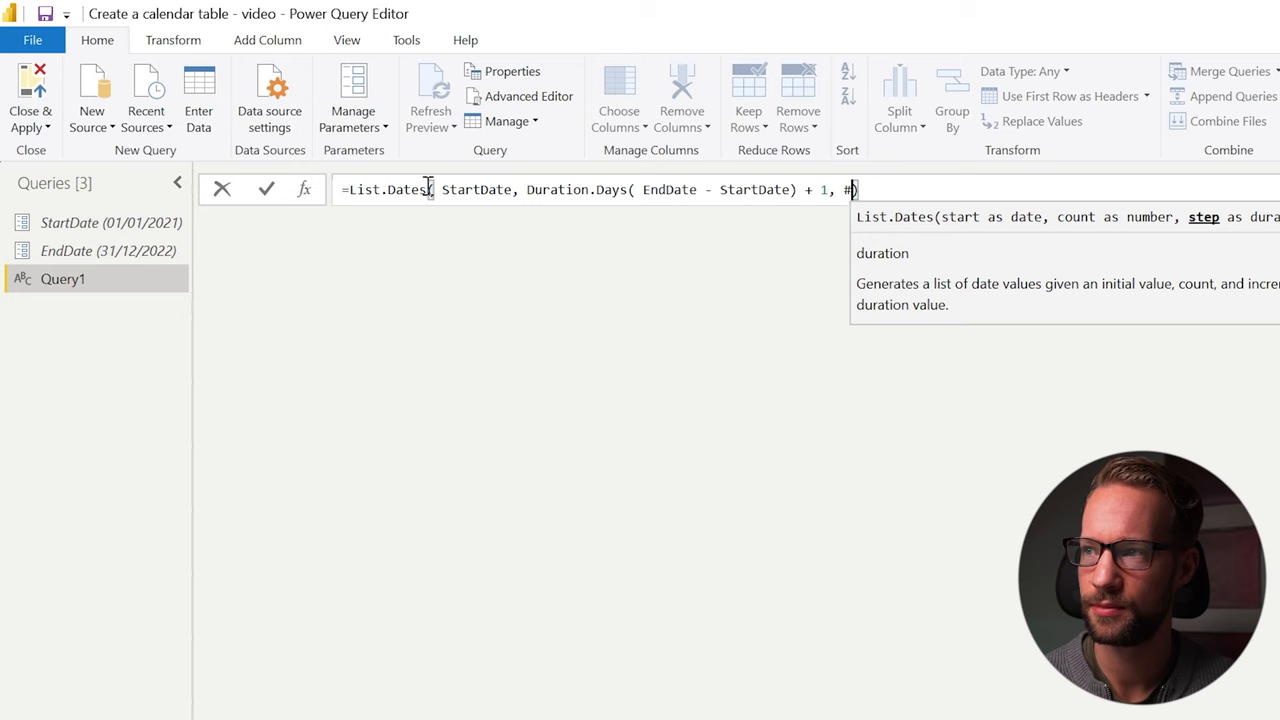
pyautogui.write('duration(')
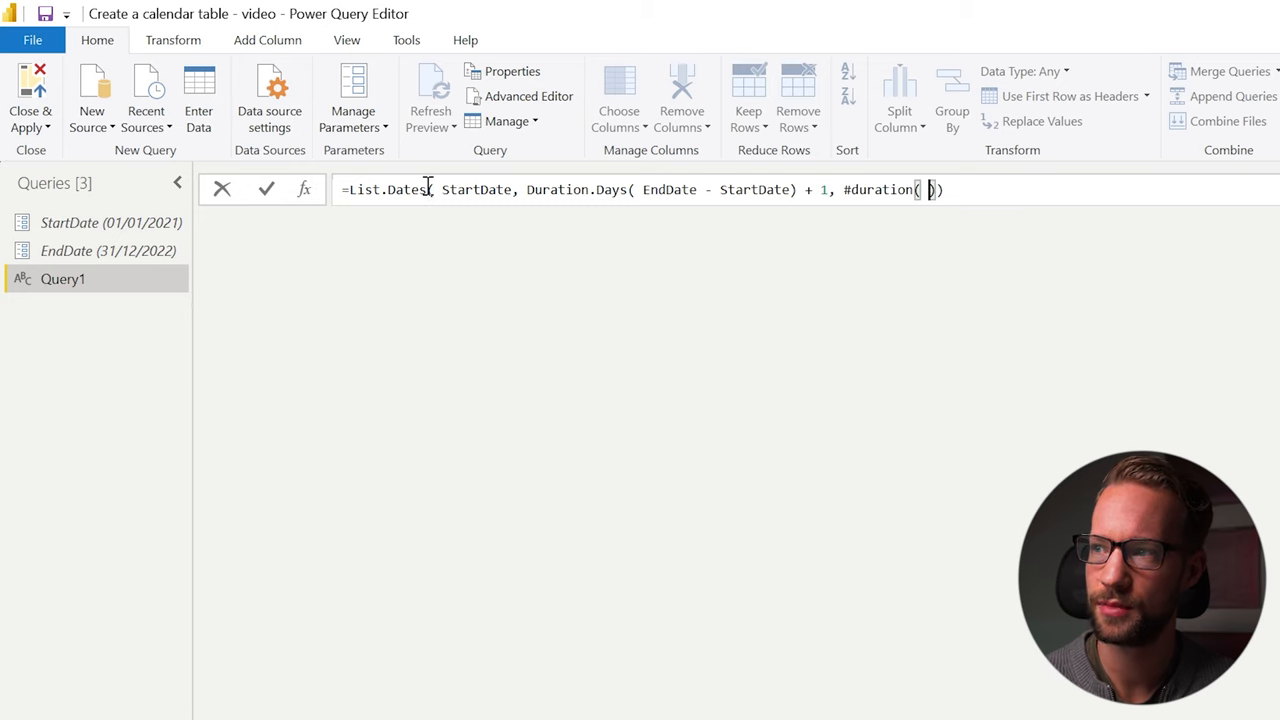
pyautogui.write('1,0,0,0')
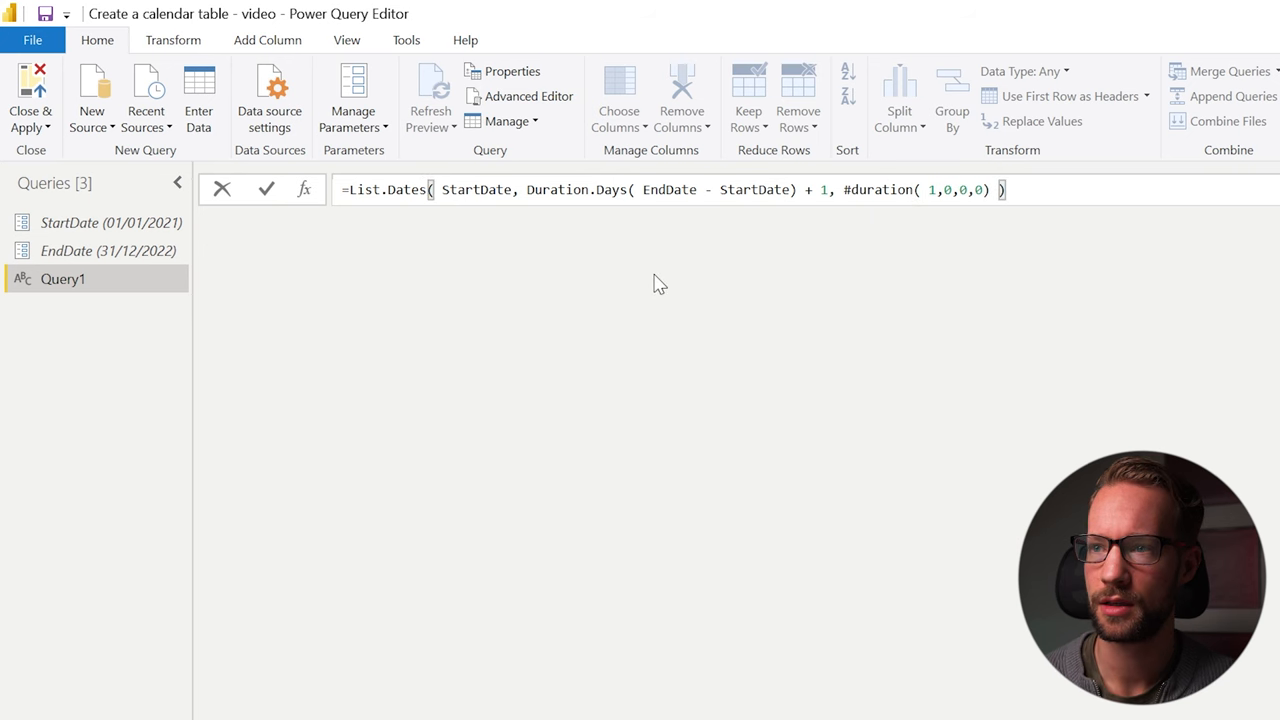
pyautogui.click(266, 188)
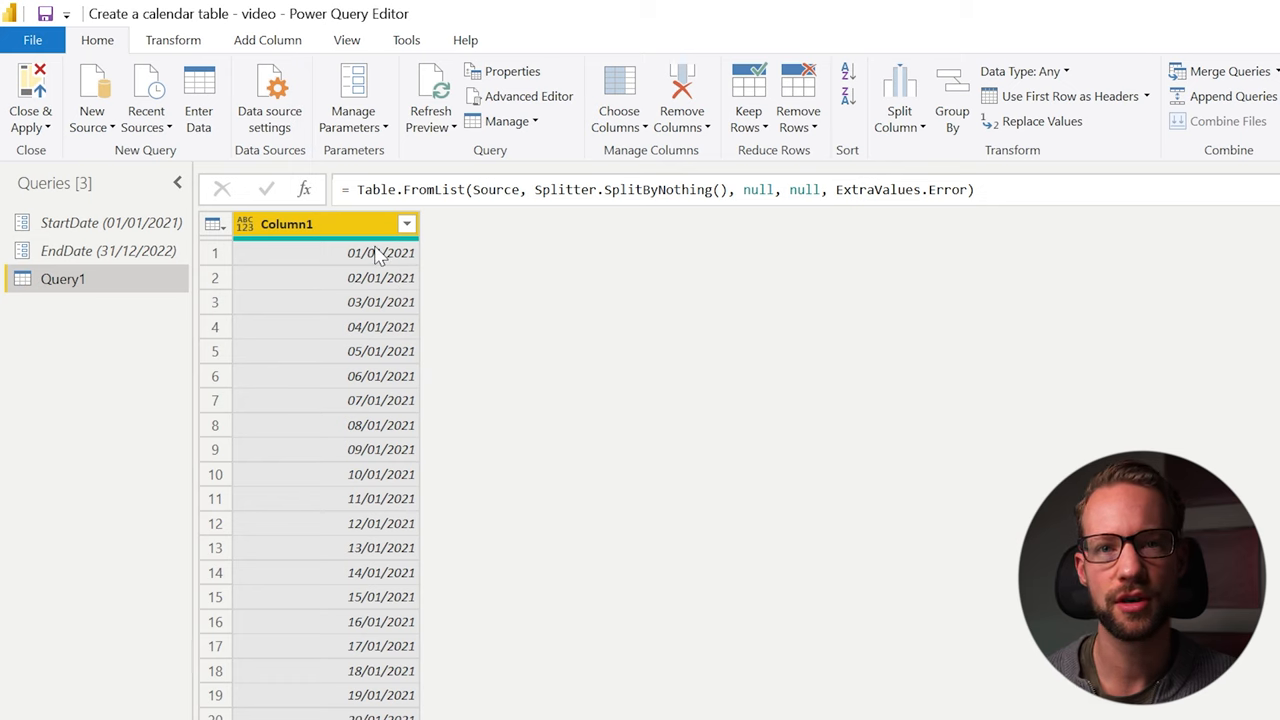
pyautogui.moveTo(198, 36)
pyautogui.write('Date')
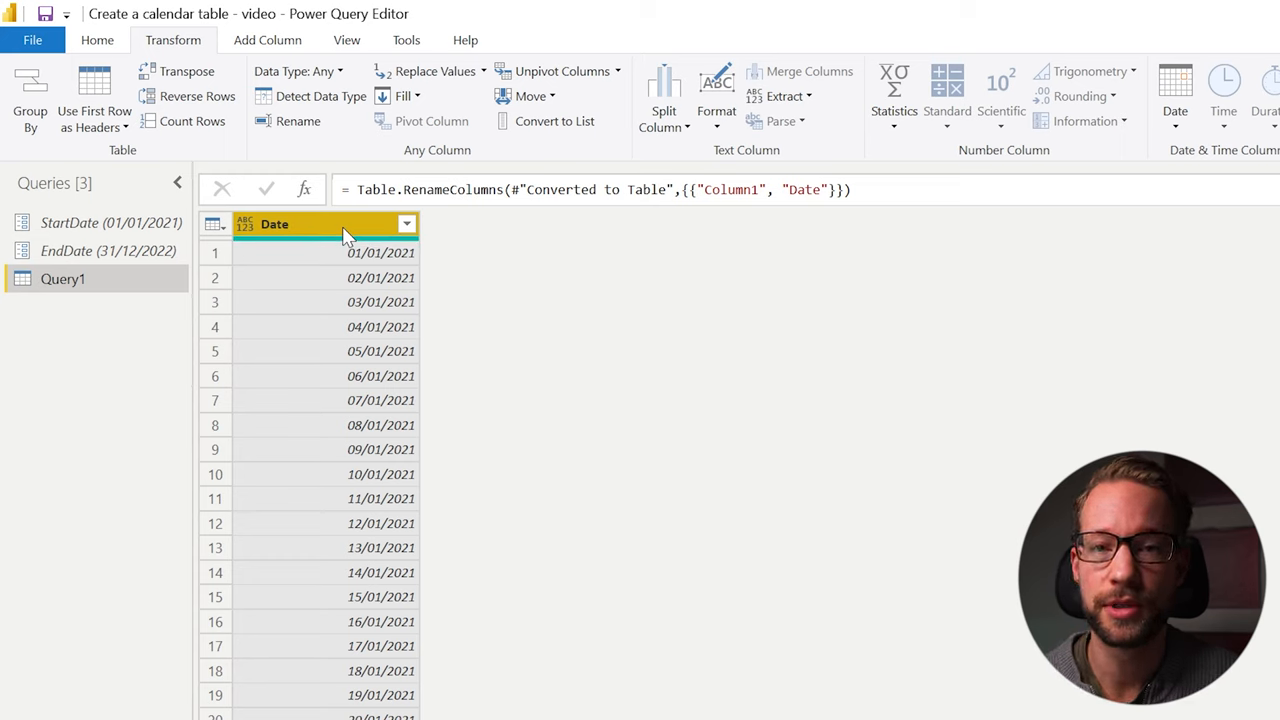
pyautogui.moveTo(238, 244)
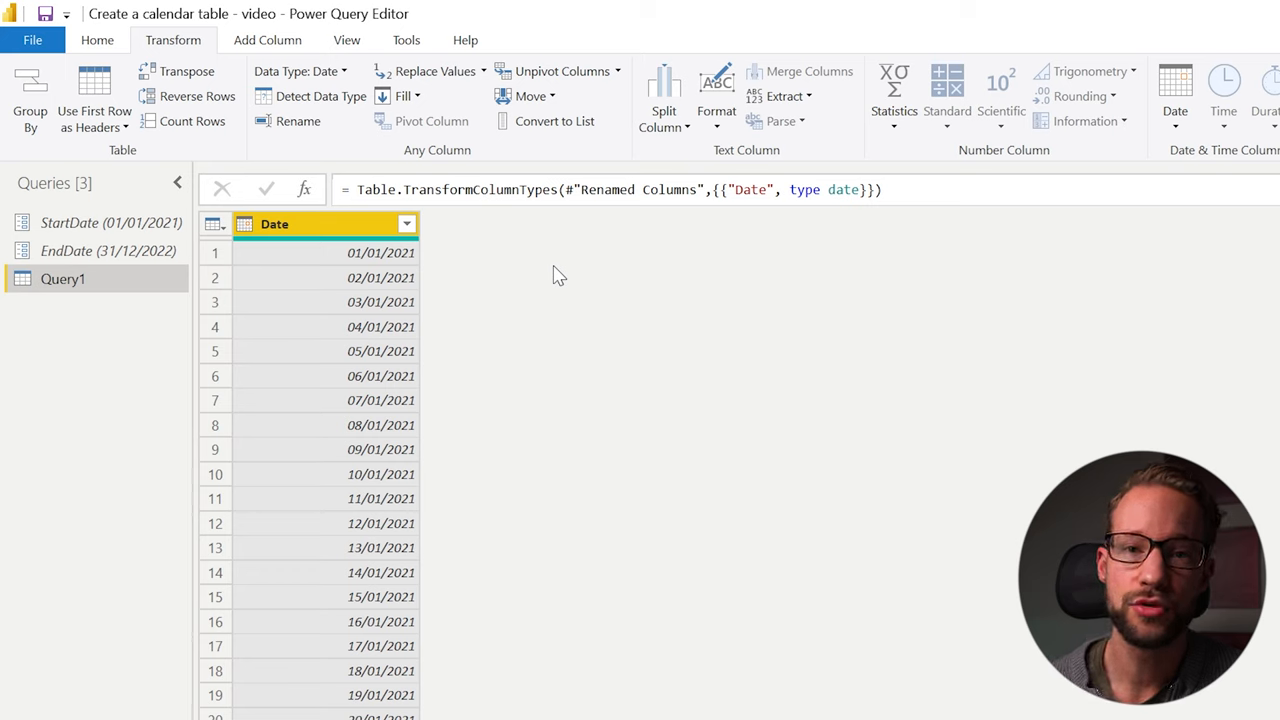
pyautogui.moveTo(544, 168)
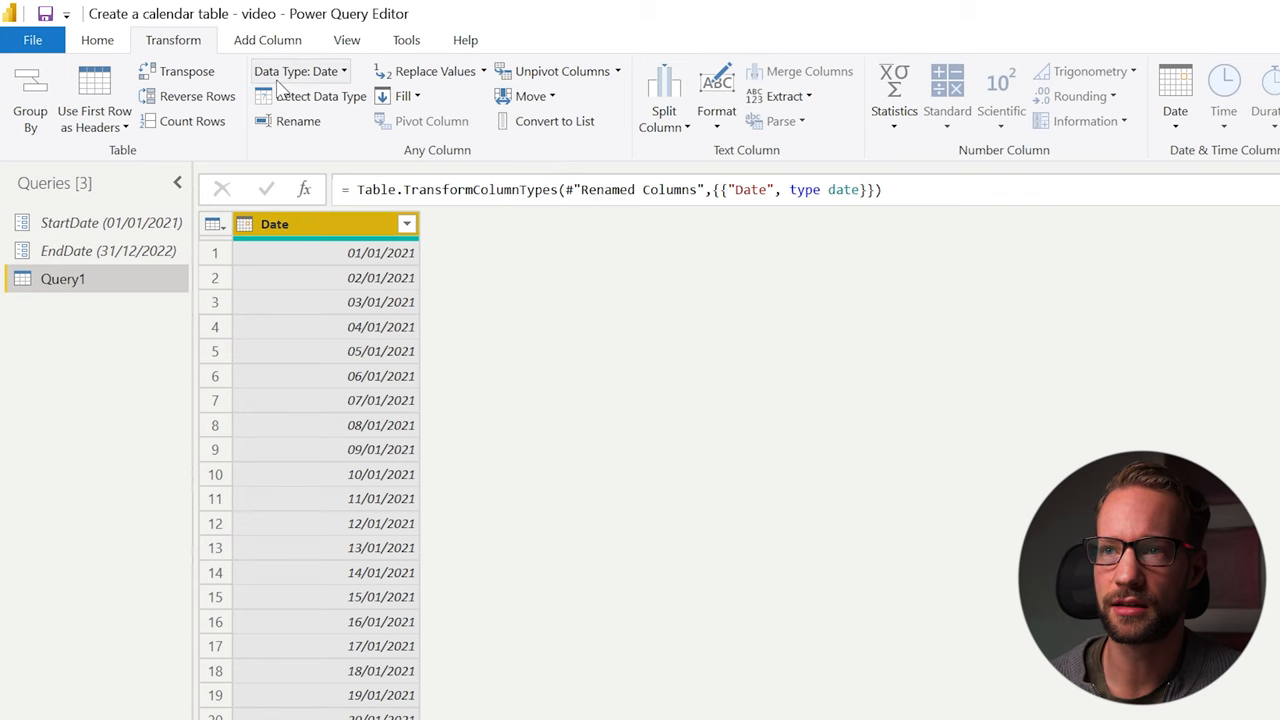
# - Add a Year column from Date via Add Column > Date > Year
pyautogui.click(268, 40)
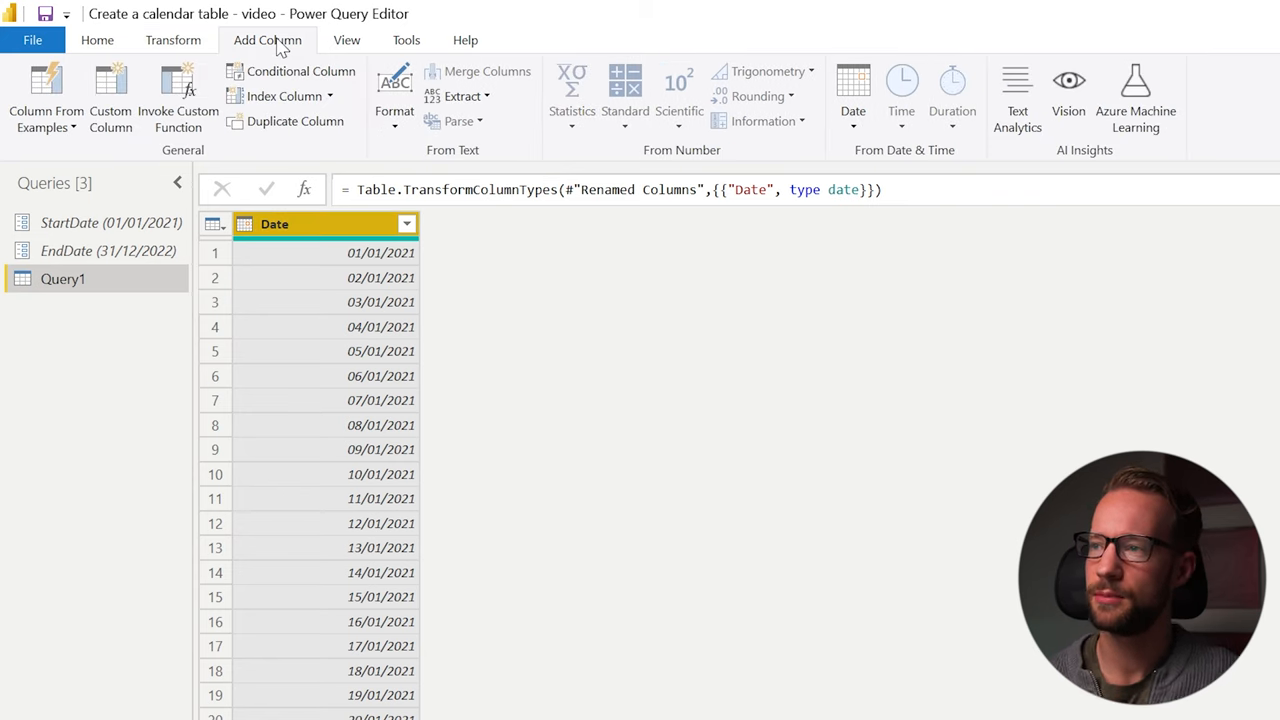
pyautogui.moveTo(808, 184)
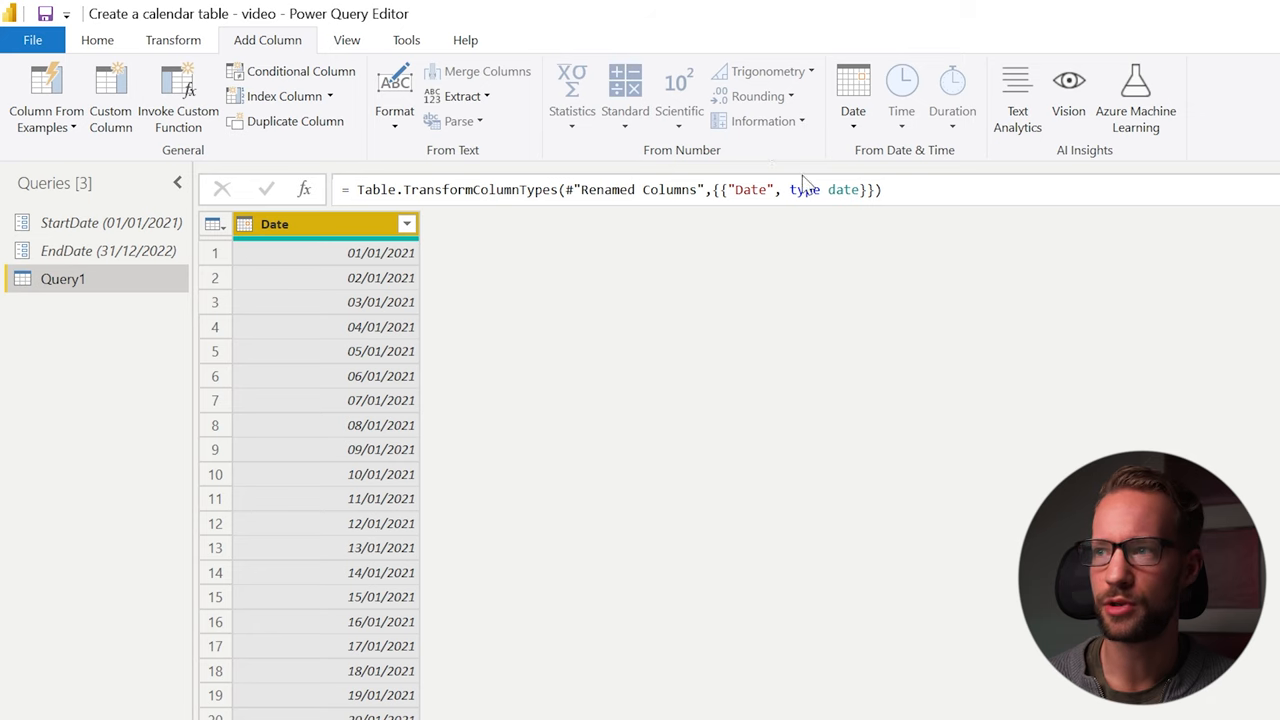
pyautogui.click(852, 96)
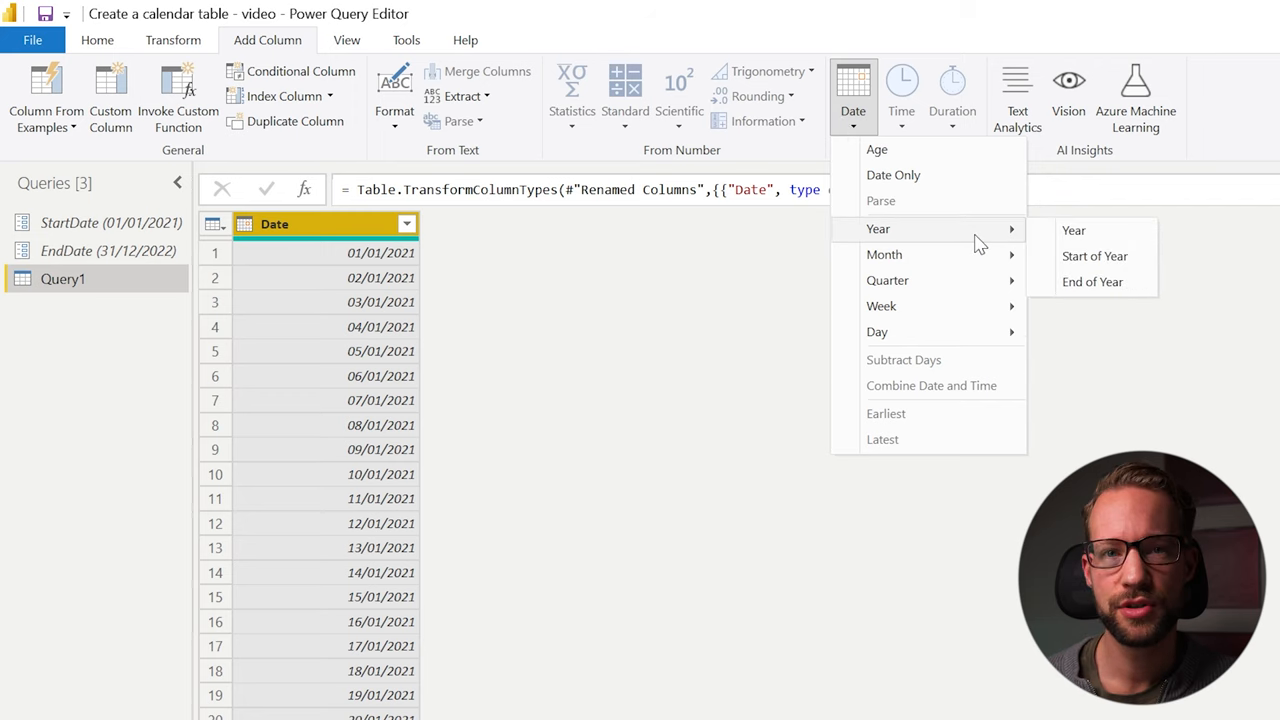
pyautogui.moveTo(1040, 240)
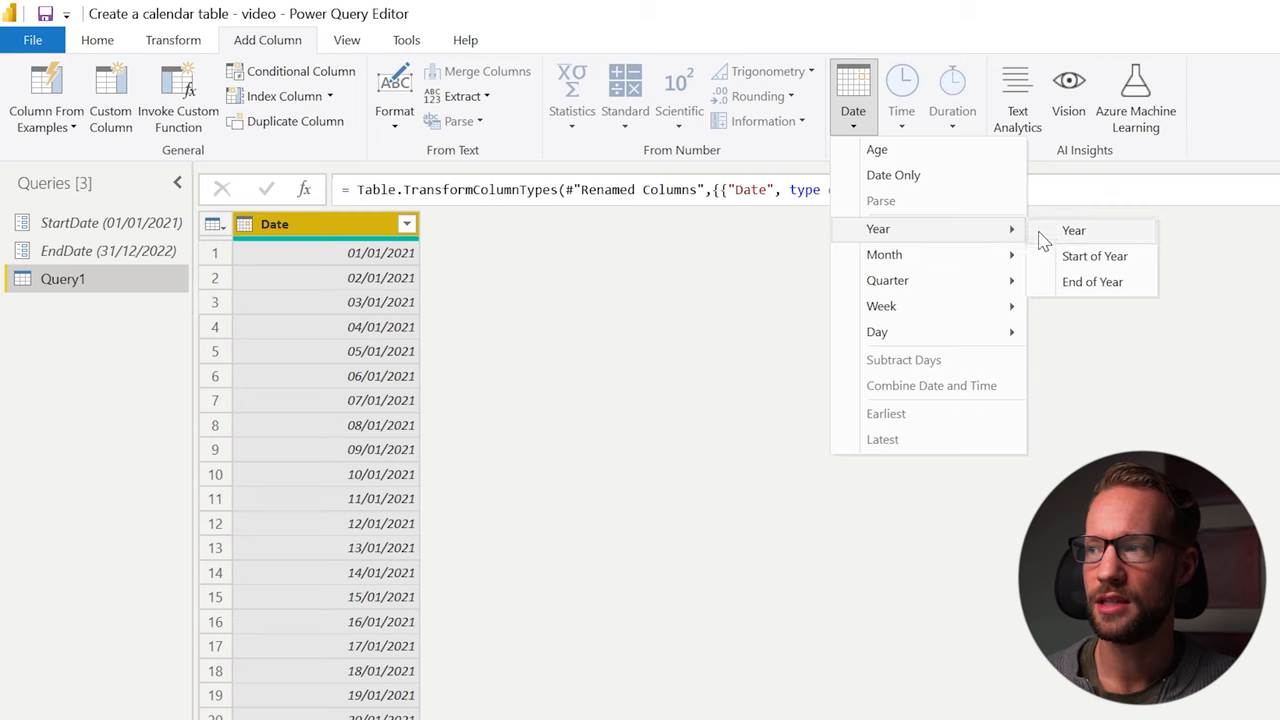
pyautogui.moveTo(1072, 230)
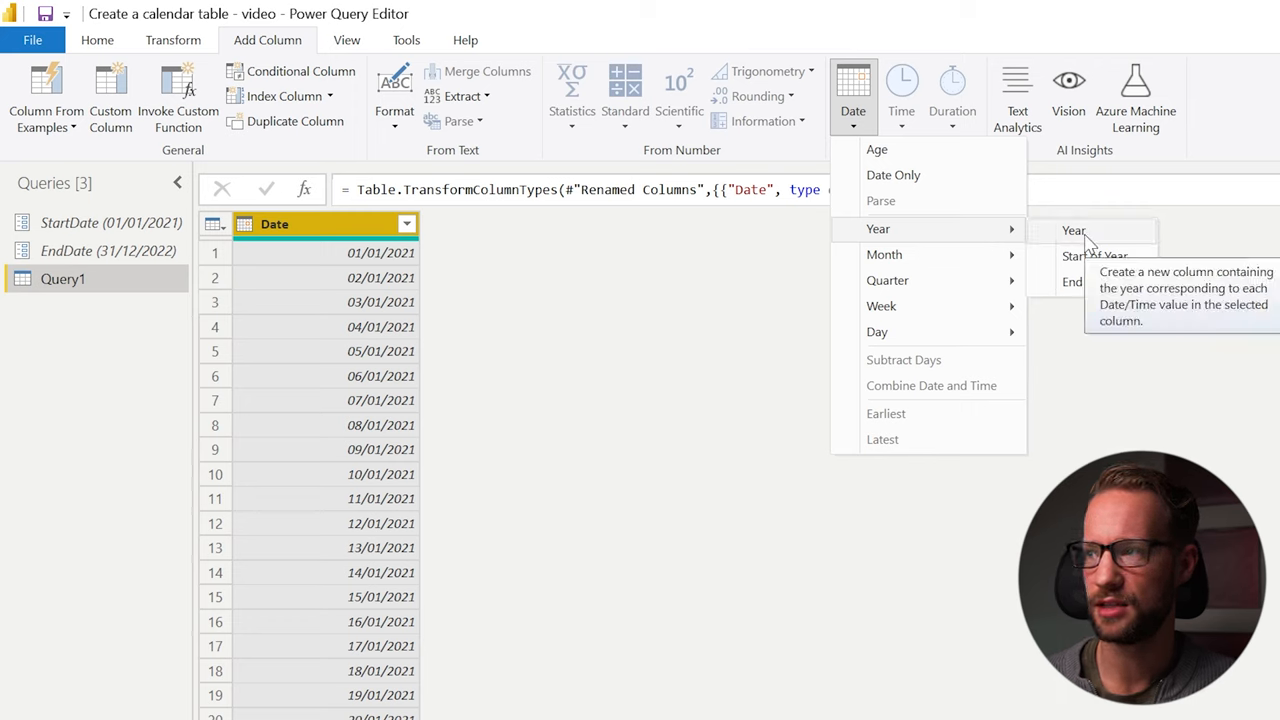
pyautogui.click(1072, 230)
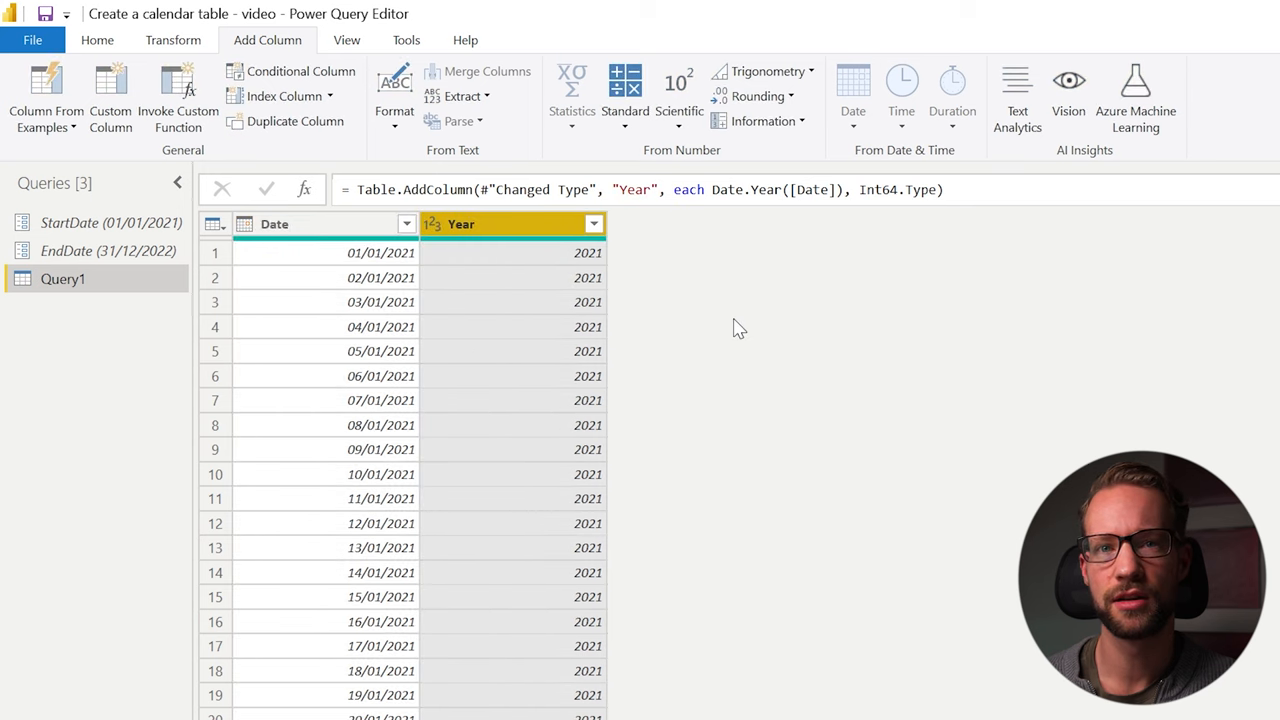
pyautogui.moveTo(672, 332)
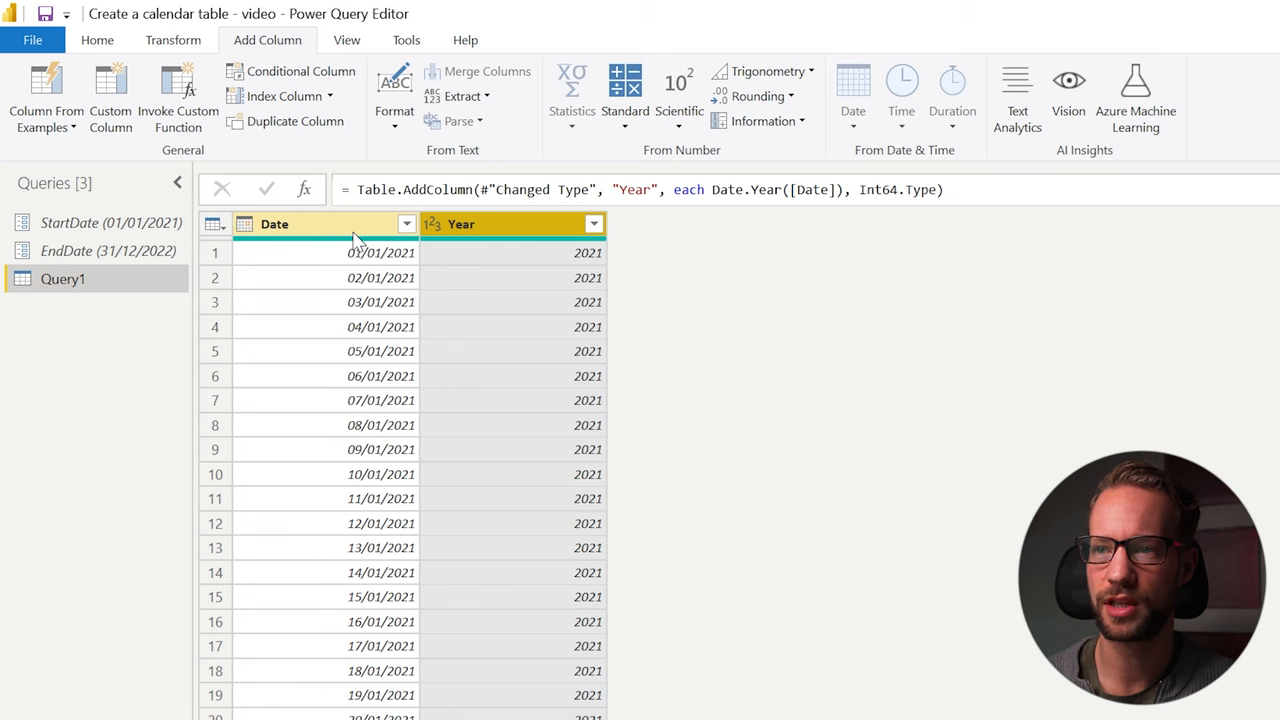
# - Add Month number and Days in Month columns from the Date column
pyautogui.click(852, 96)
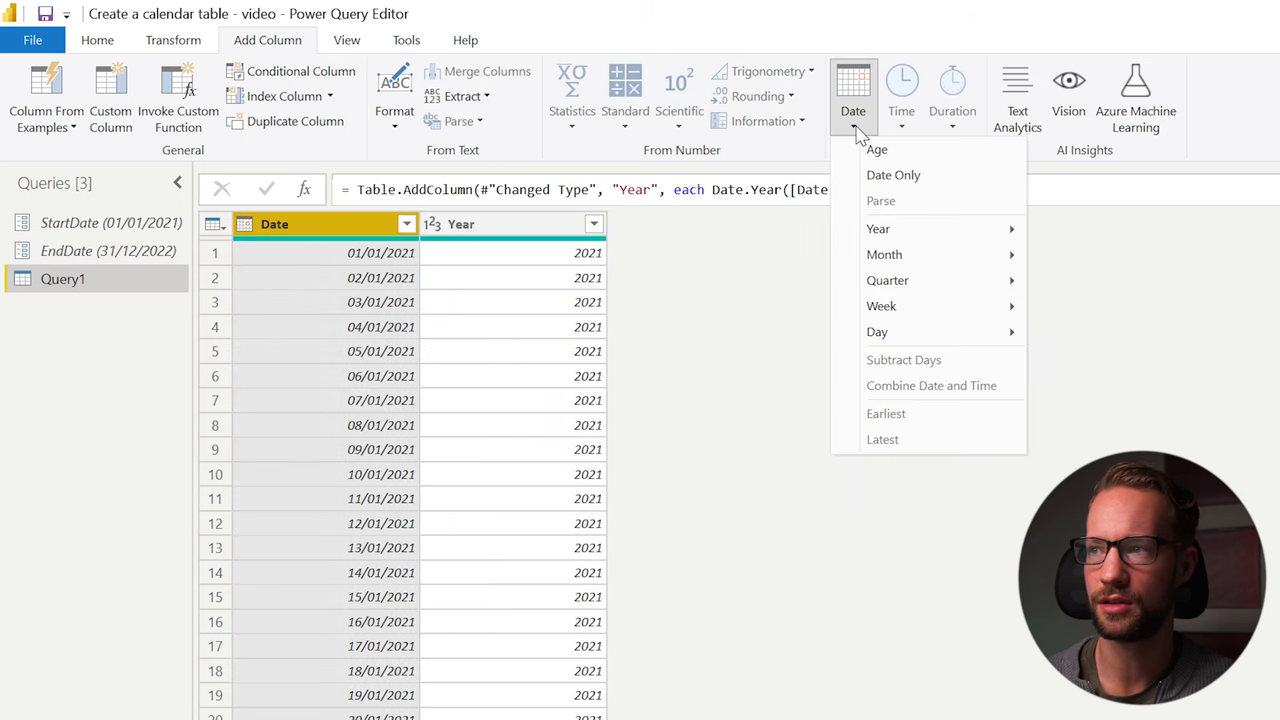
pyautogui.moveTo(884, 254)
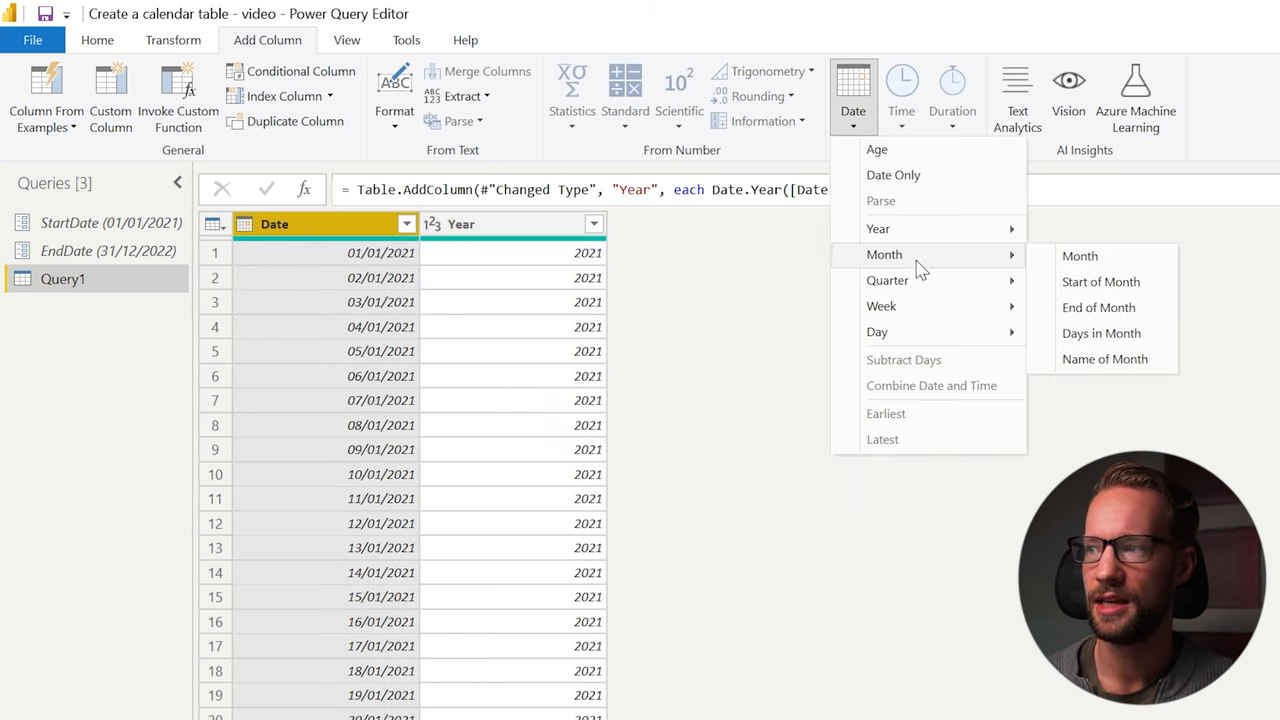
pyautogui.moveTo(984, 268)
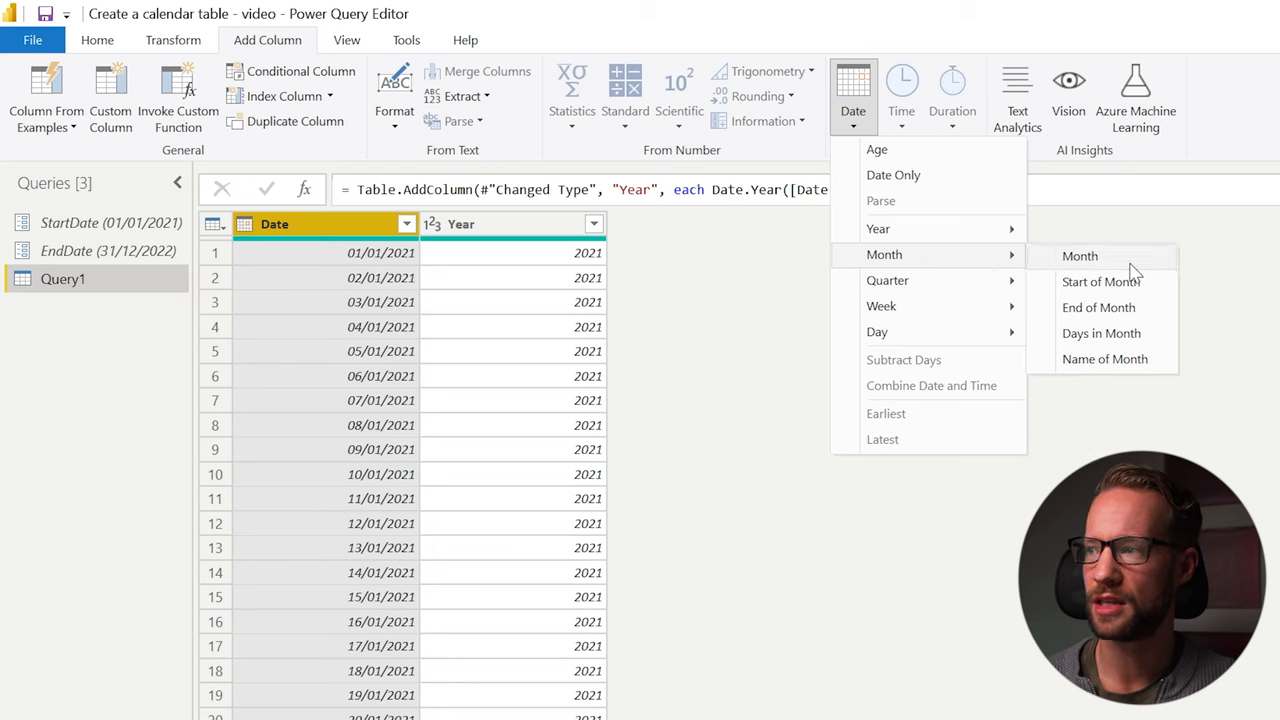
pyautogui.moveTo(1104, 360)
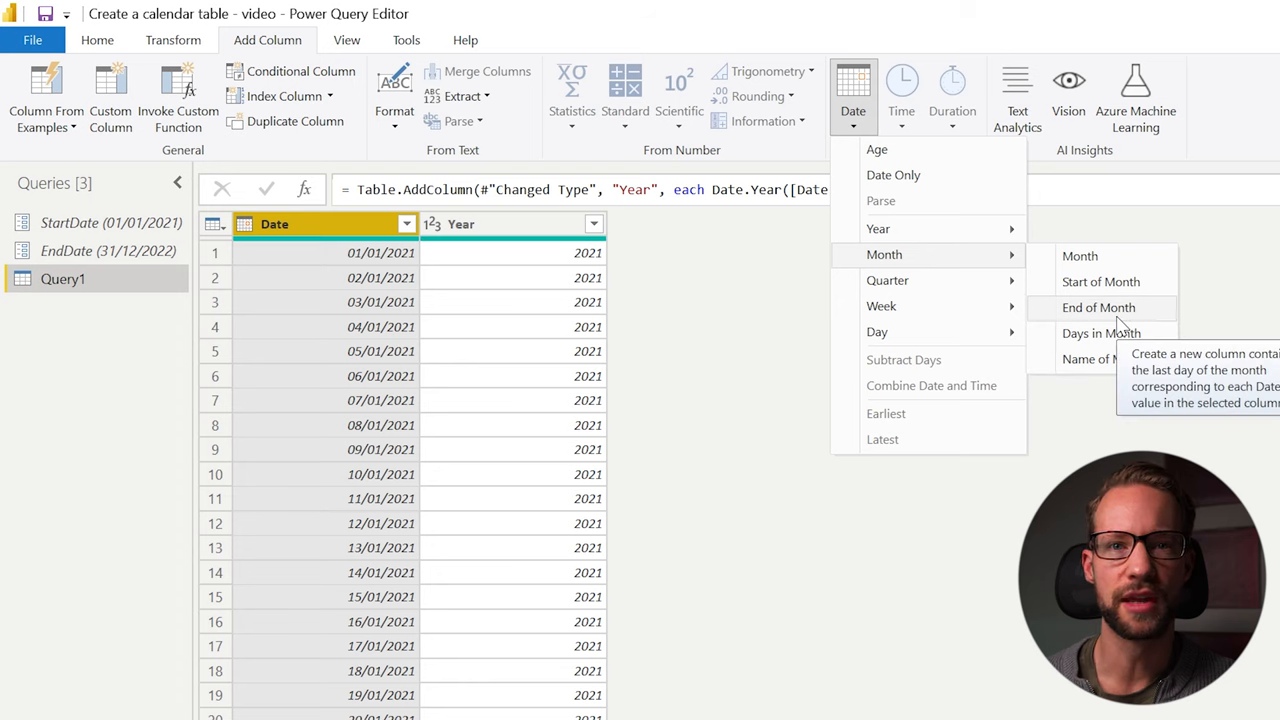
pyautogui.click(1080, 256)
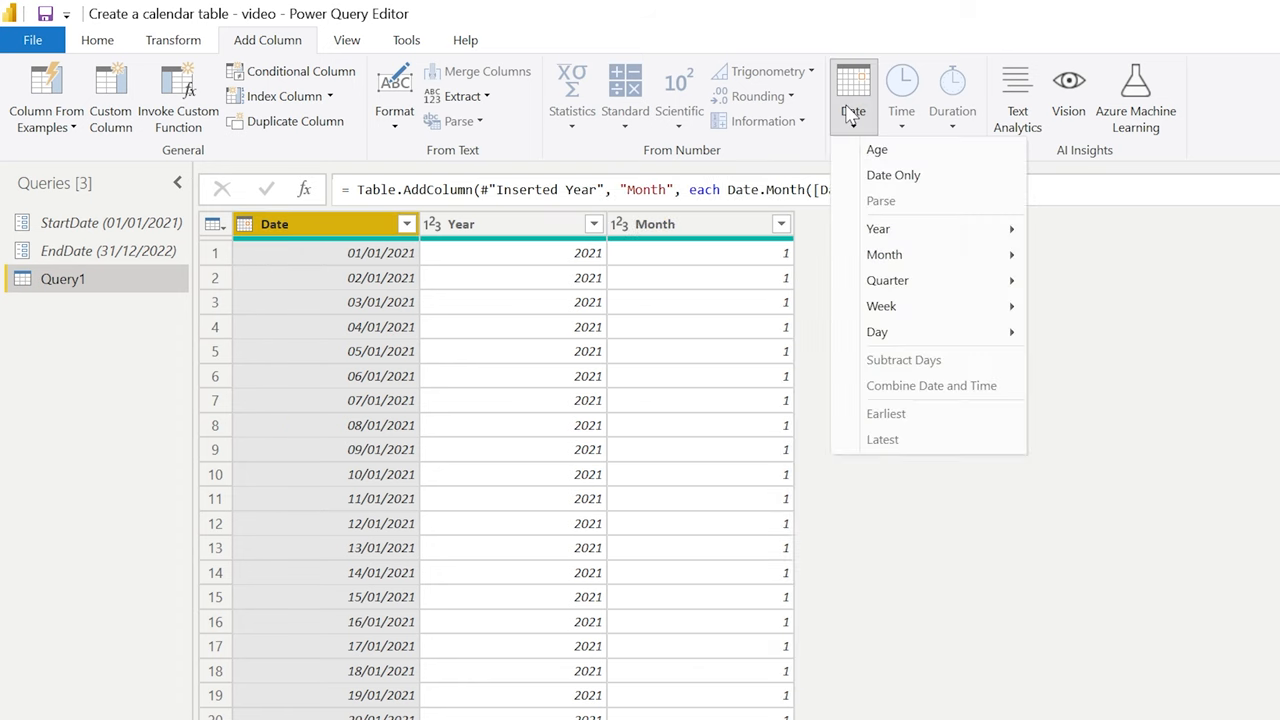
pyautogui.click(884, 254)
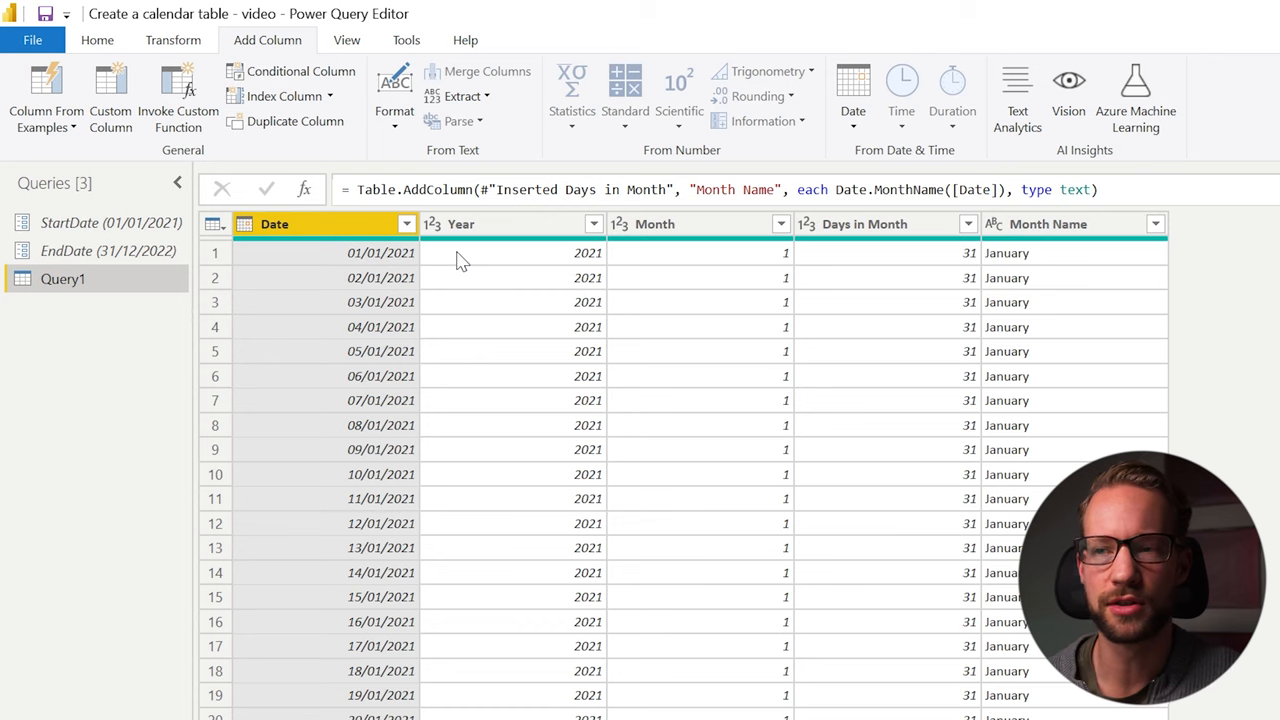
# - Add a Week of Year column from Date via Date > Week > Week of Year
pyautogui.click(852, 96)
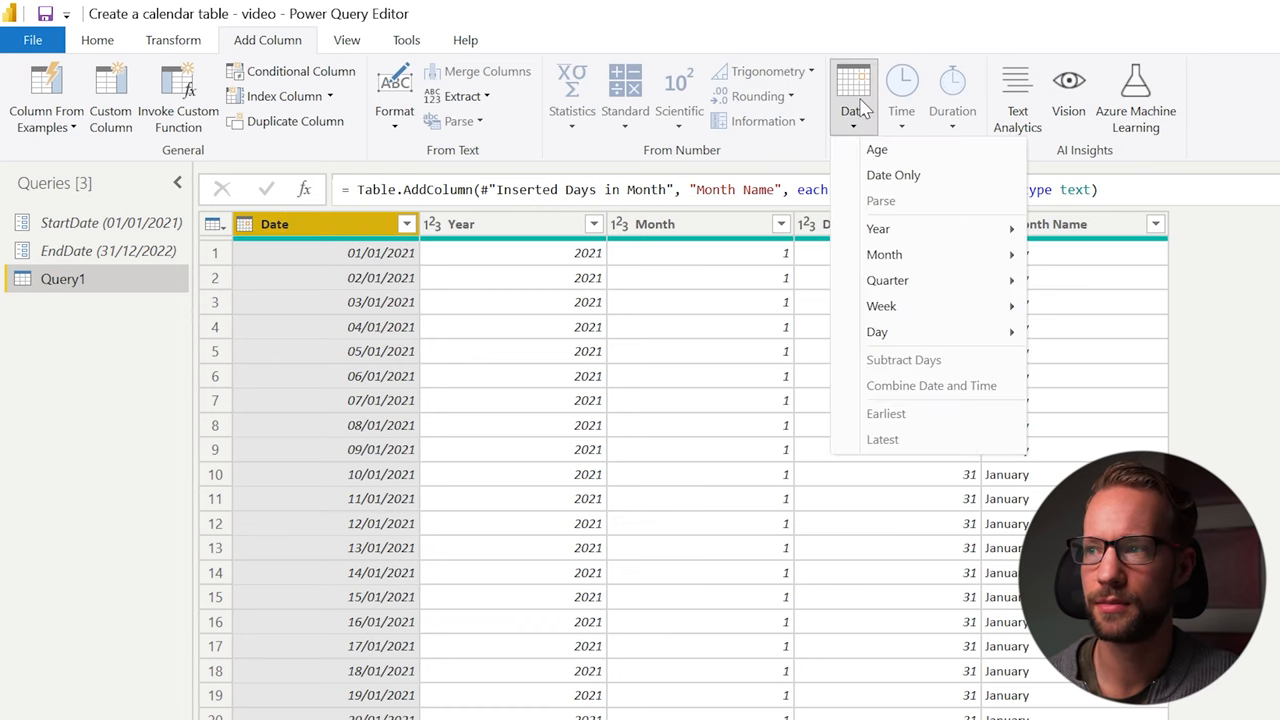
pyautogui.moveTo(880, 304)
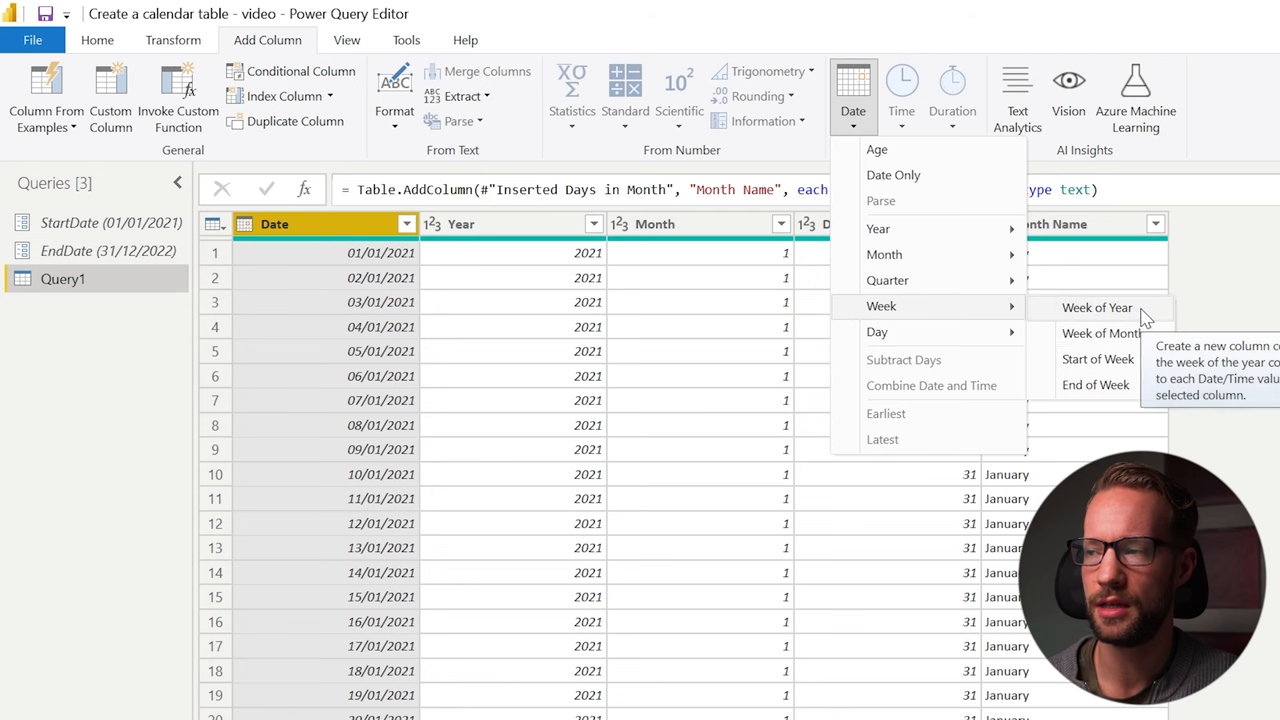
pyautogui.click(1096, 308)
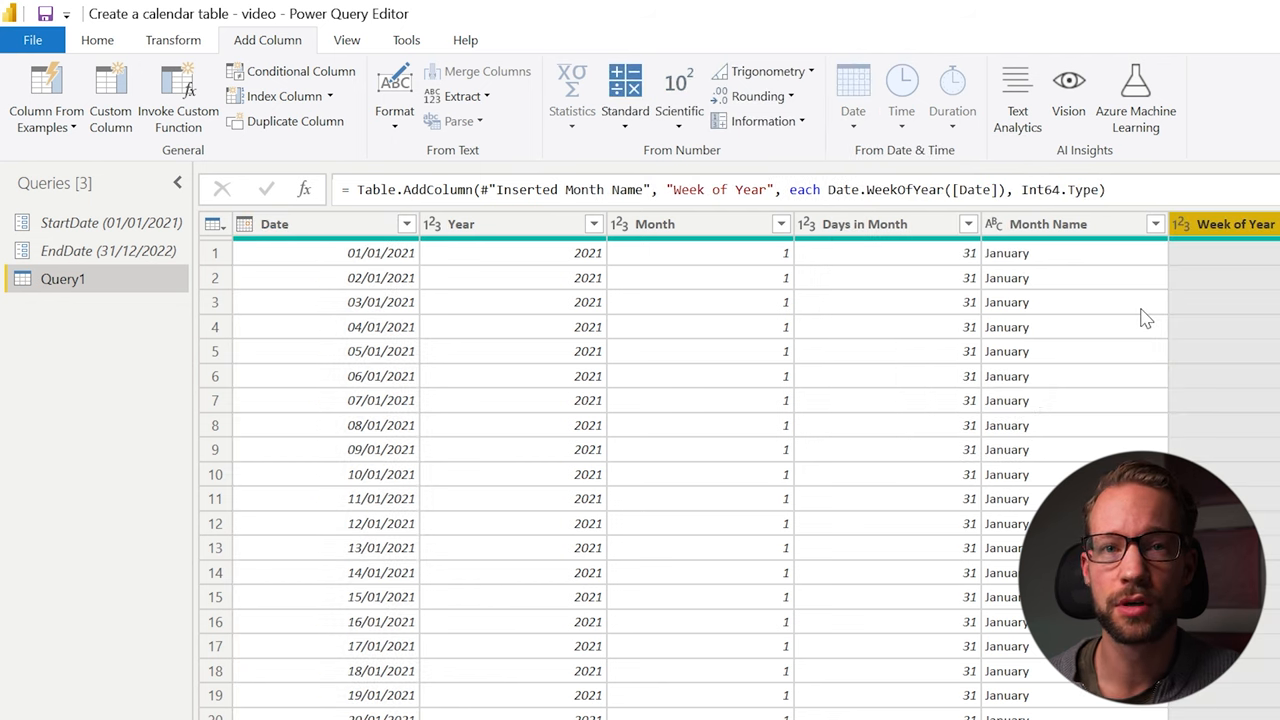
pyautogui.moveTo(248, 264)
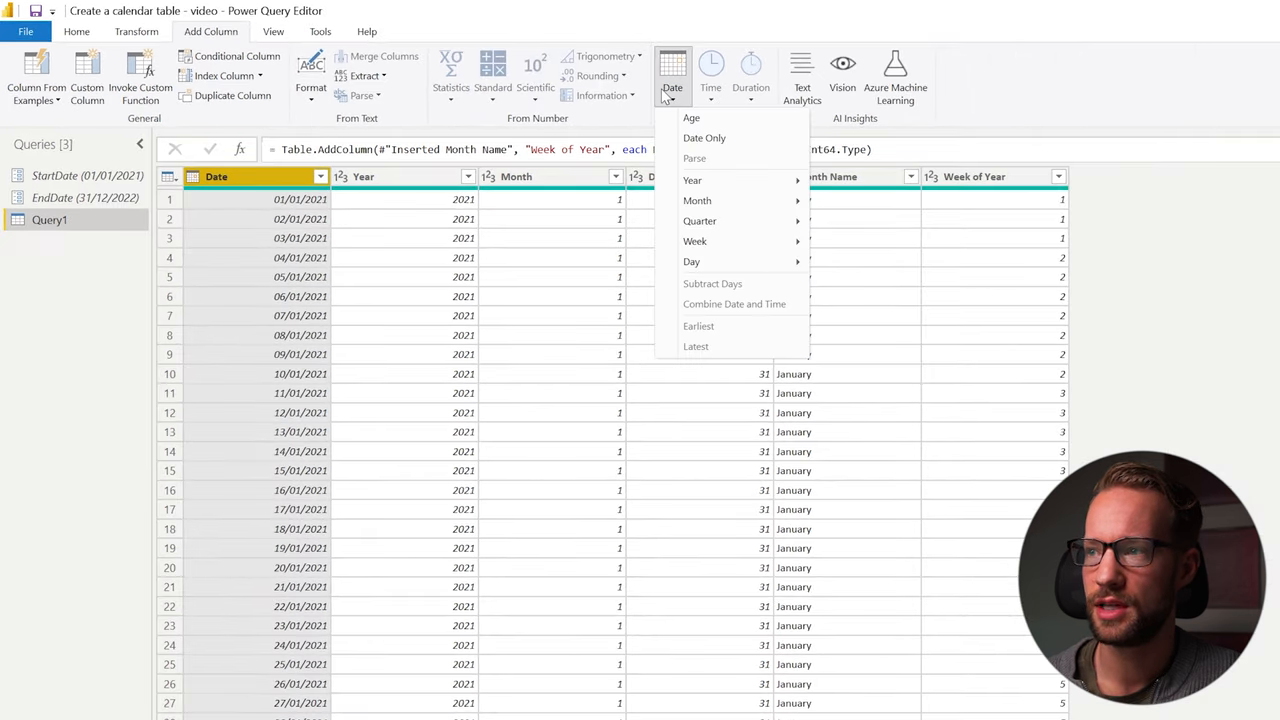
pyautogui.moveTo(692, 260)
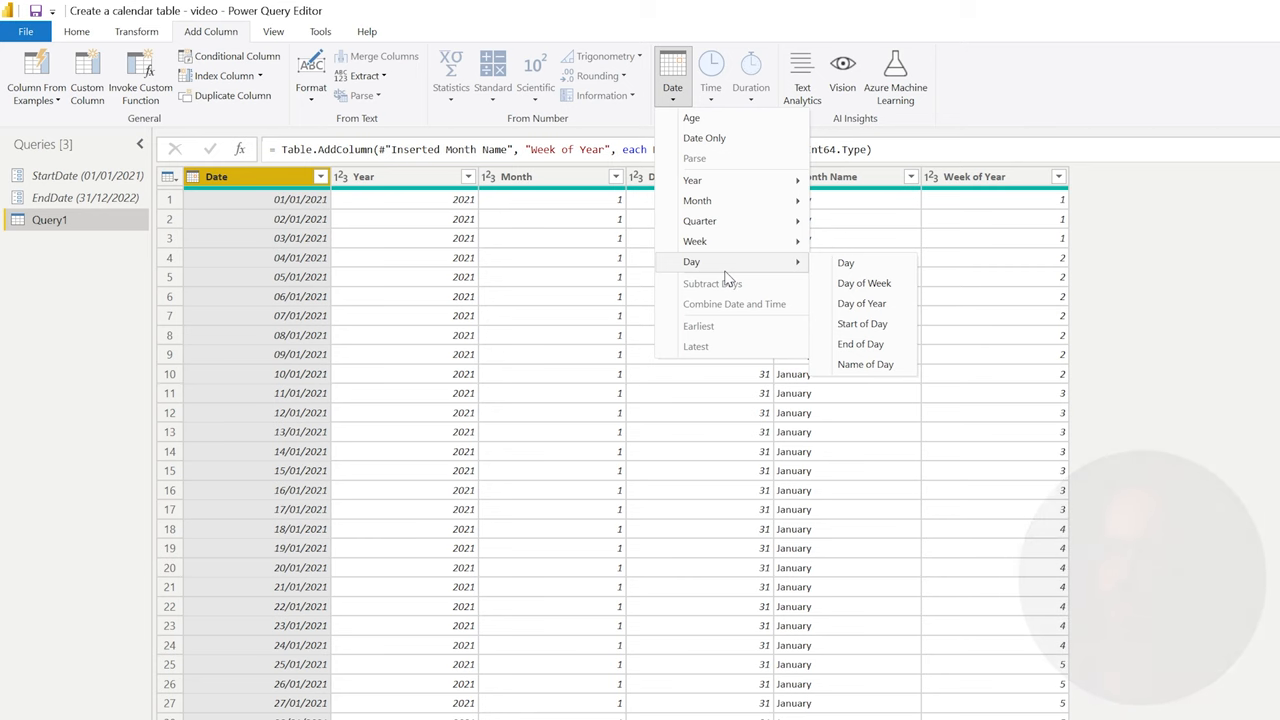
# - Set up Calendar Custom as a duplicate of Calendar keeping only the Date column
pyautogui.click(846, 262)
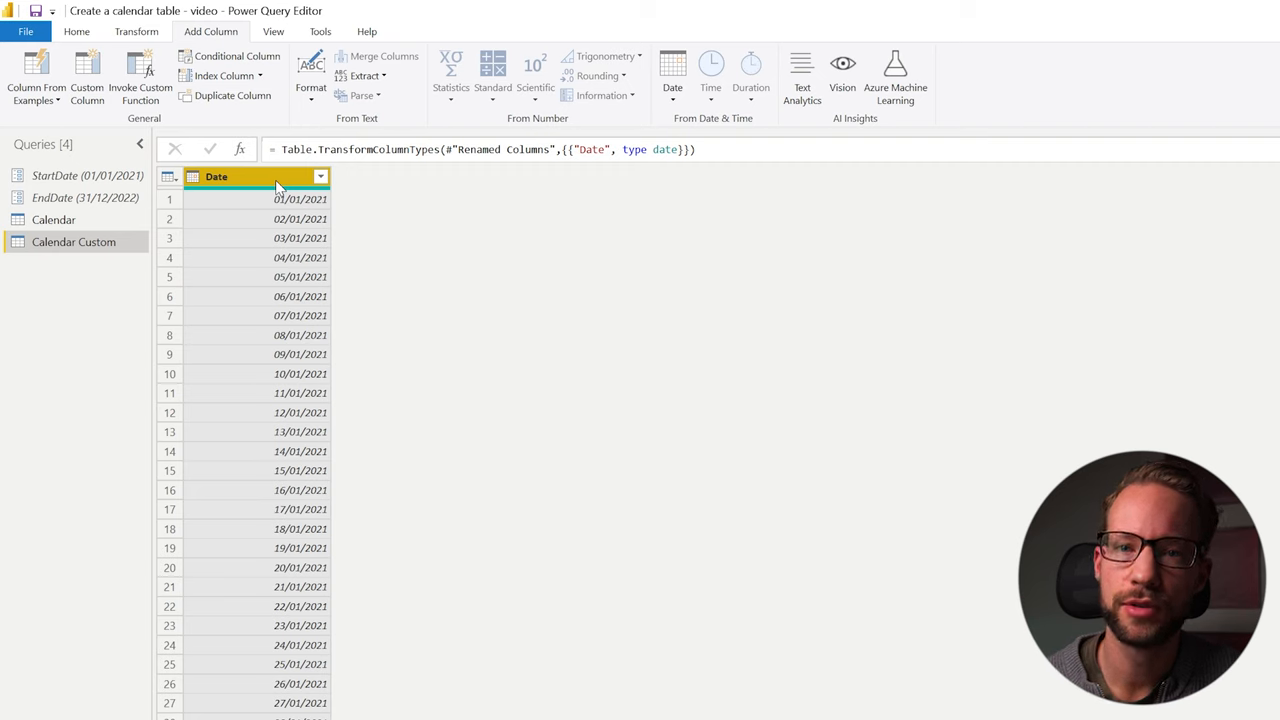
pyautogui.moveTo(288, 184)
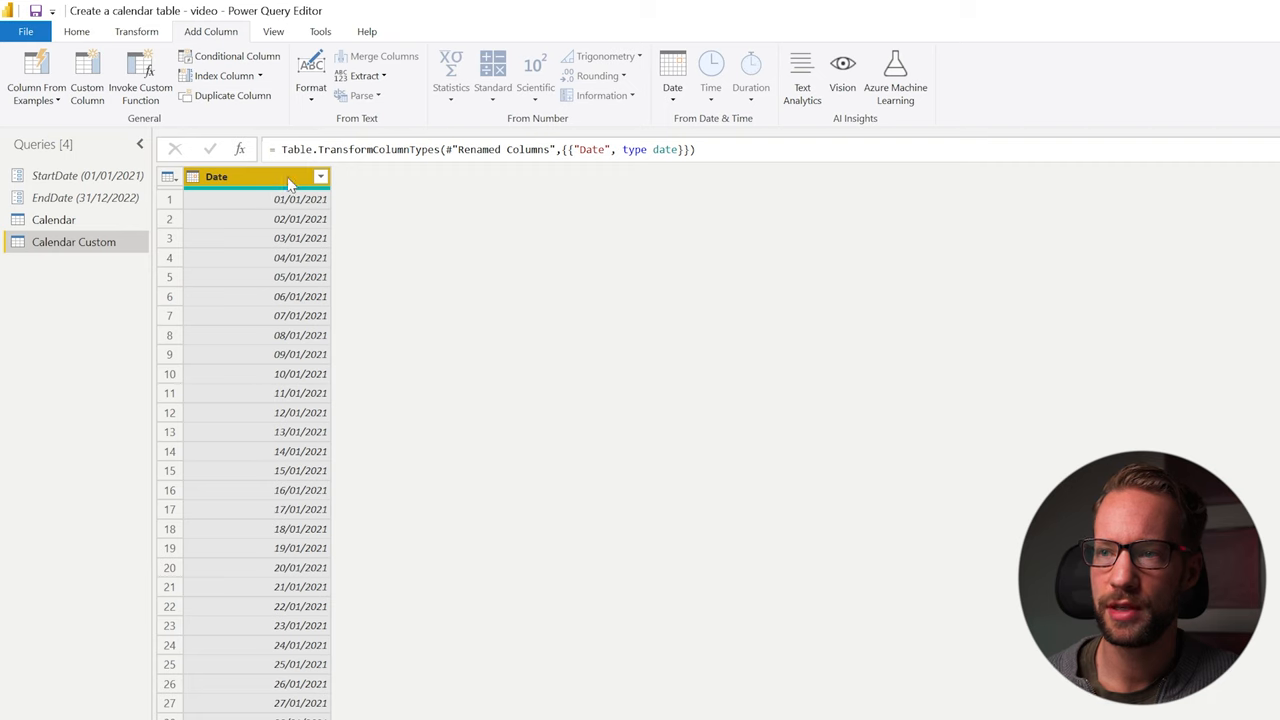
# - Add a Month Name column to Calendar Custom via Date > Month > Name of Month
pyautogui.click(672, 70)
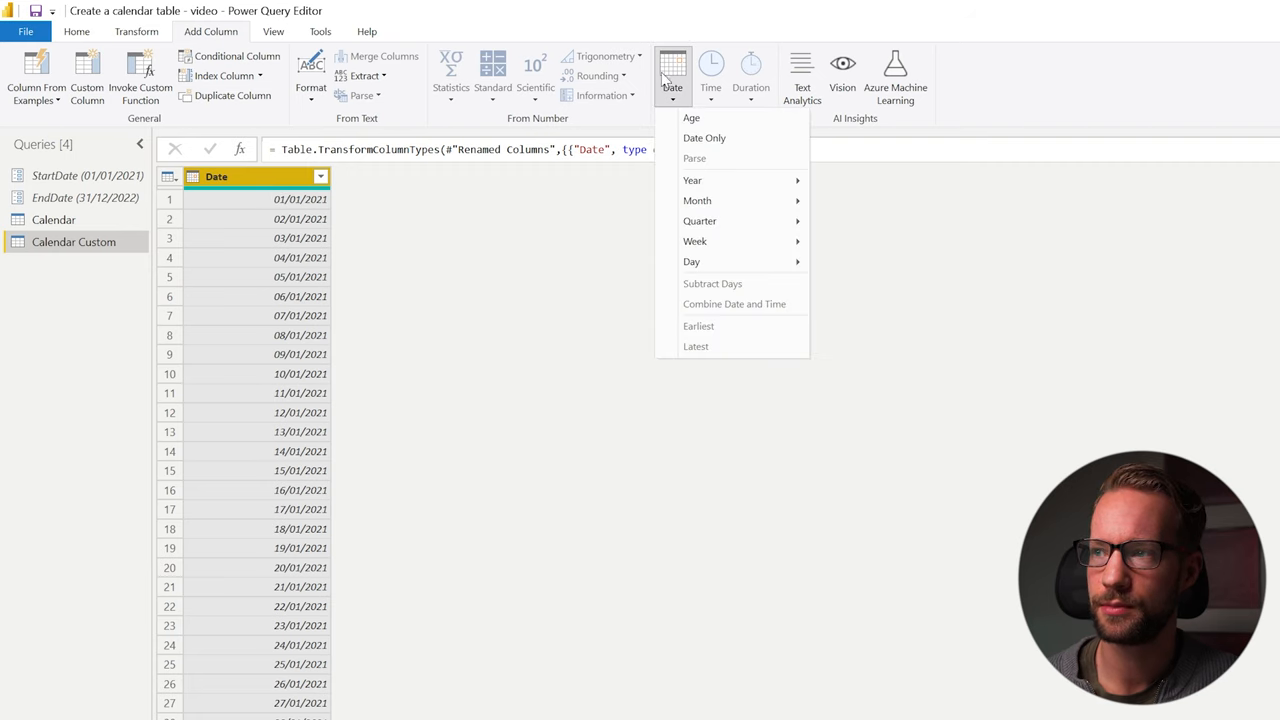
pyautogui.moveTo(696, 200)
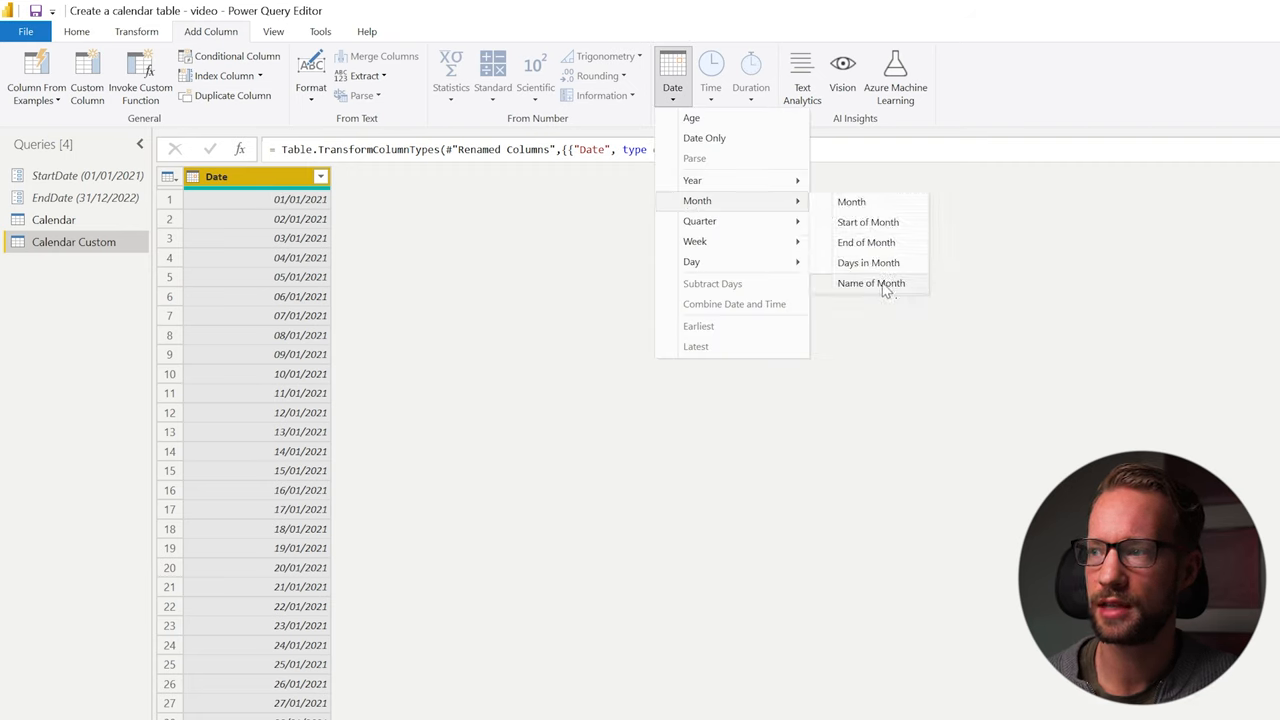
pyautogui.click(872, 284)
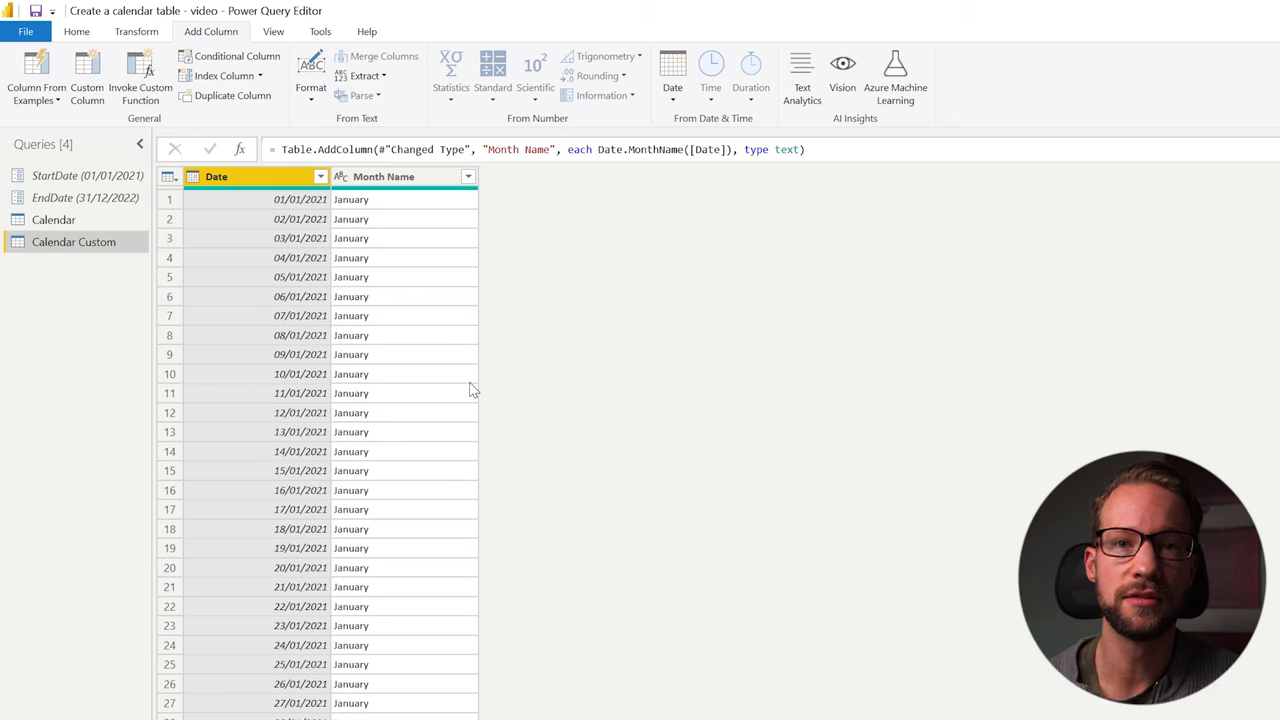
pyautogui.moveTo(400, 224)
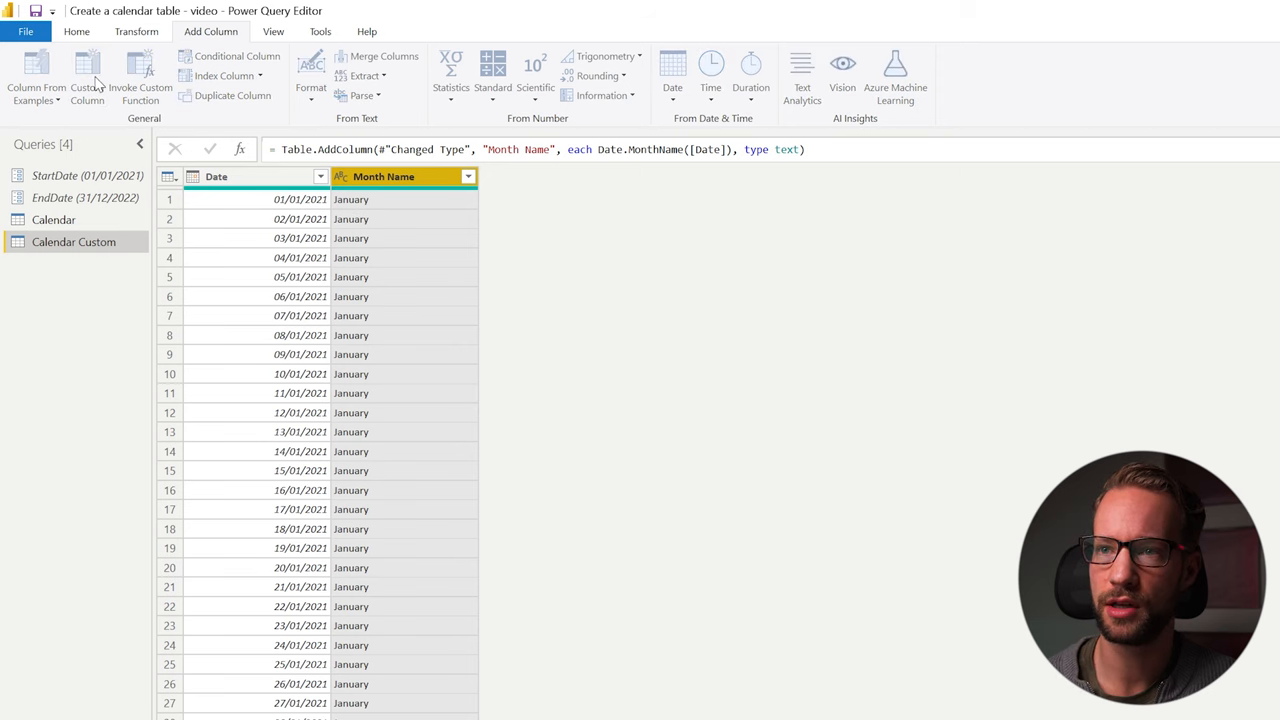
# - Add custom column Month Name Short with formula Text.Start([Month Name], 3)
pyautogui.click(88, 76)
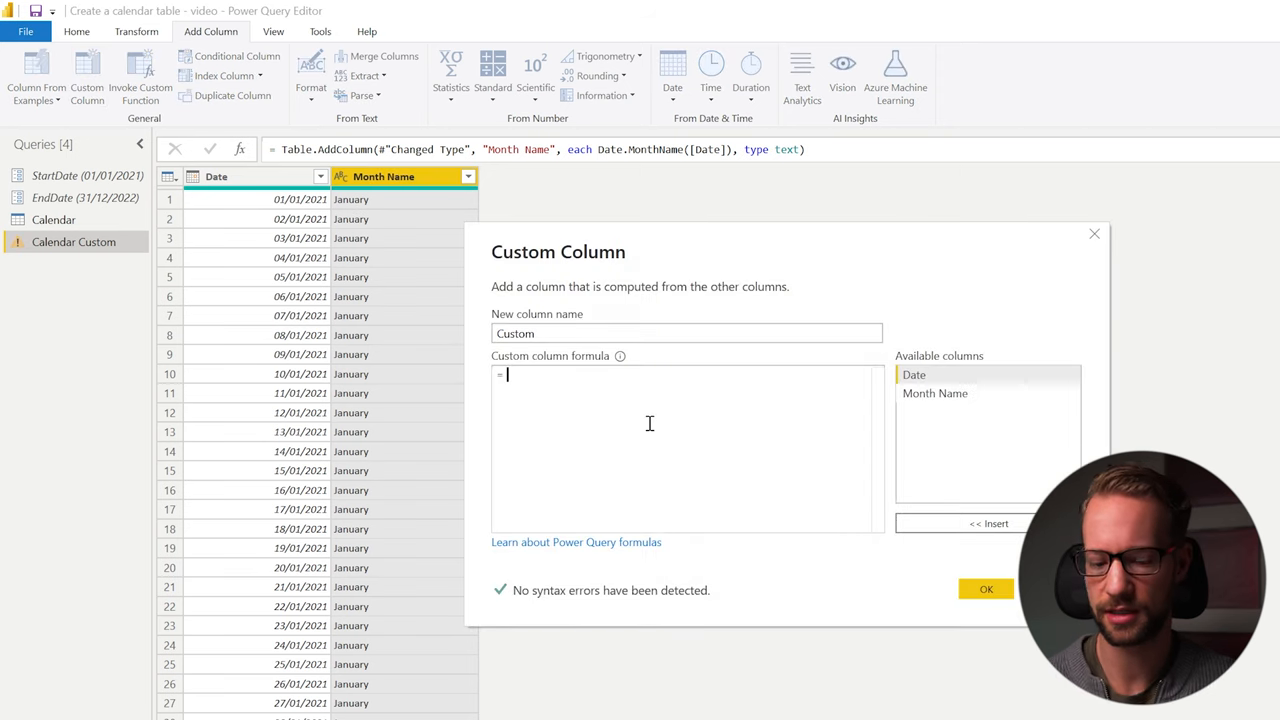
pyautogui.write('Text.Start(')
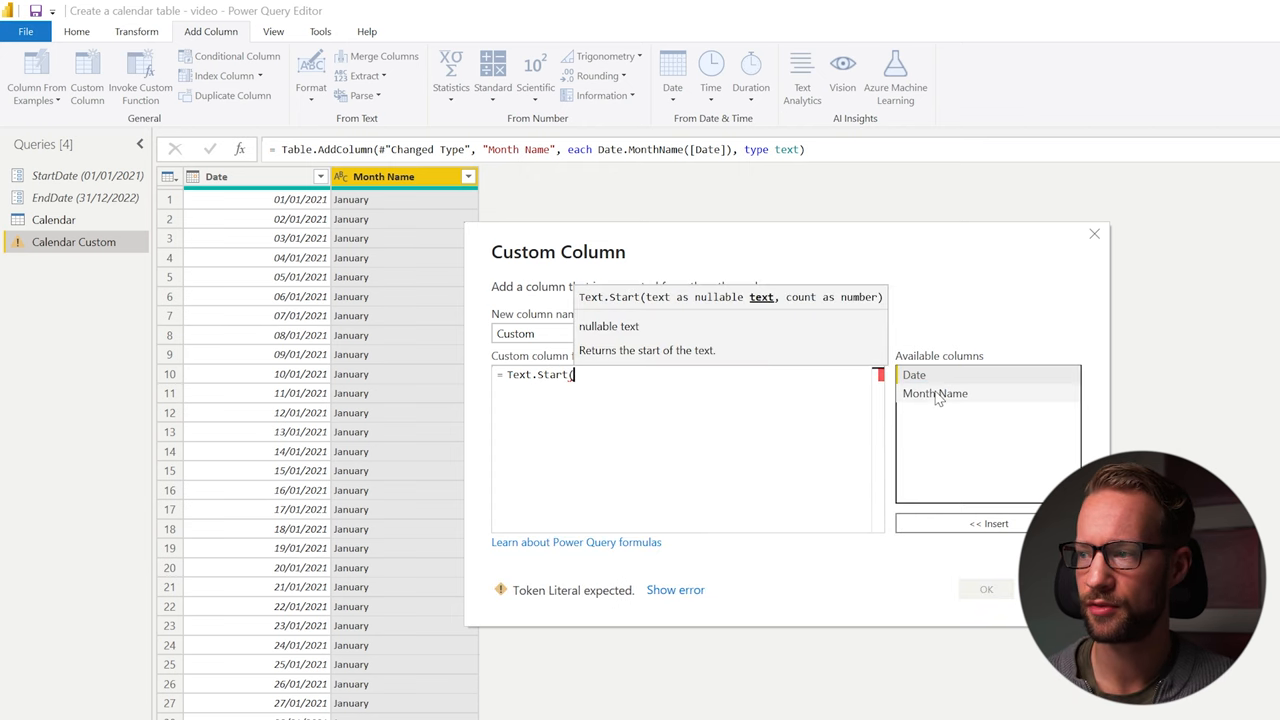
pyautogui.write('[Month Name], 3 )')
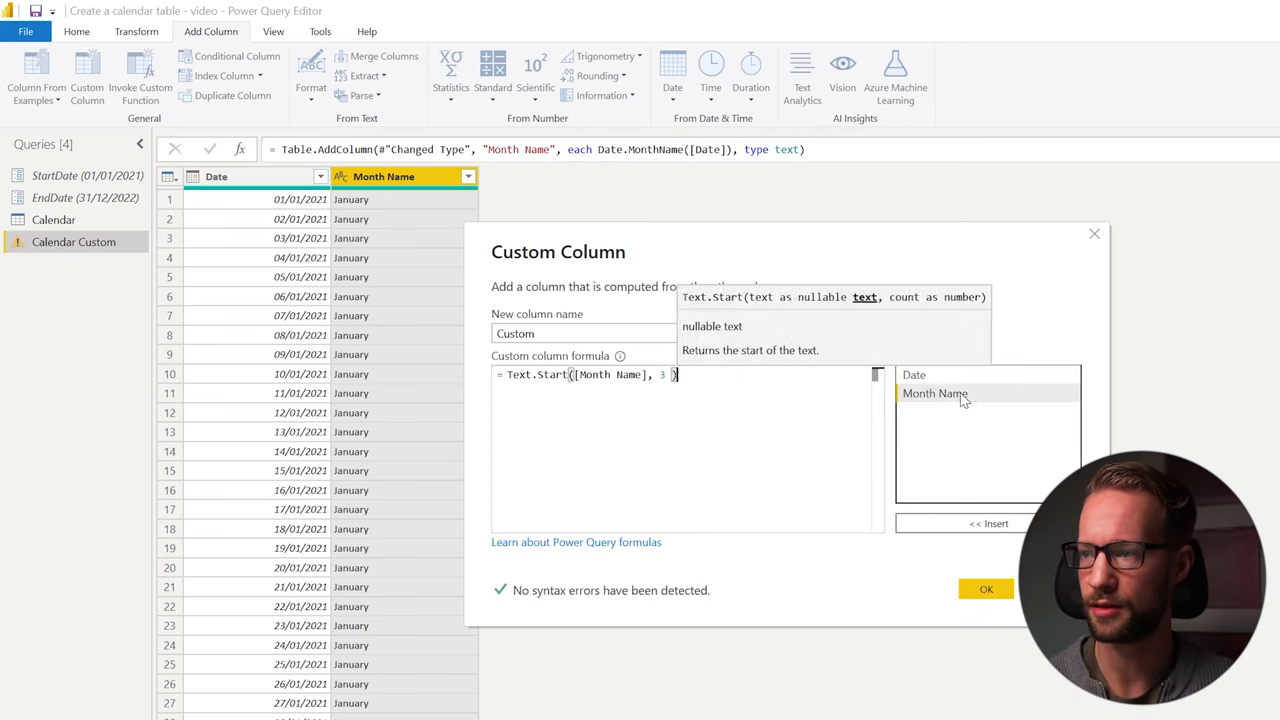
pyautogui.click(684, 332)
pyautogui.write('Month Name Shor')
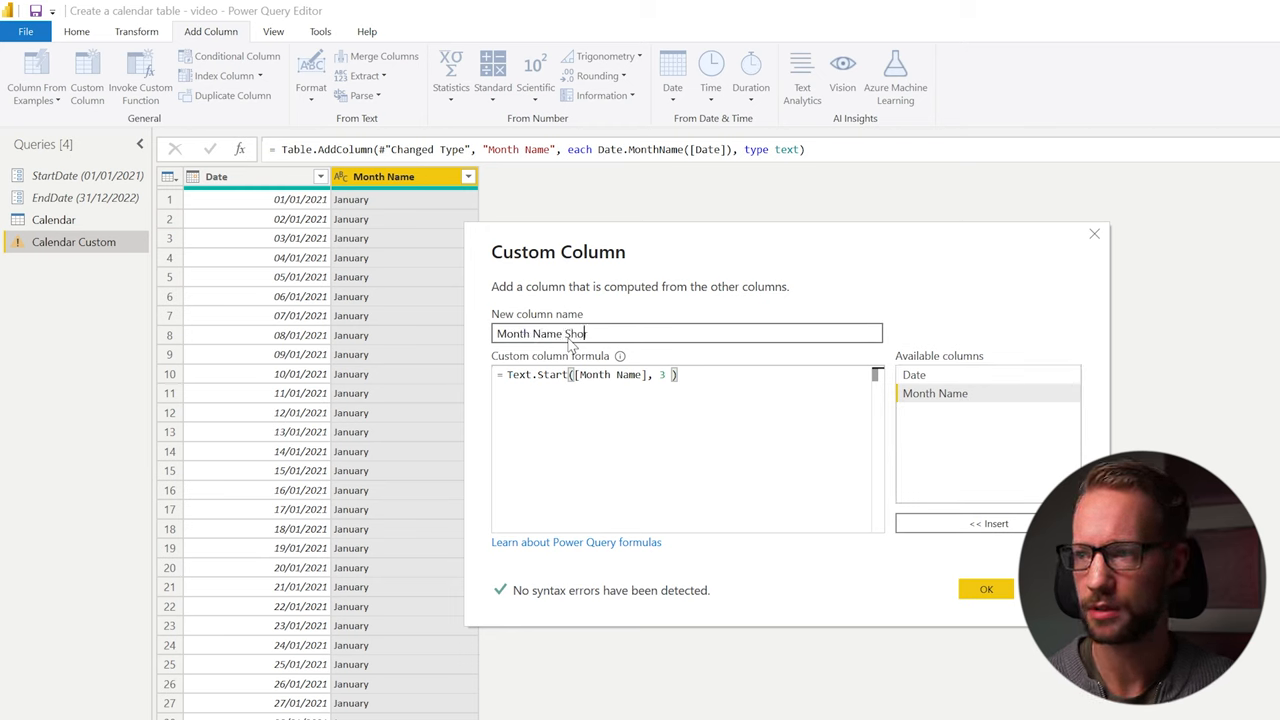
pyautogui.click(984, 588)
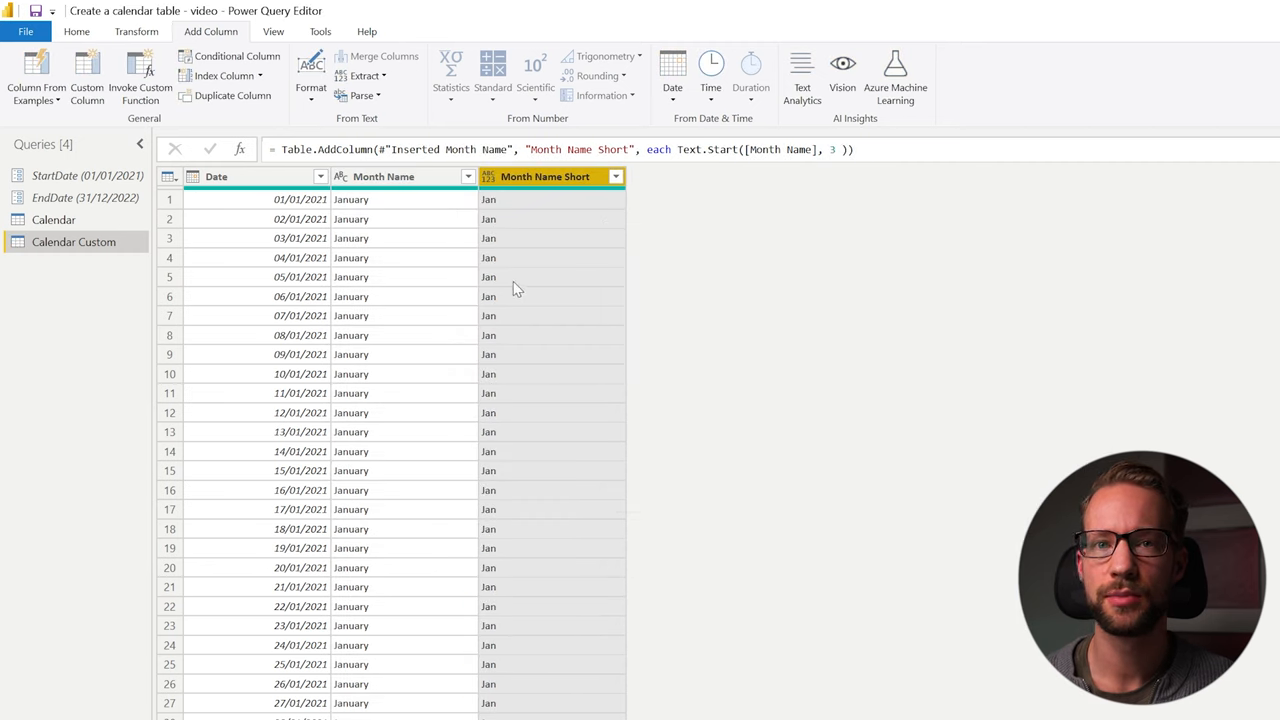
pyautogui.moveTo(380, 322)
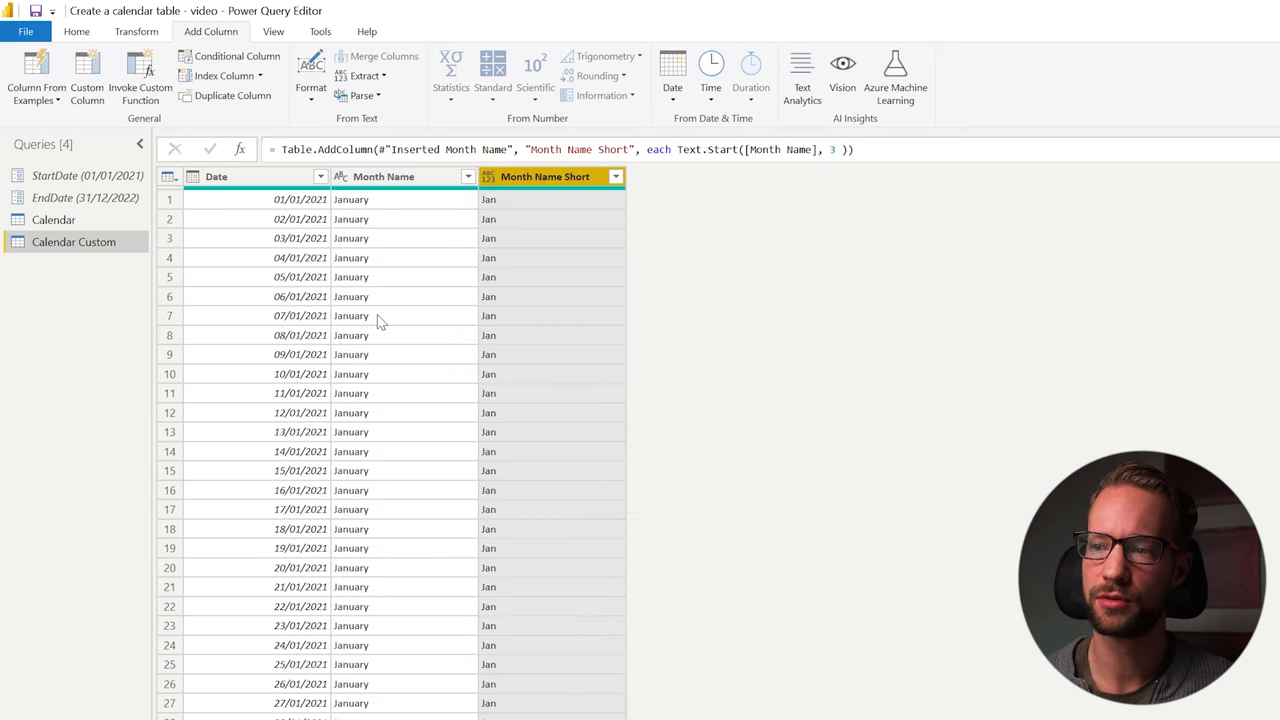
pyautogui.scroll(-3)
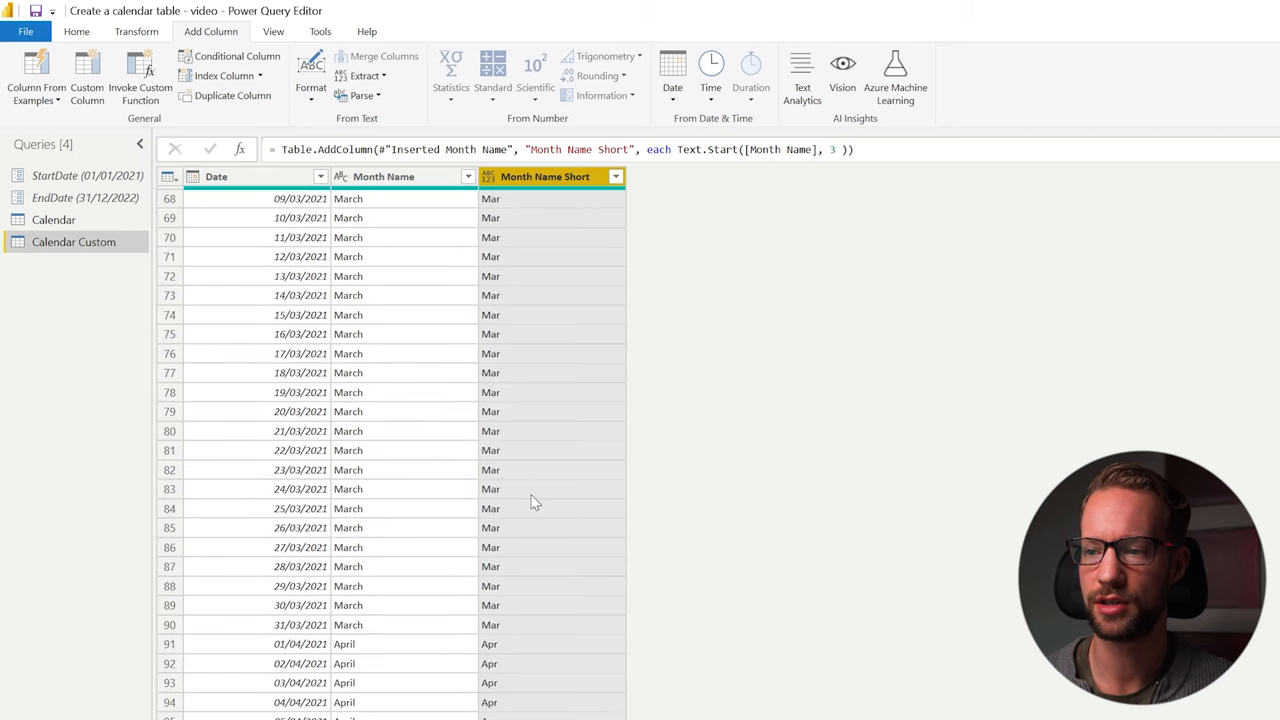
pyautogui.scroll(-3)
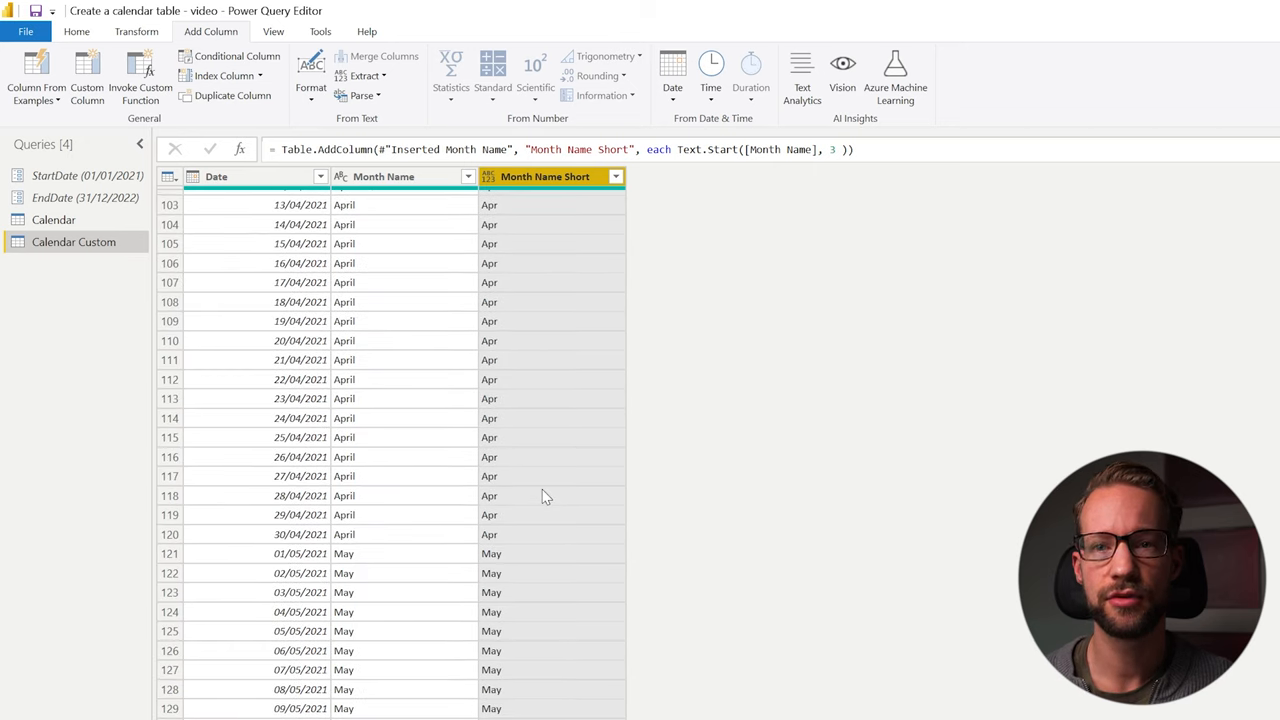
pyautogui.moveTo(532, 476)
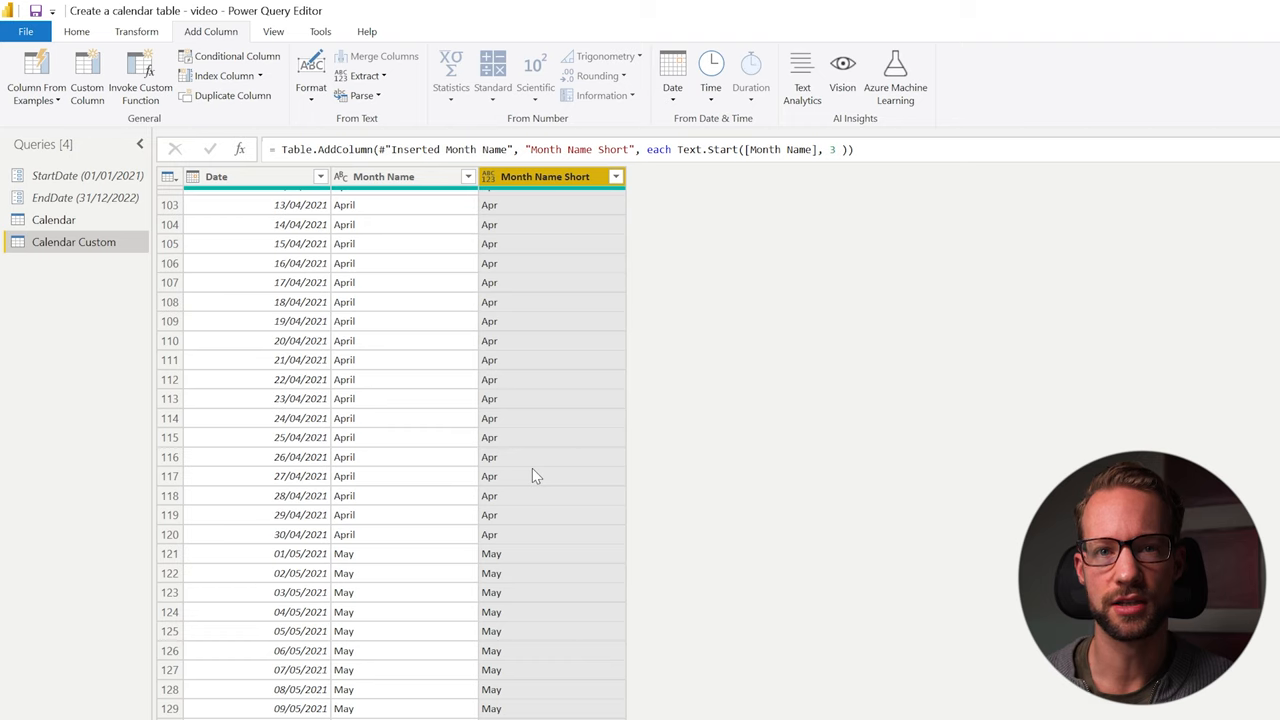
pyautogui.scroll(3)
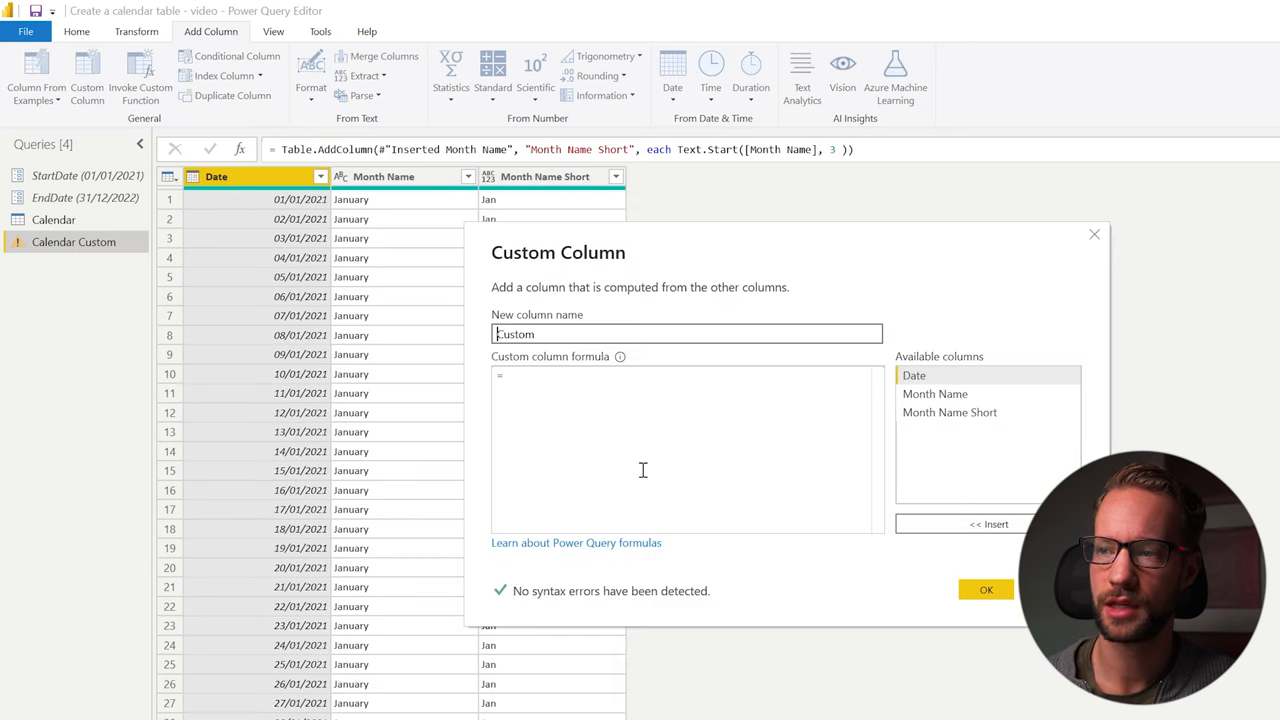
# - Add custom column Month Name Short V2 with formula Date.ToText([Date], "MMM")
pyautogui.write('Date.ToText(')
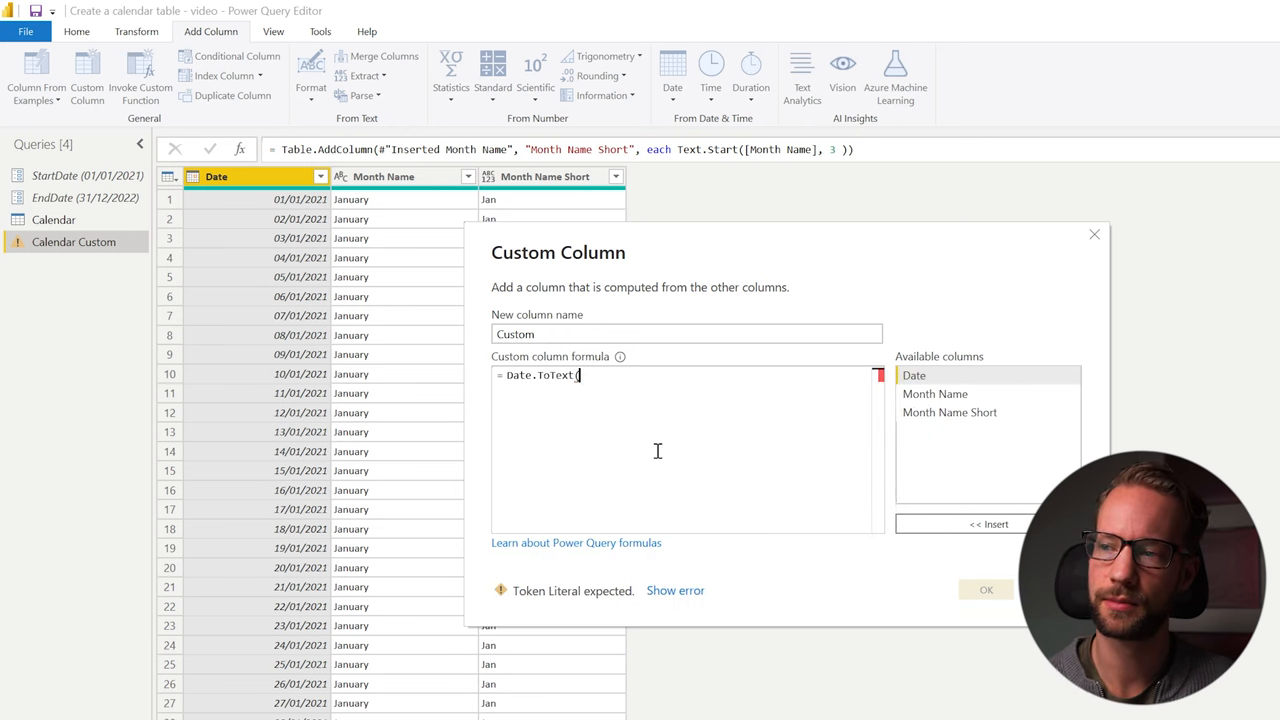
pyautogui.write('[Date')
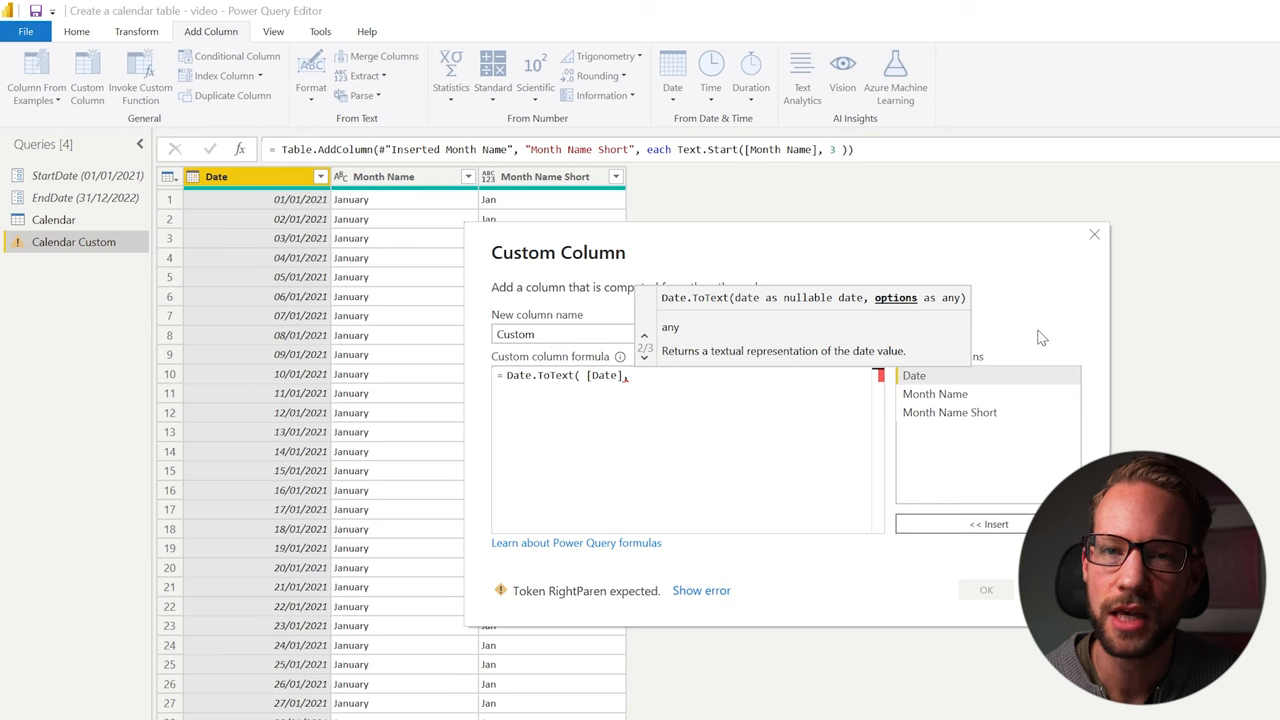
pyautogui.write(', "')
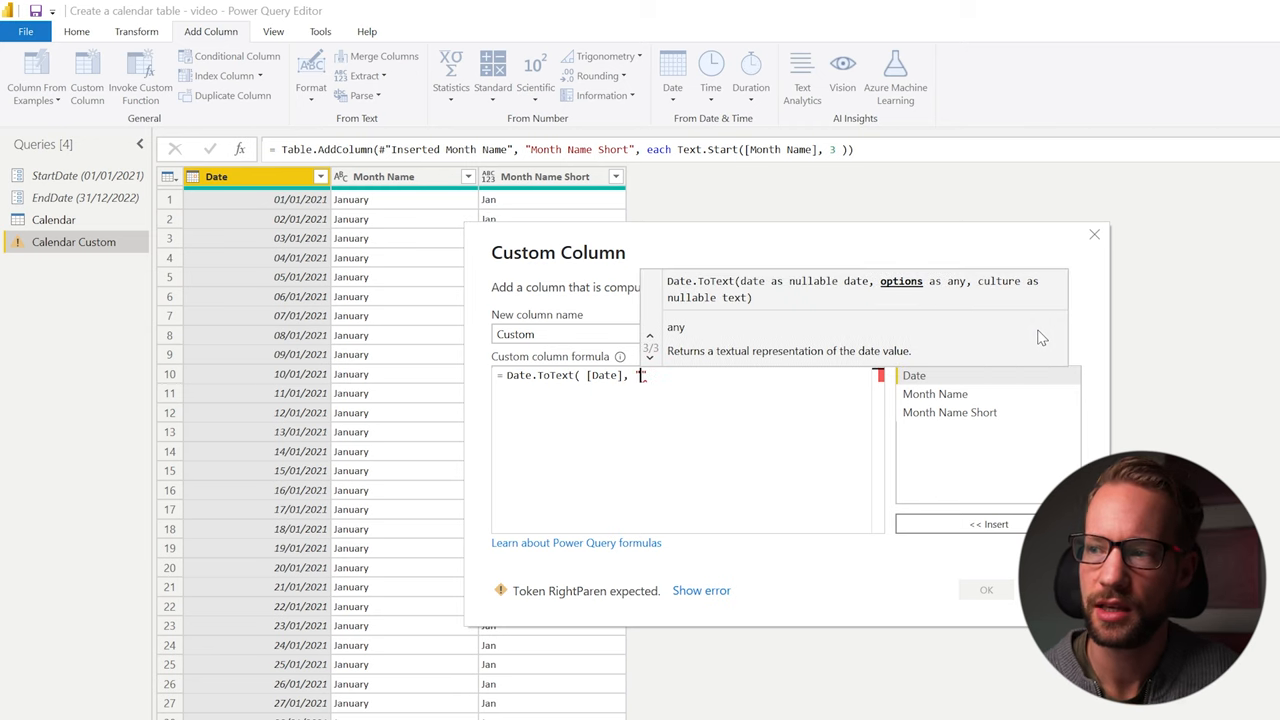
pyautogui.write('MMM" )')
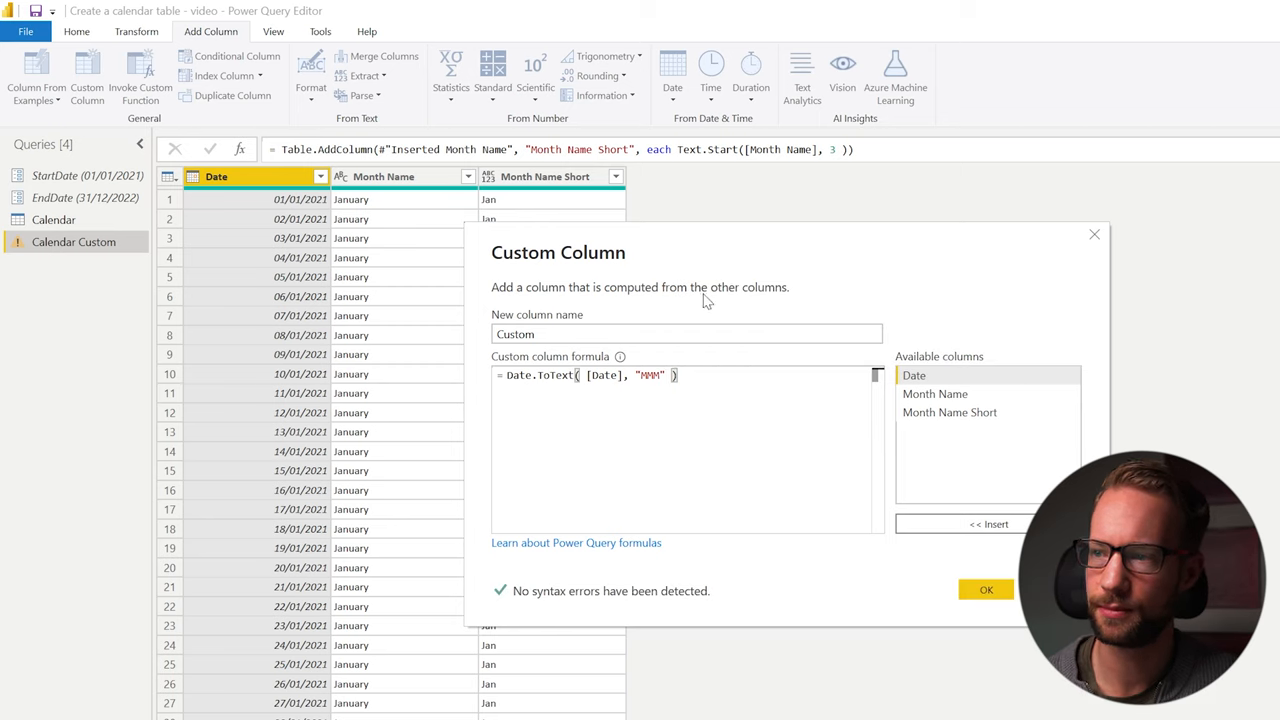
pyautogui.write('Mont')
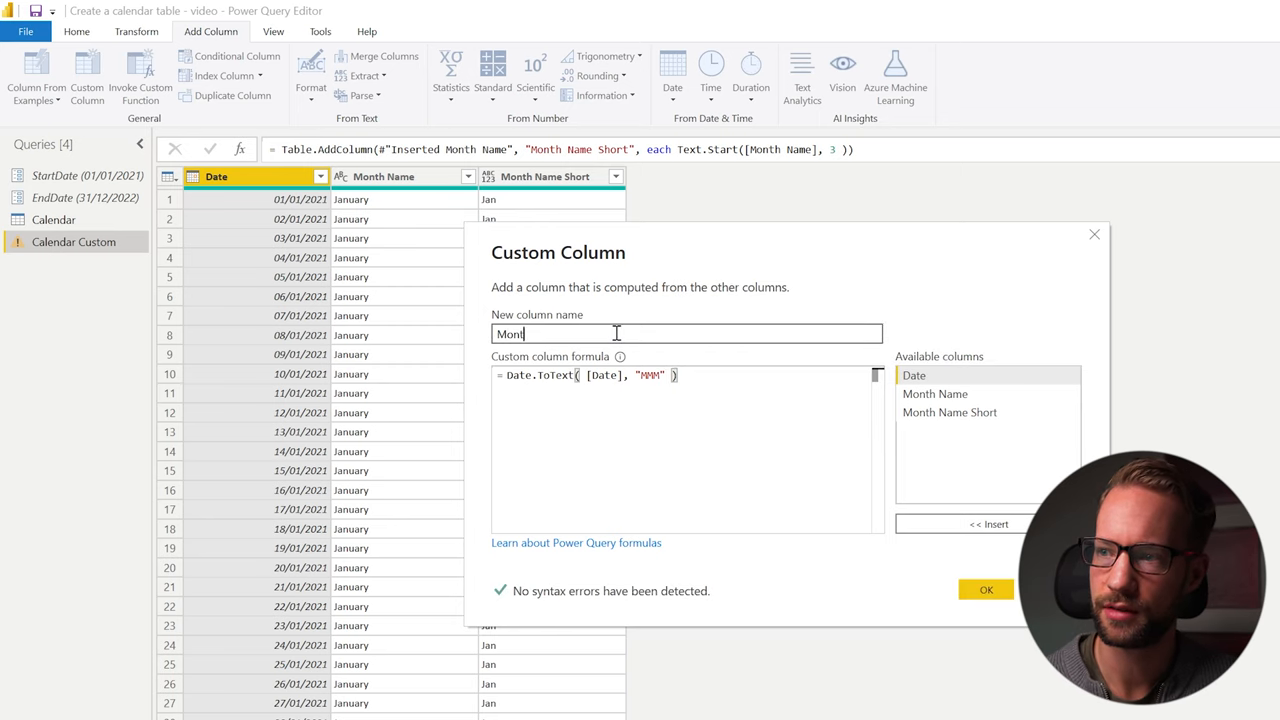
pyautogui.write('Month Name Short V2')
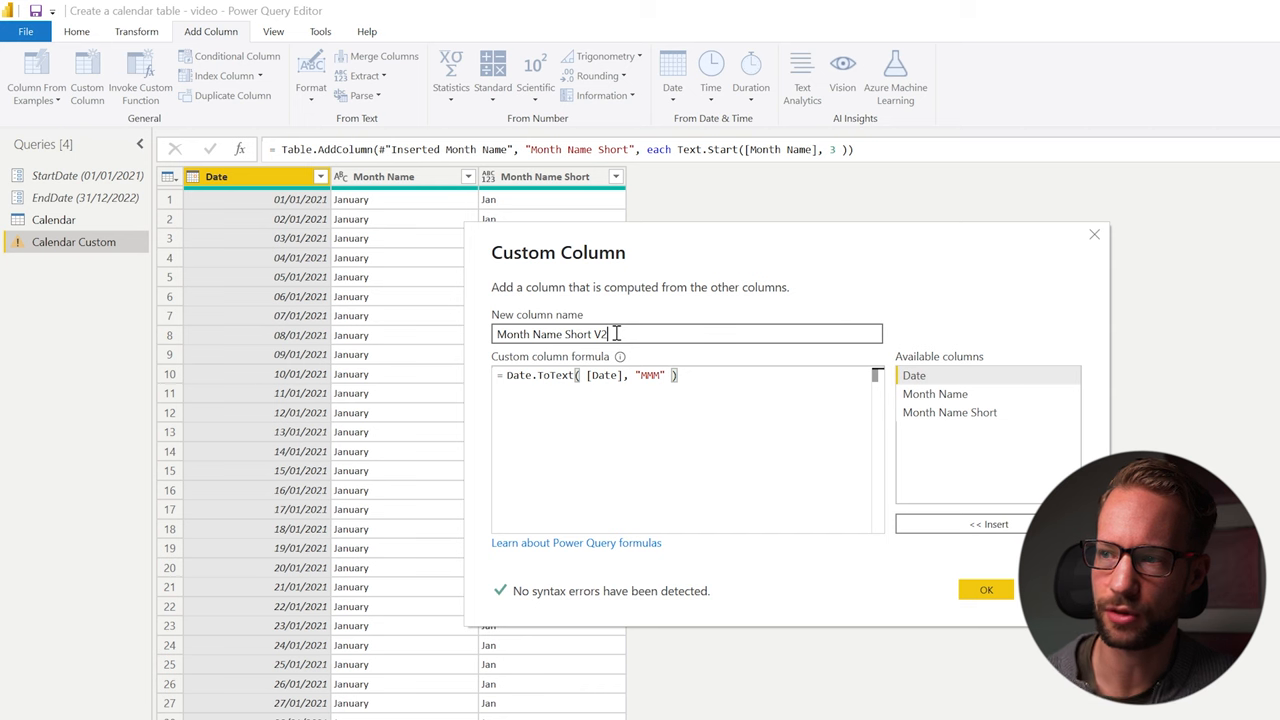
pyautogui.click(984, 588)
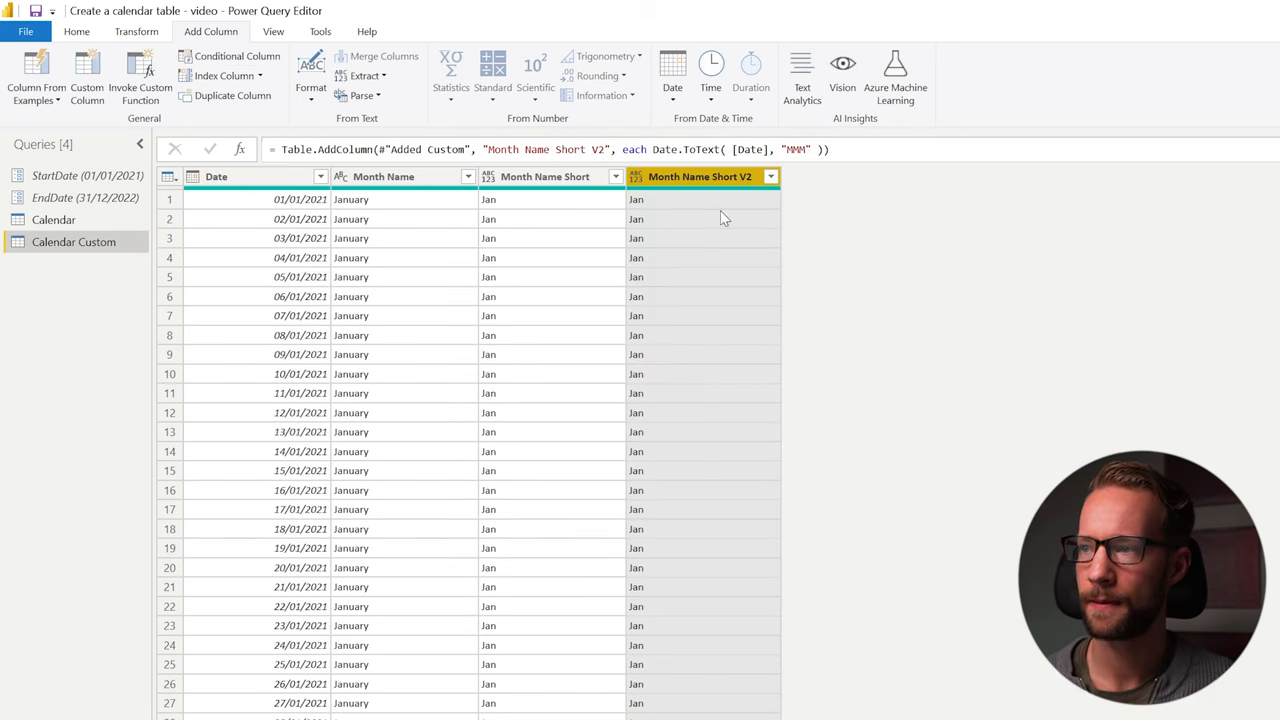
pyautogui.scroll(-3)
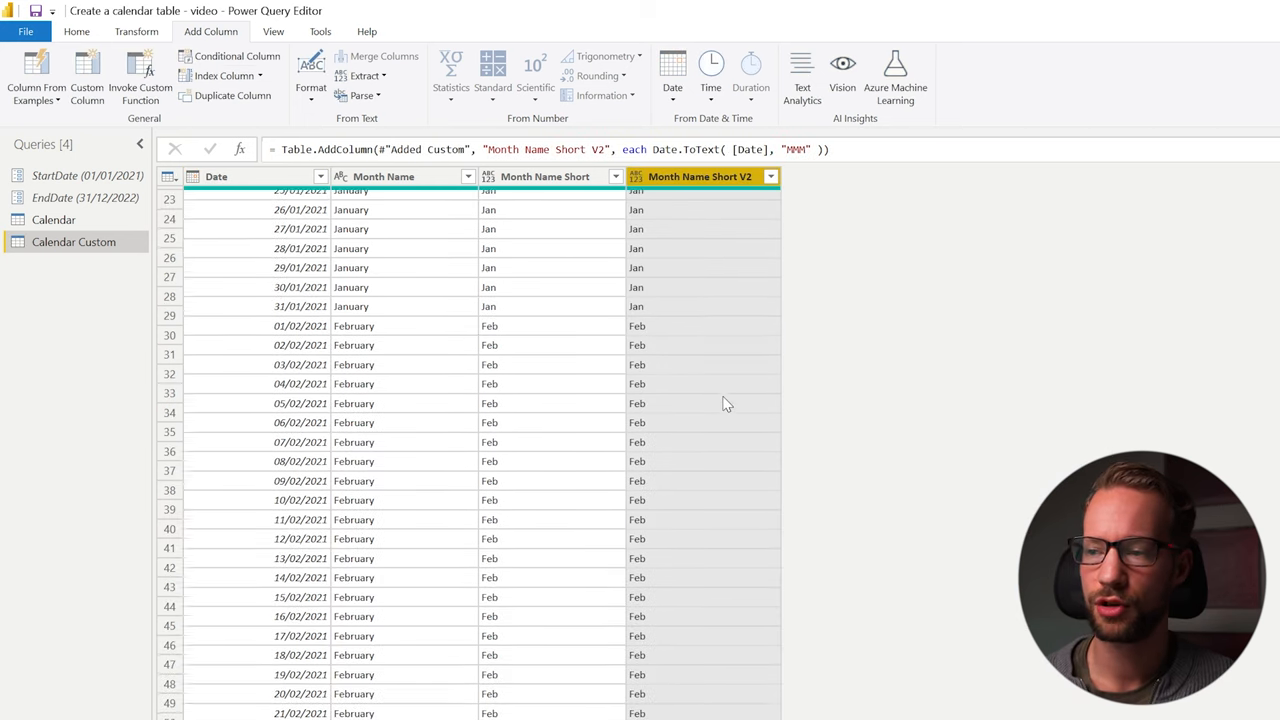
pyautogui.scroll(-3)
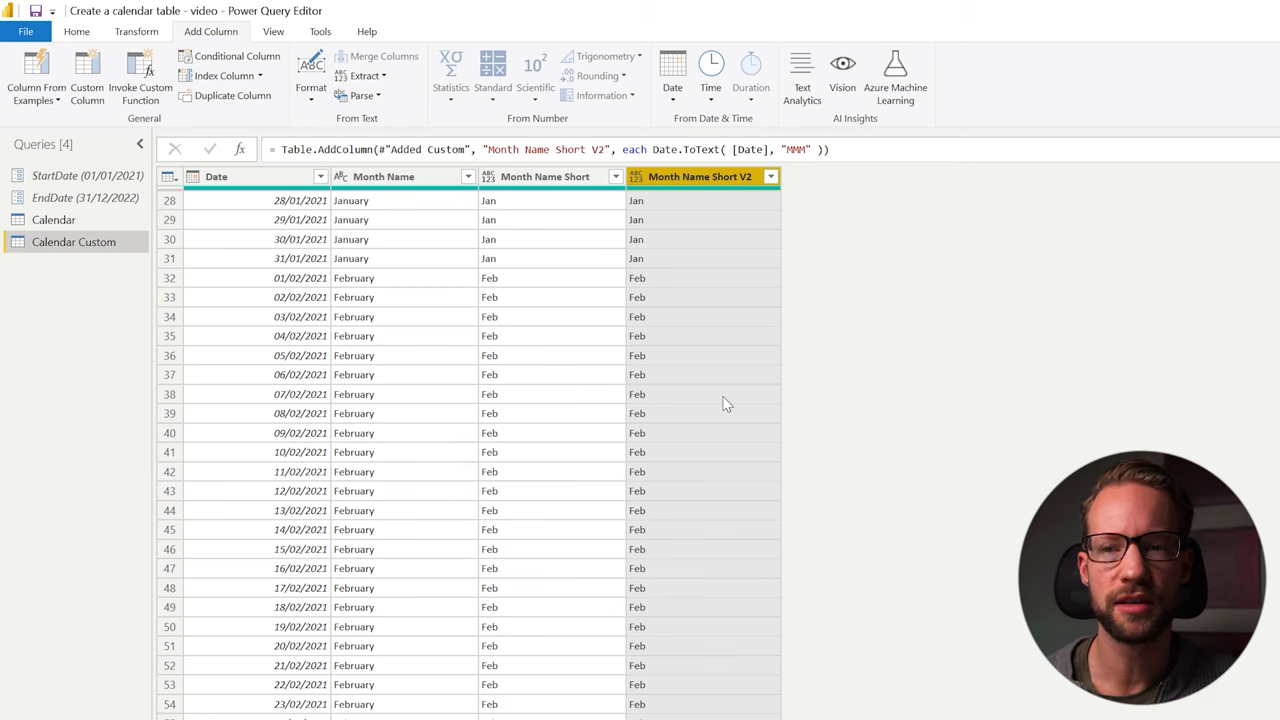
pyautogui.scroll(-3)
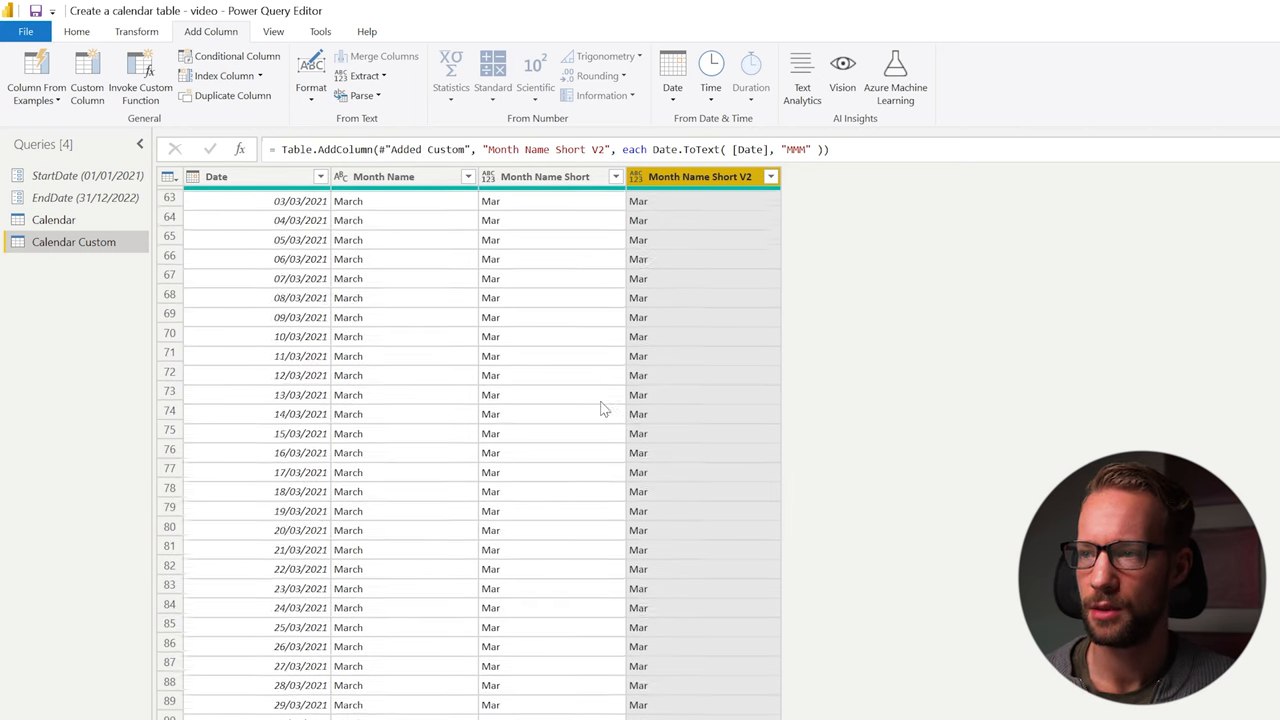
pyautogui.scroll(3)
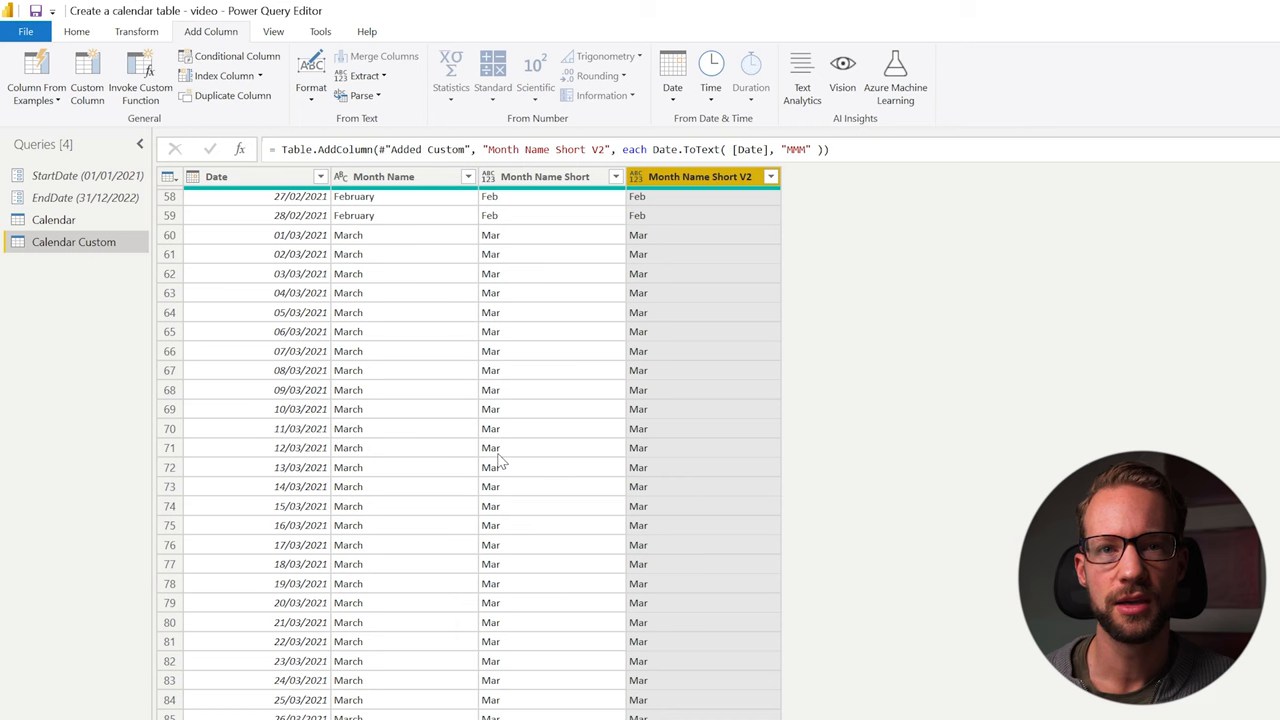
pyautogui.moveTo(368, 378)
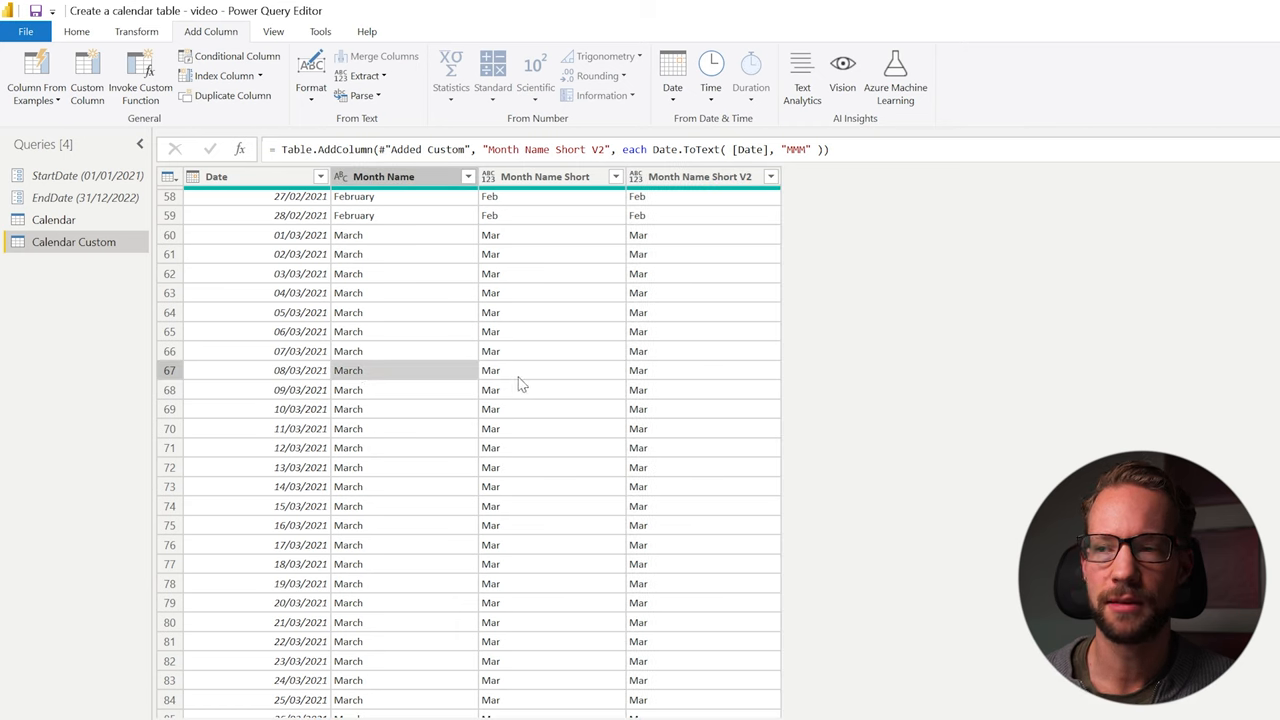
pyautogui.scroll(3)
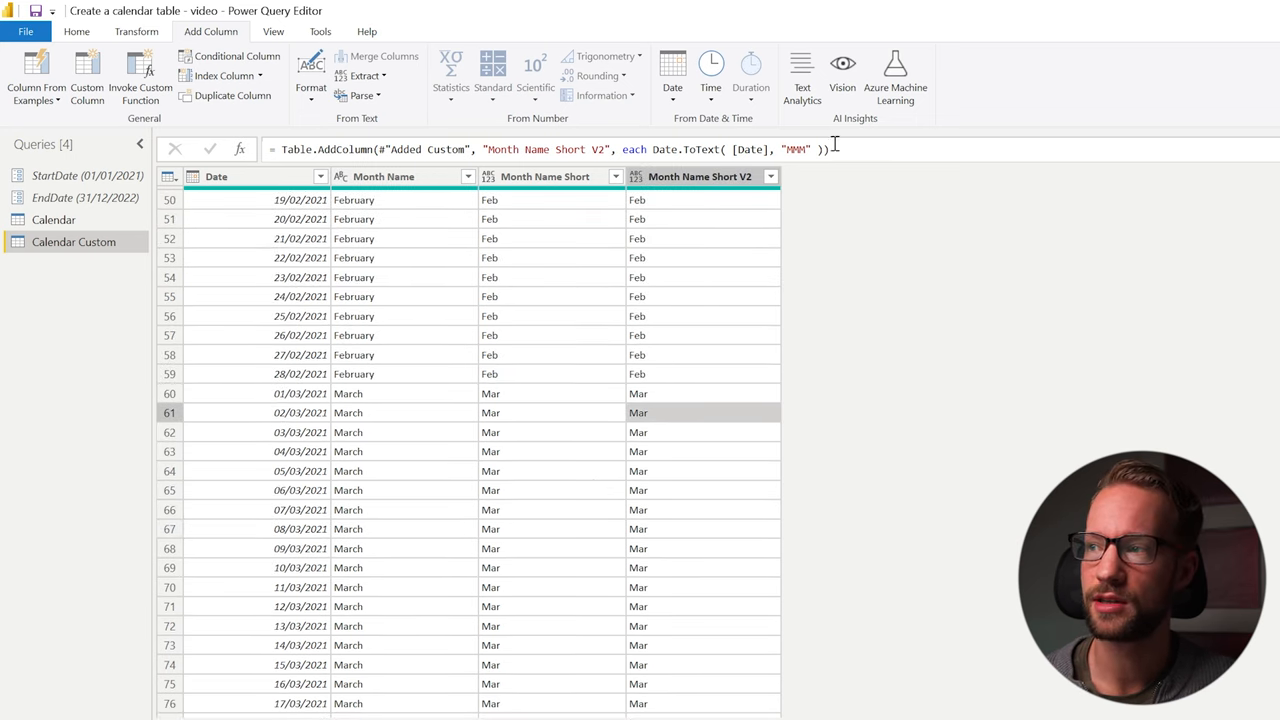
# - Add "nl-NL" culture to Date.ToText so Month Name Short V2 shows Dutch abbreviations
pyautogui.click(820, 148)
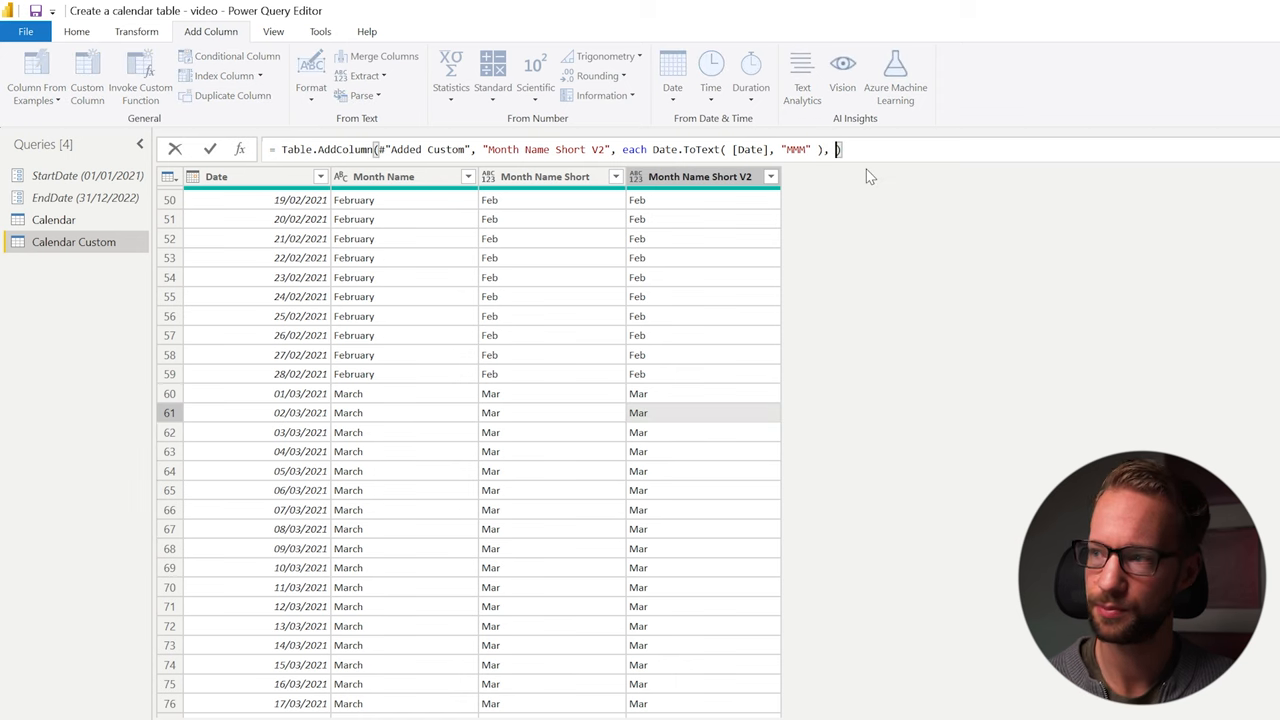
pyautogui.write('nl"')
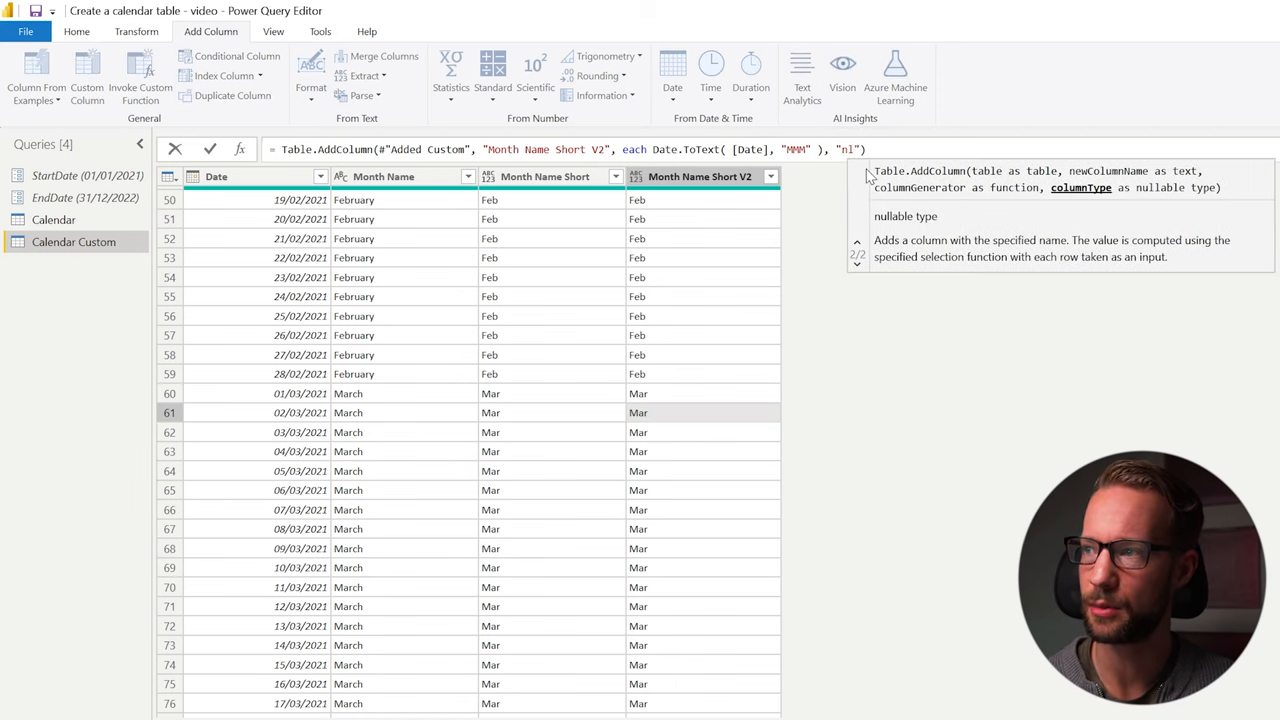
pyautogui.write('-NL')
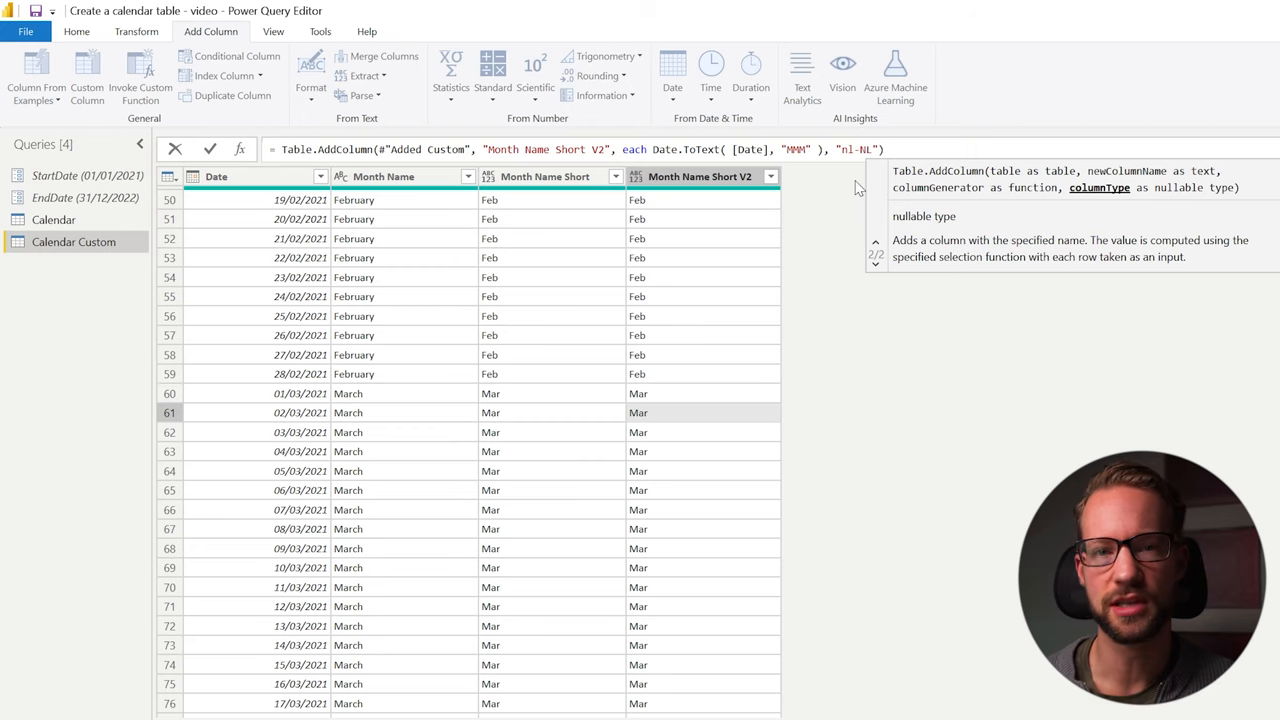
pyautogui.click(208, 148)
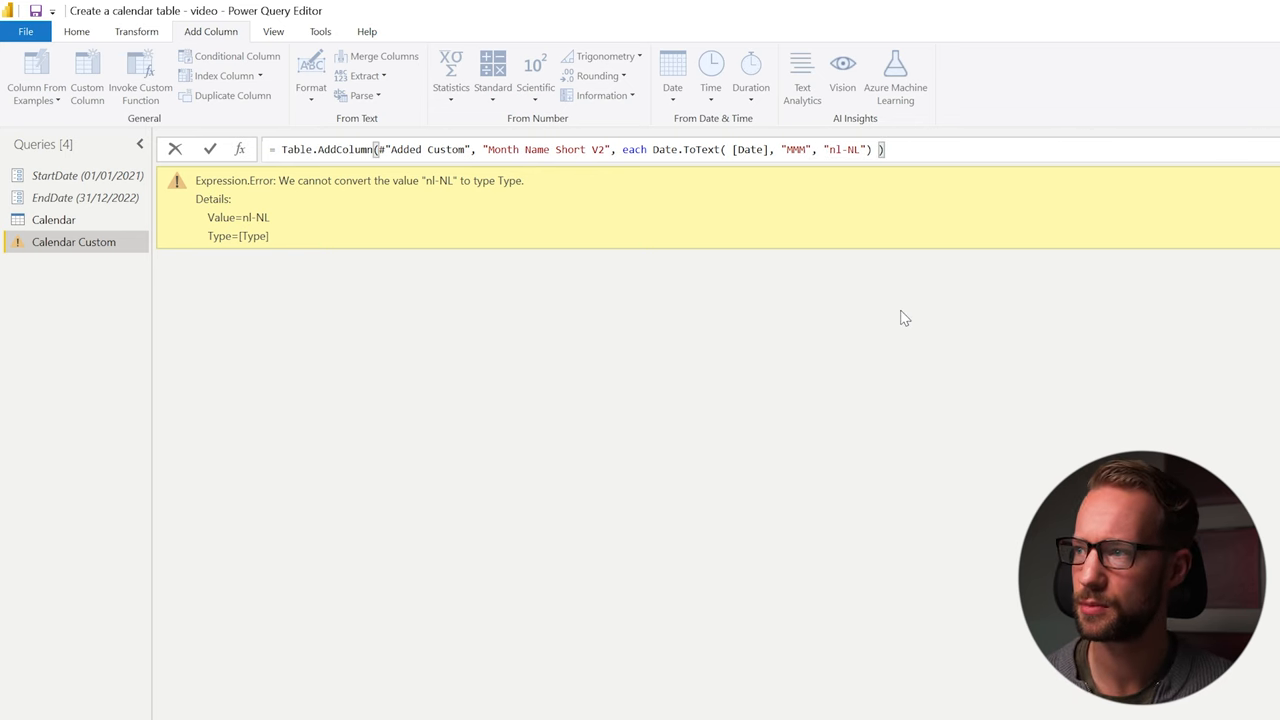
pyautogui.click(210, 148)
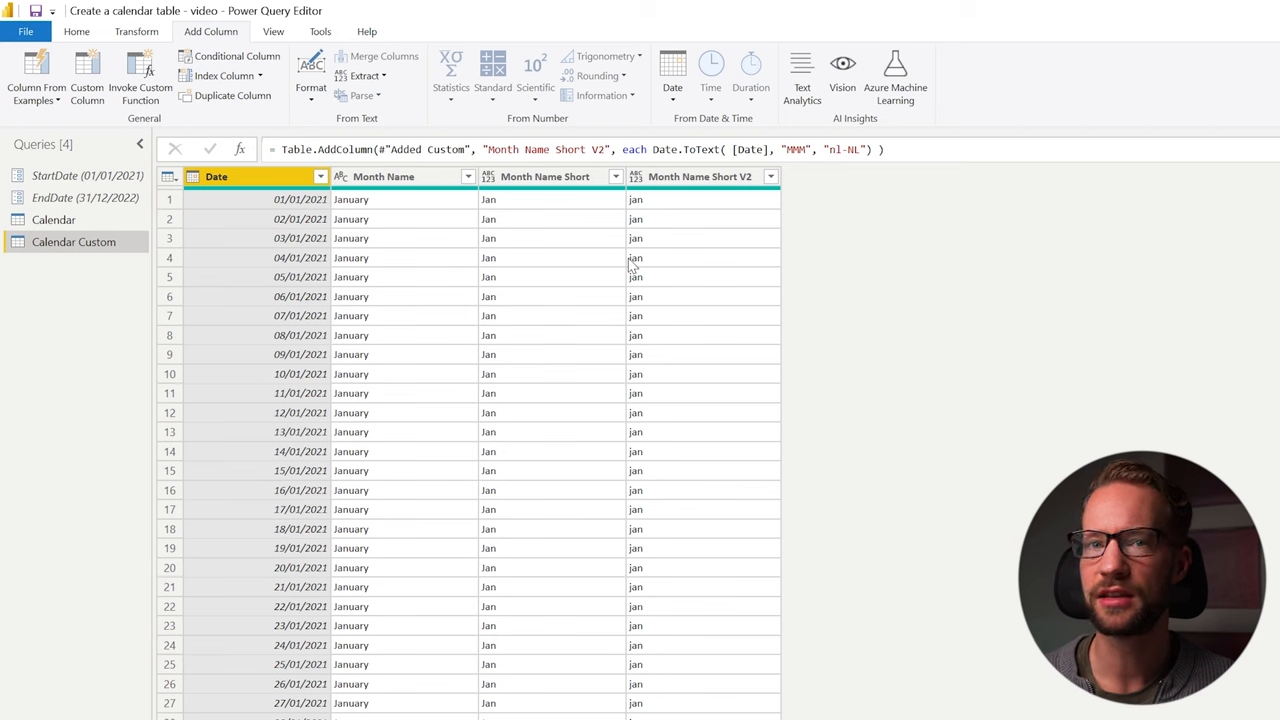
pyautogui.moveTo(716, 290)
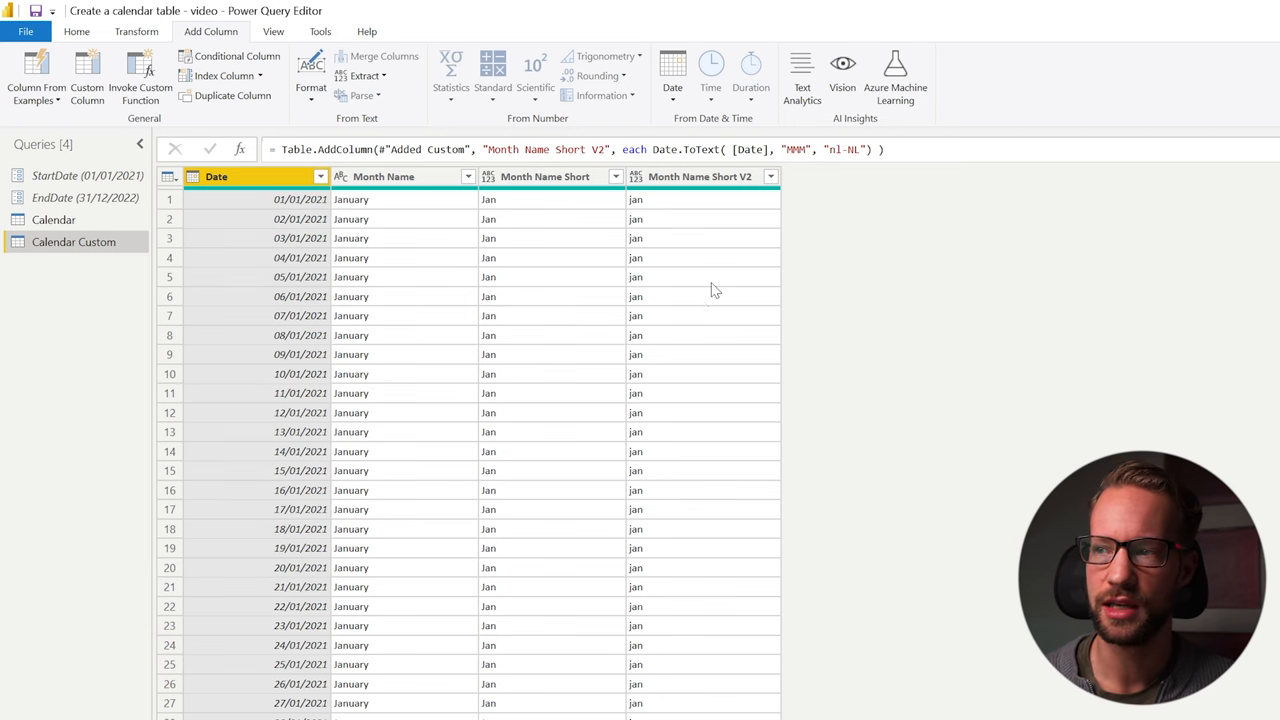
pyautogui.scroll(-3)
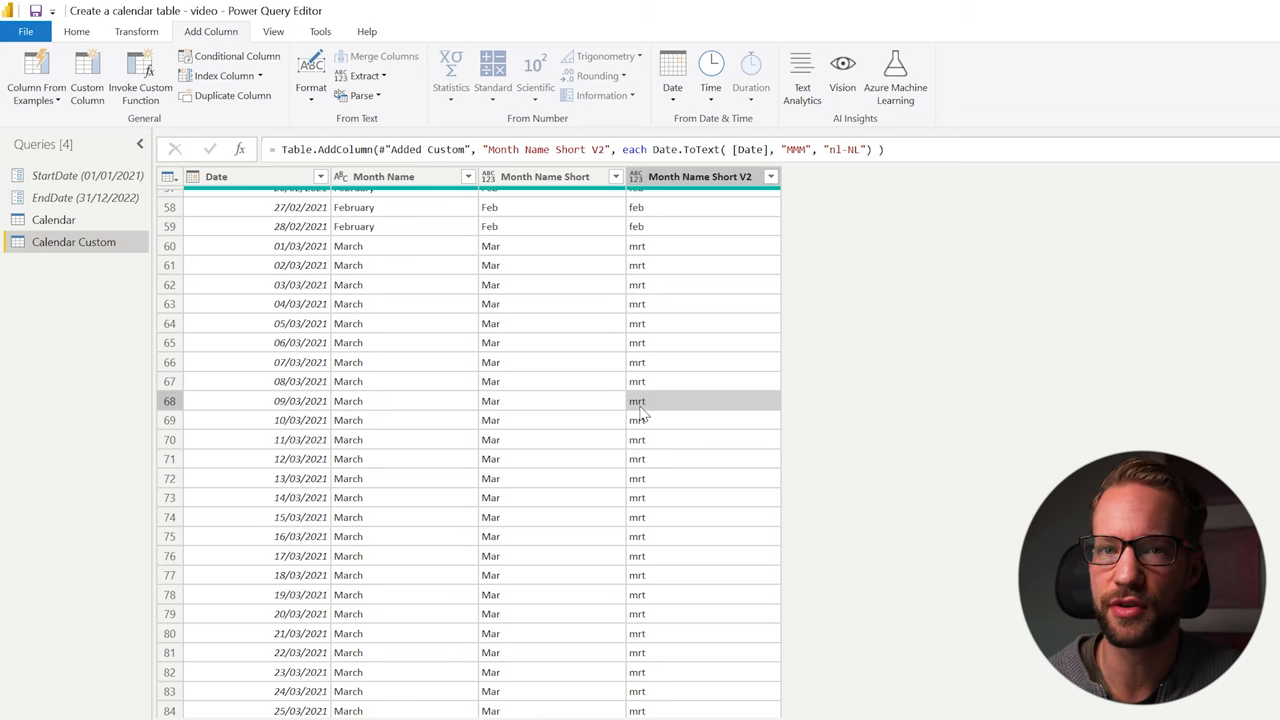
pyautogui.scroll(3)
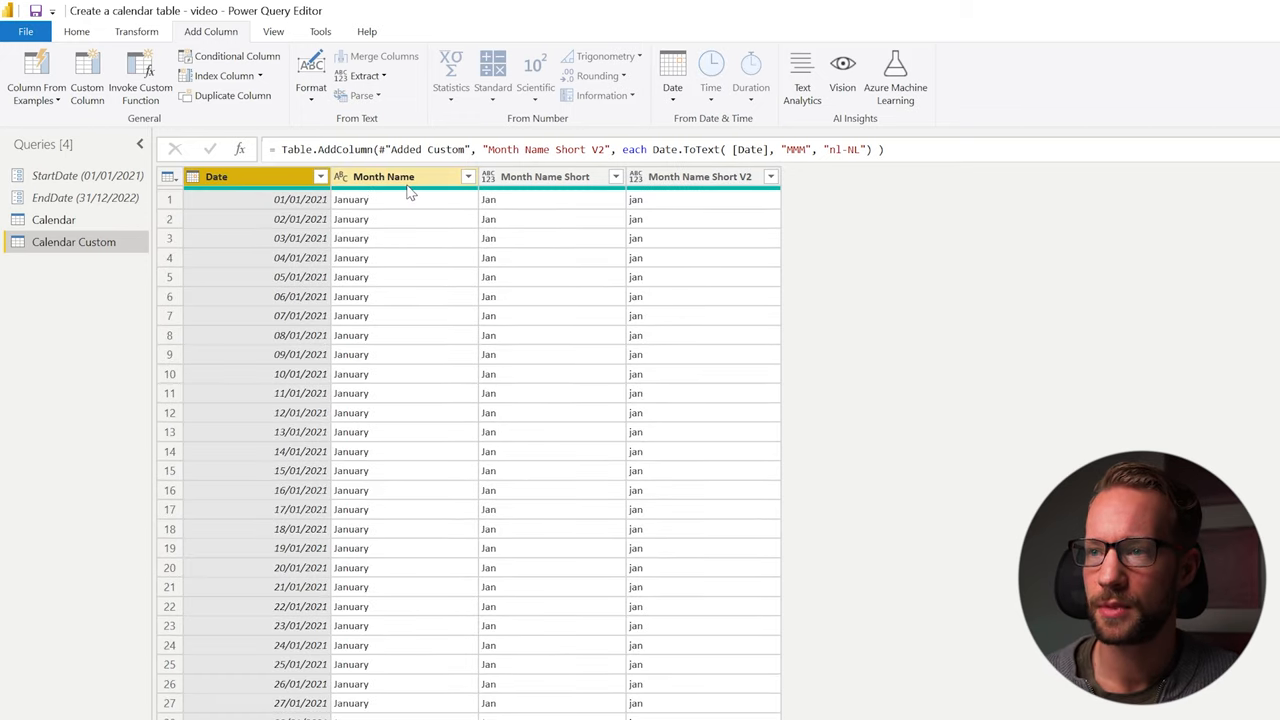
# - Remove the selected month-name columns, then add Year and Month number columns from Date
pyautogui.rightClick(700, 176)
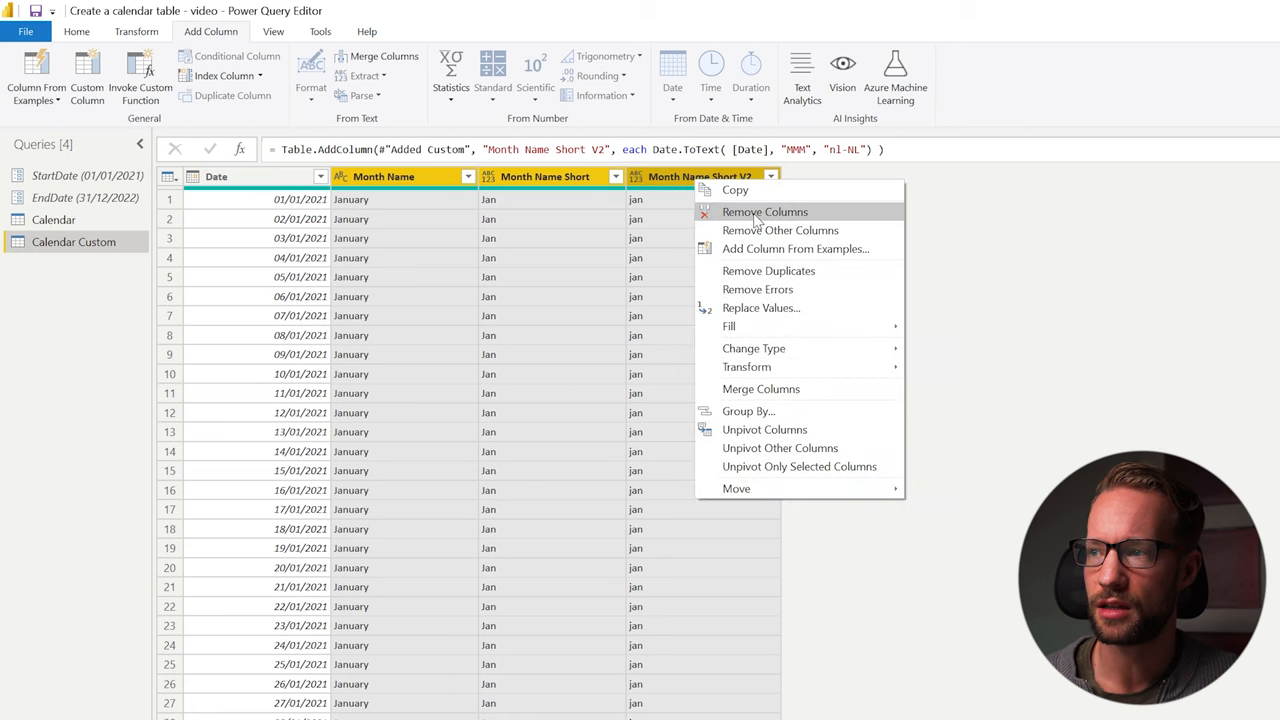
pyautogui.click(764, 212)
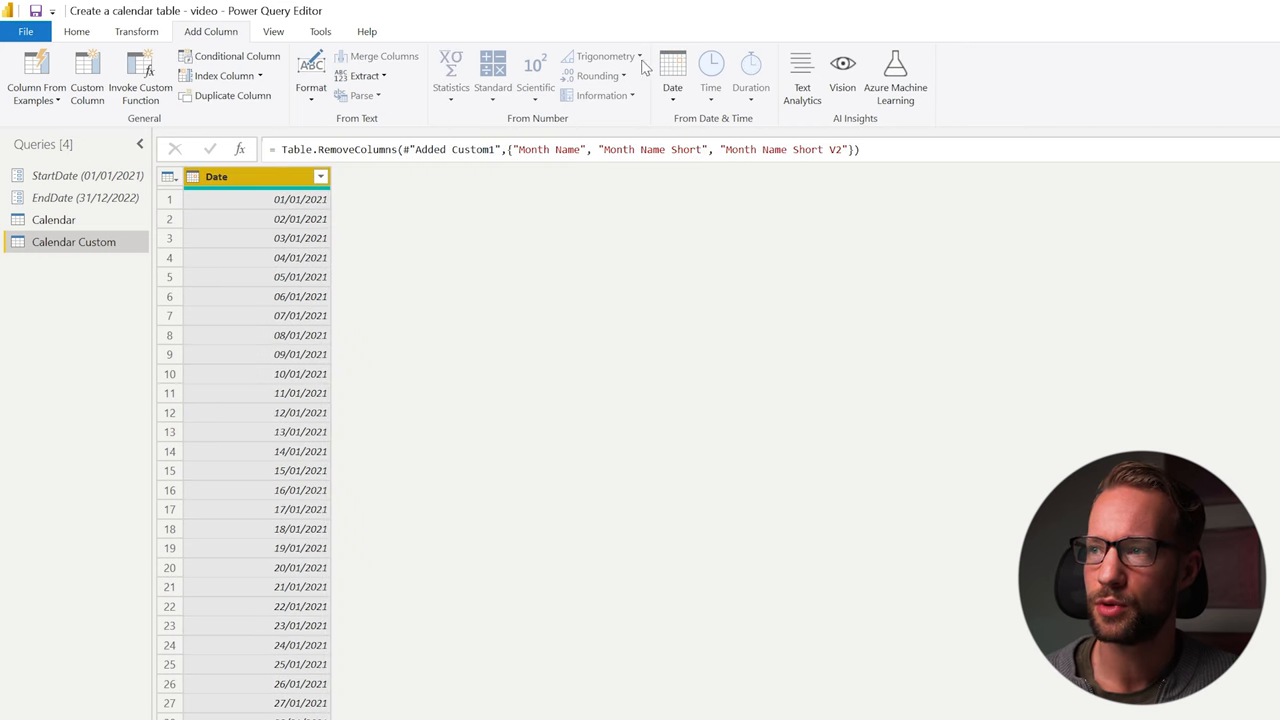
pyautogui.click(672, 70)
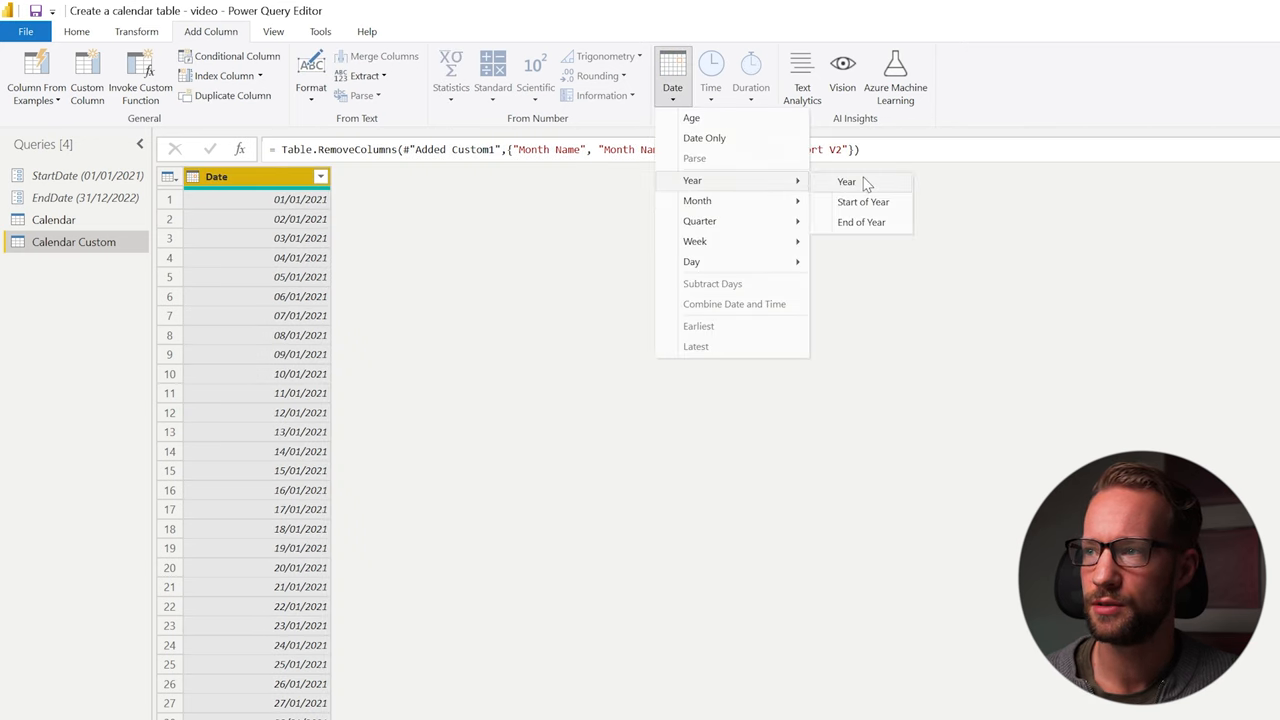
pyautogui.click(846, 180)
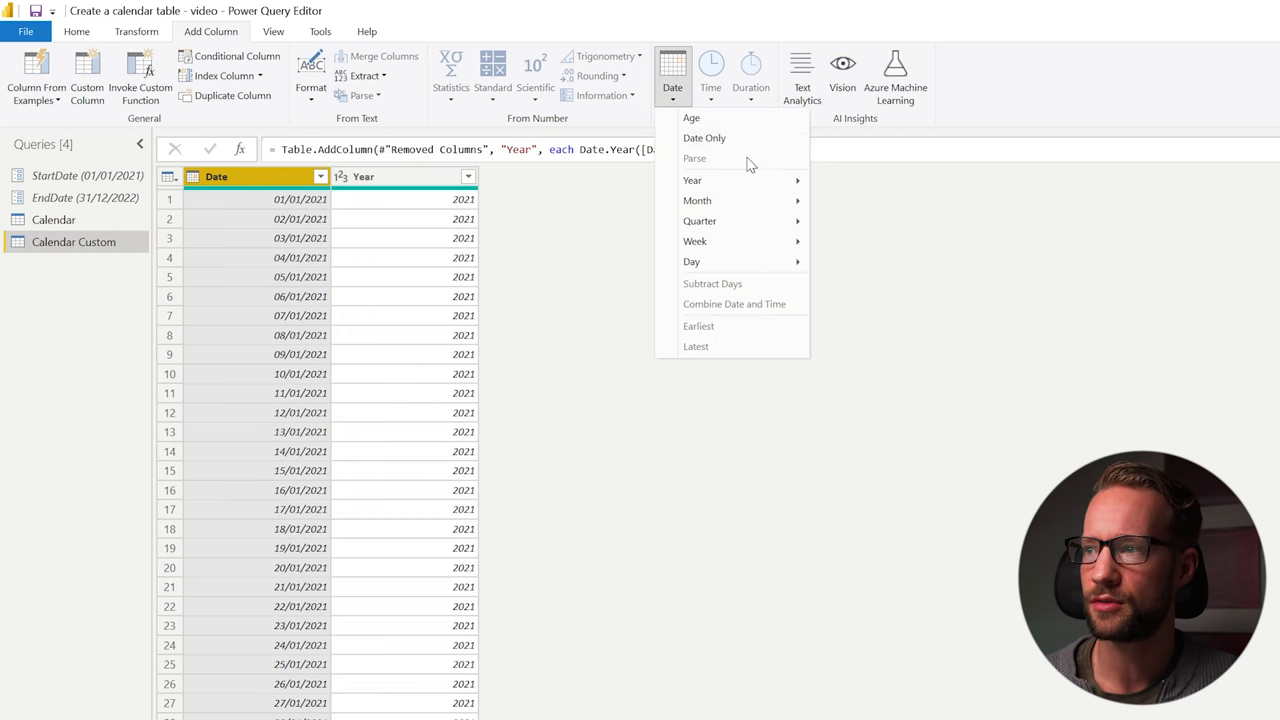
pyautogui.moveTo(696, 200)
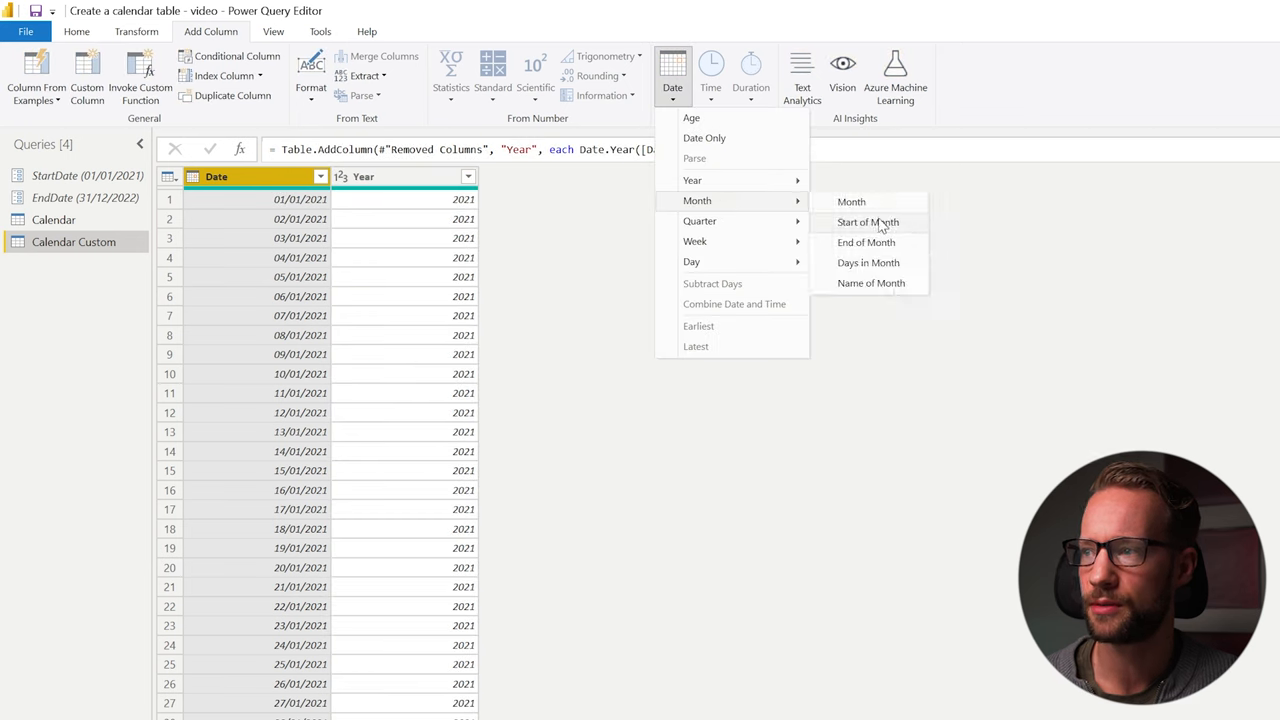
pyautogui.click(852, 200)
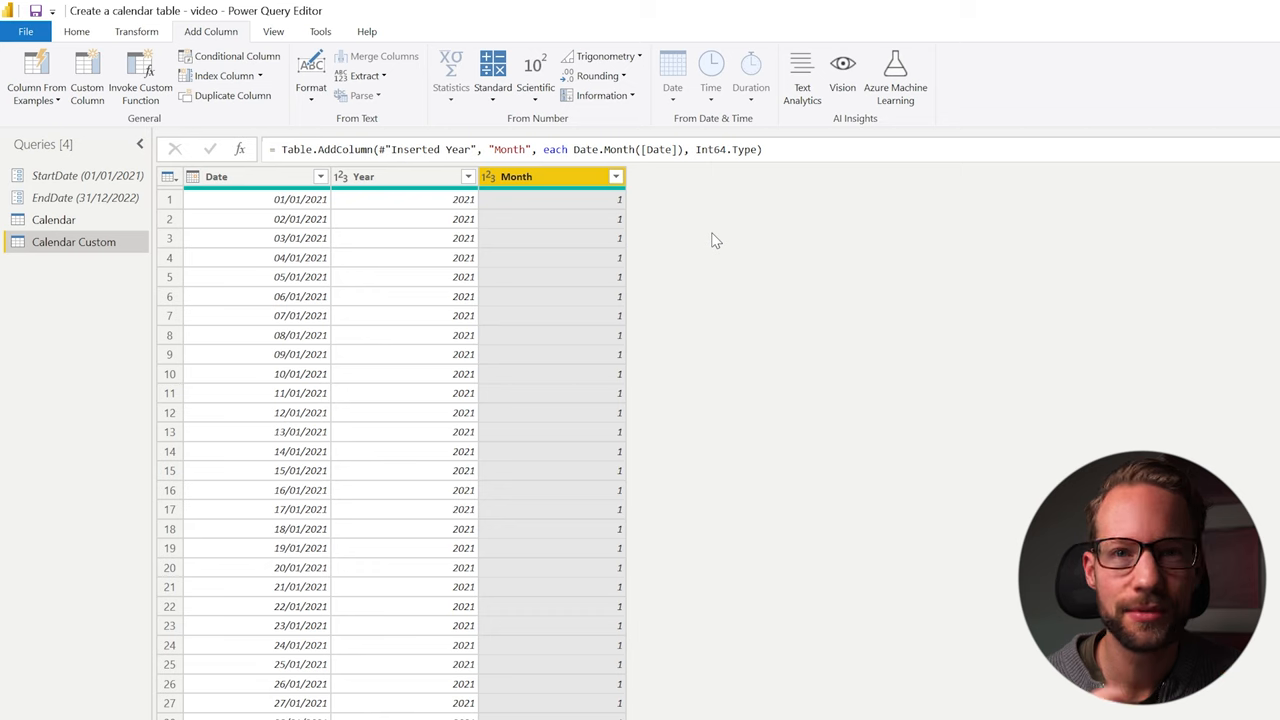
pyautogui.moveTo(230, 184)
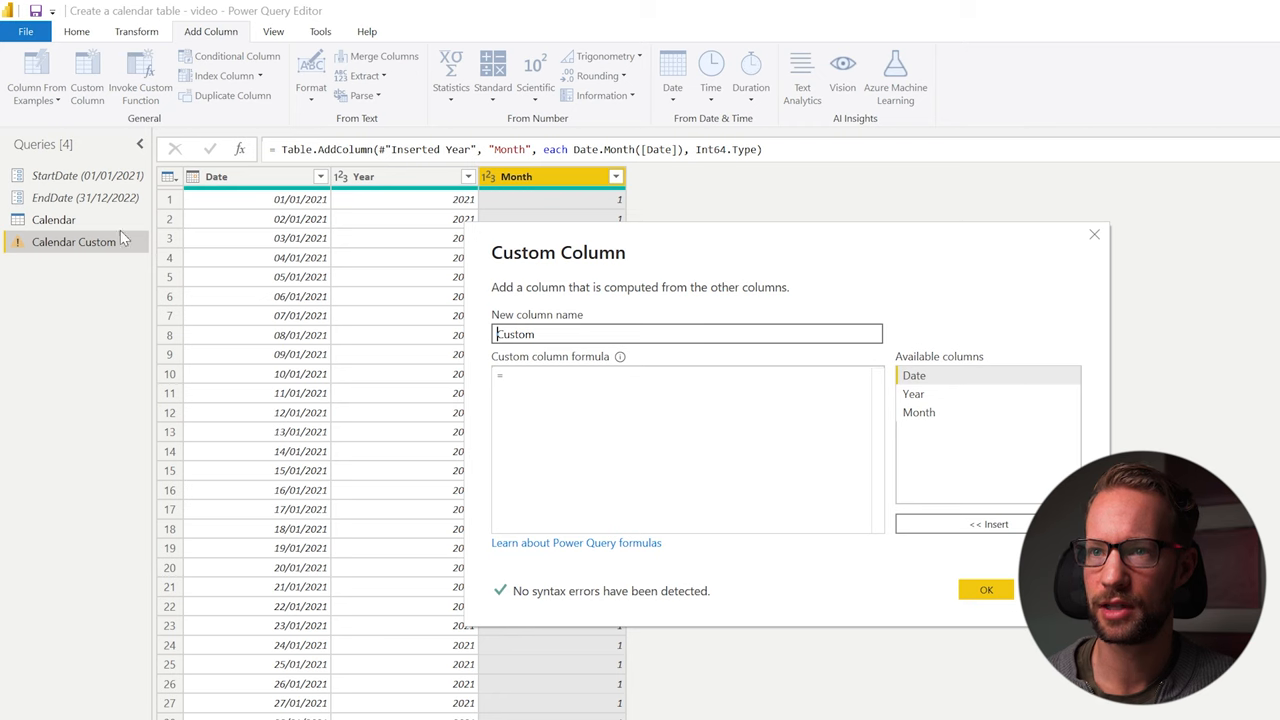
# - Add a YearMonth custom column with Date.ToText([Date], "yyyy-MM"), giving 2021-01
pyautogui.write('D')
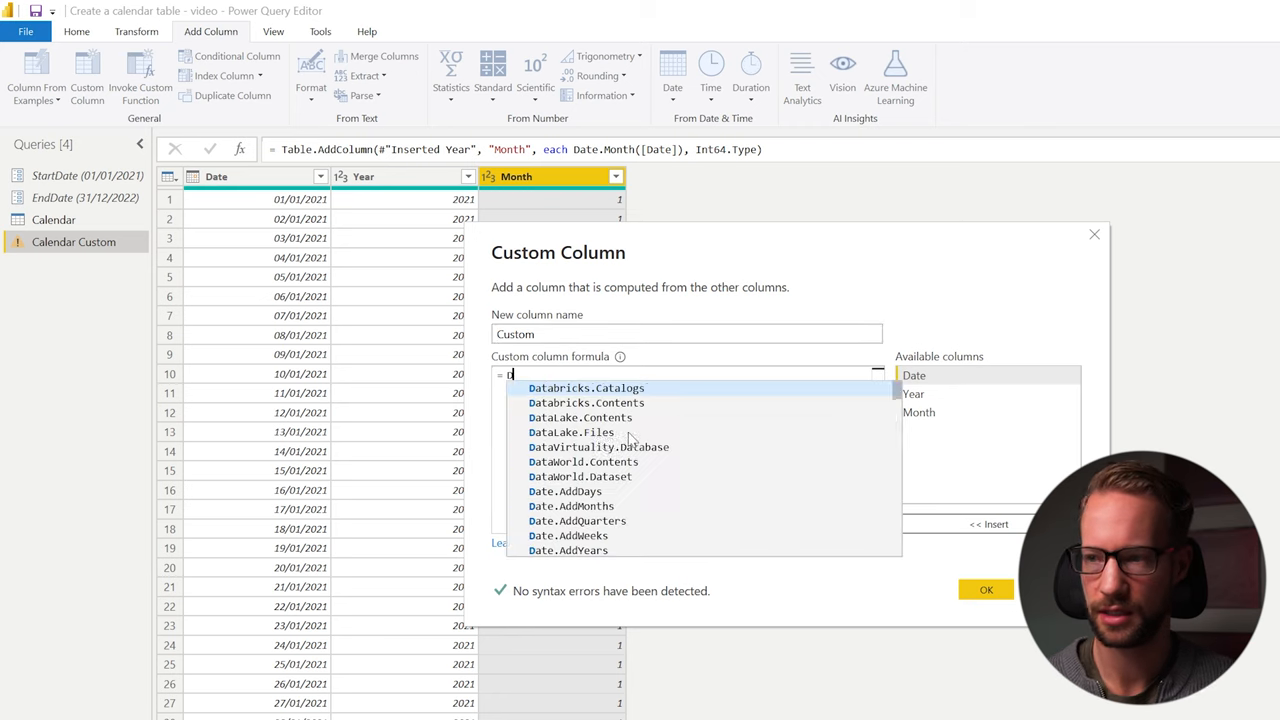
pyautogui.write('ate.I')
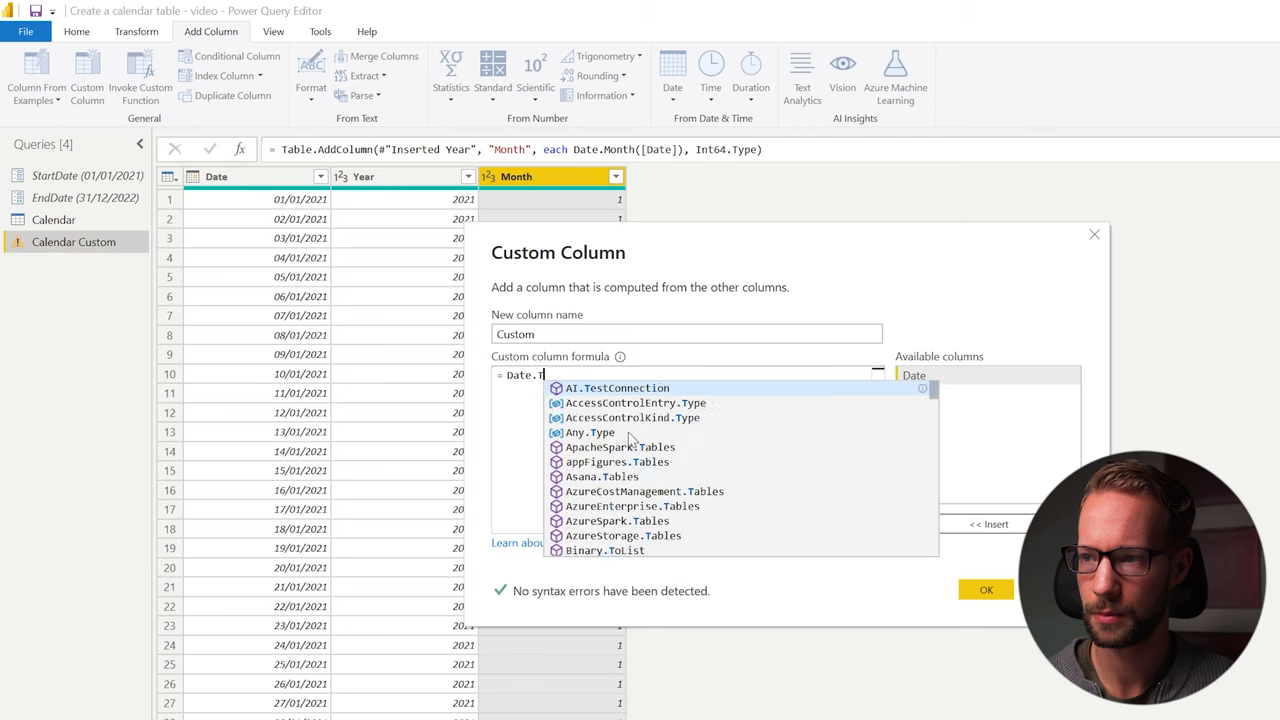
pyautogui.write('oText( [Date], "yyyy')
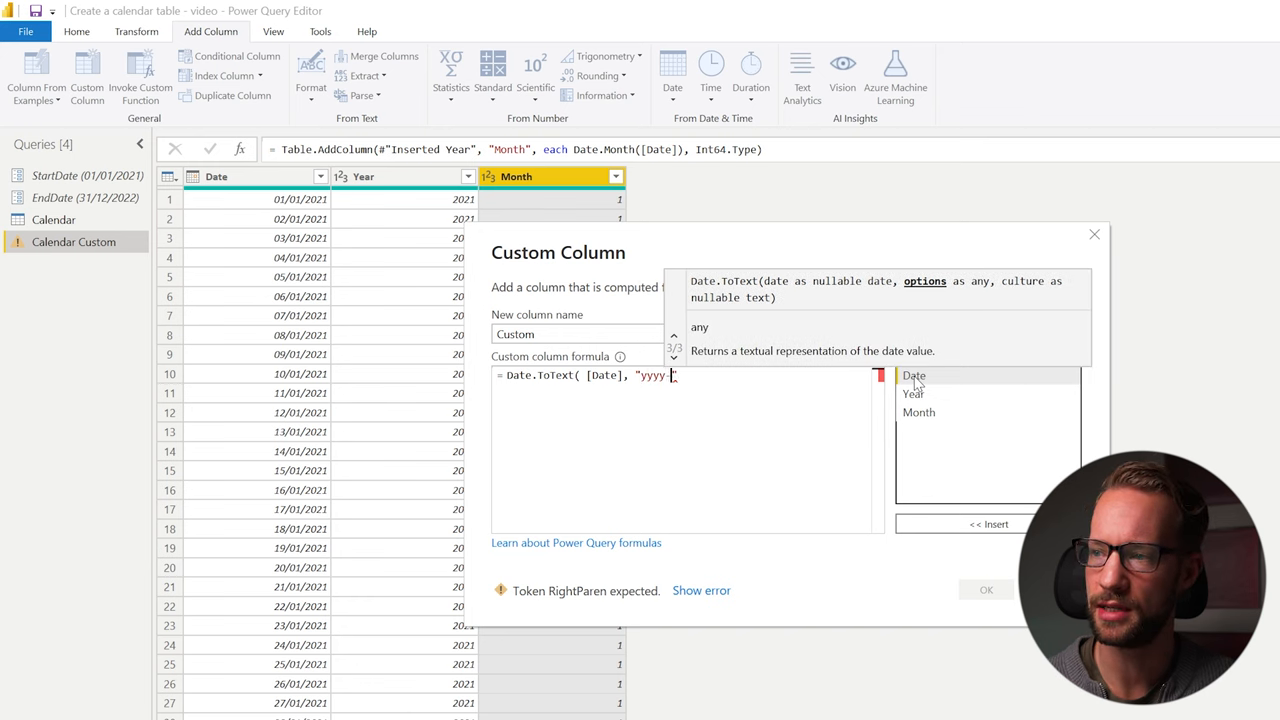
pyautogui.write('-MM')
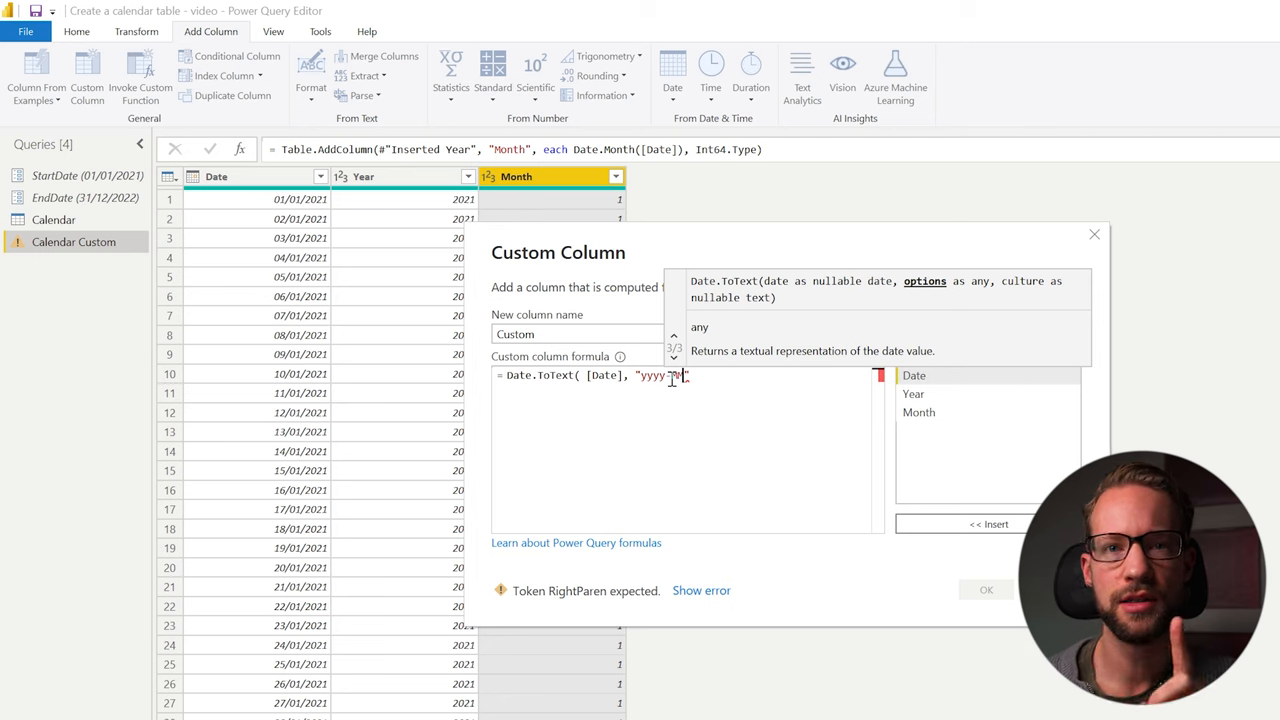
pyautogui.write('-MM')
pyautogui.click(578, 334)
pyautogui.write('Year')
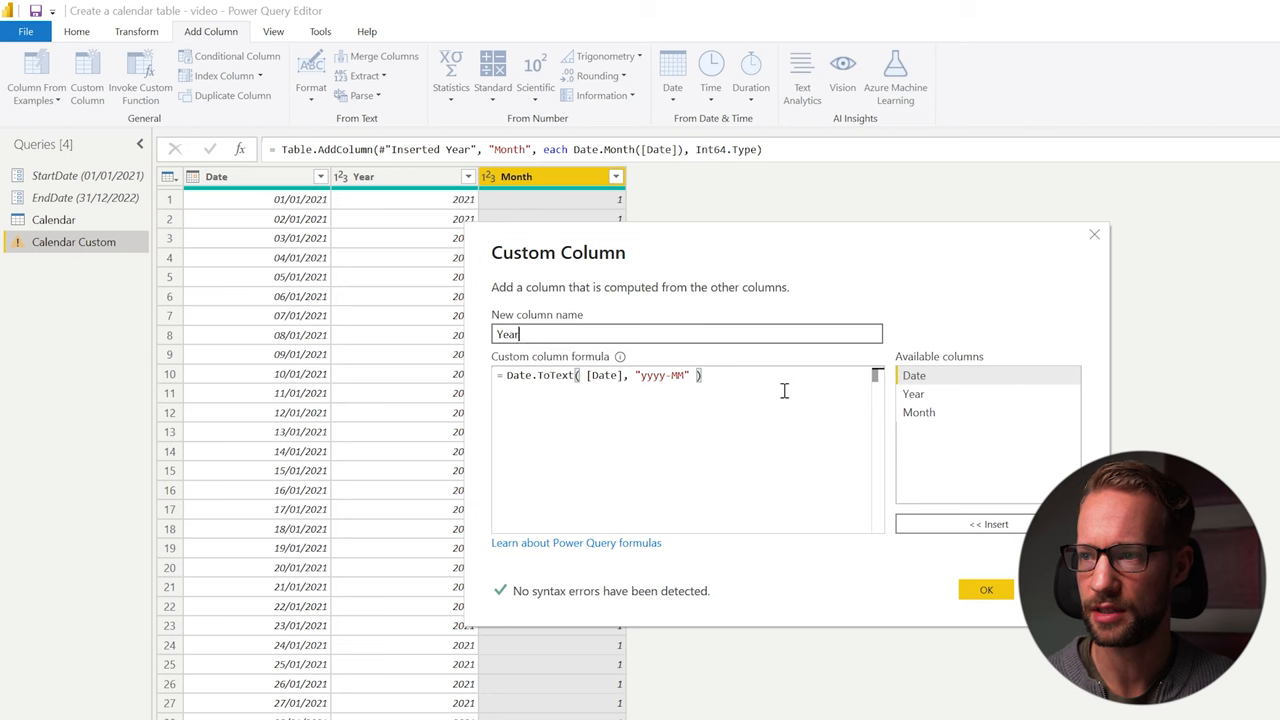
pyautogui.write('Month')
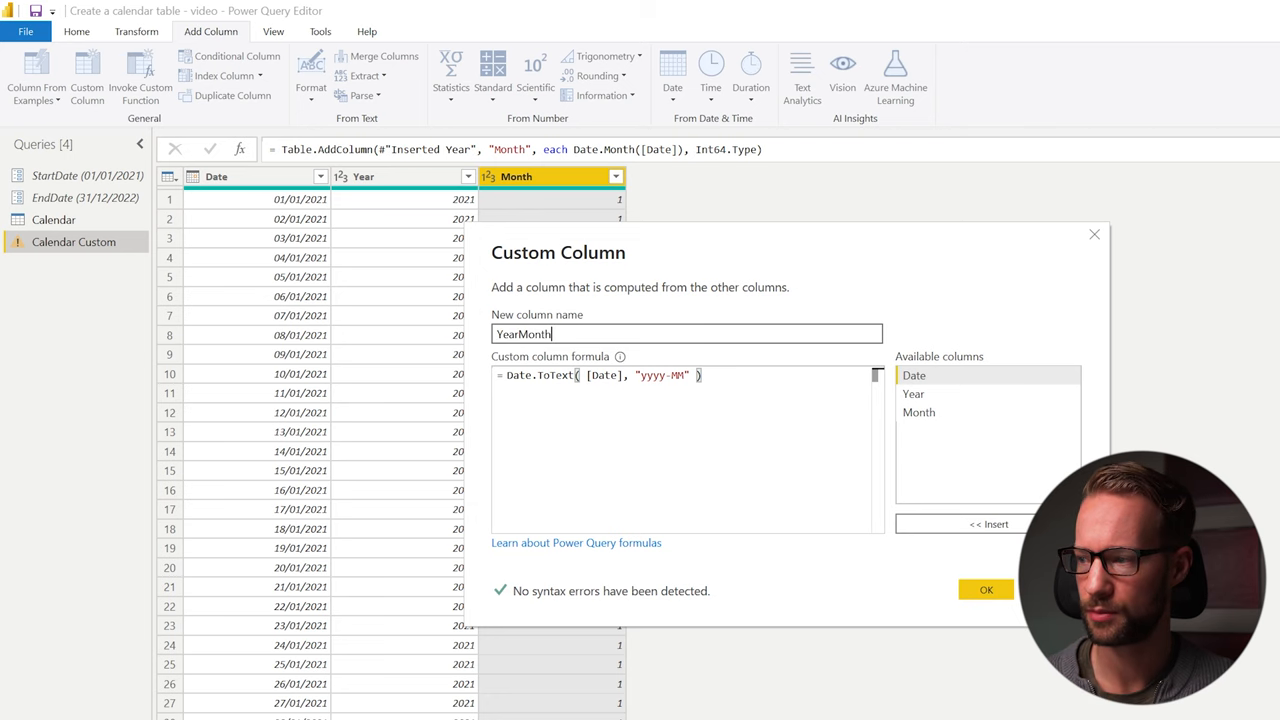
pyautogui.click(984, 588)
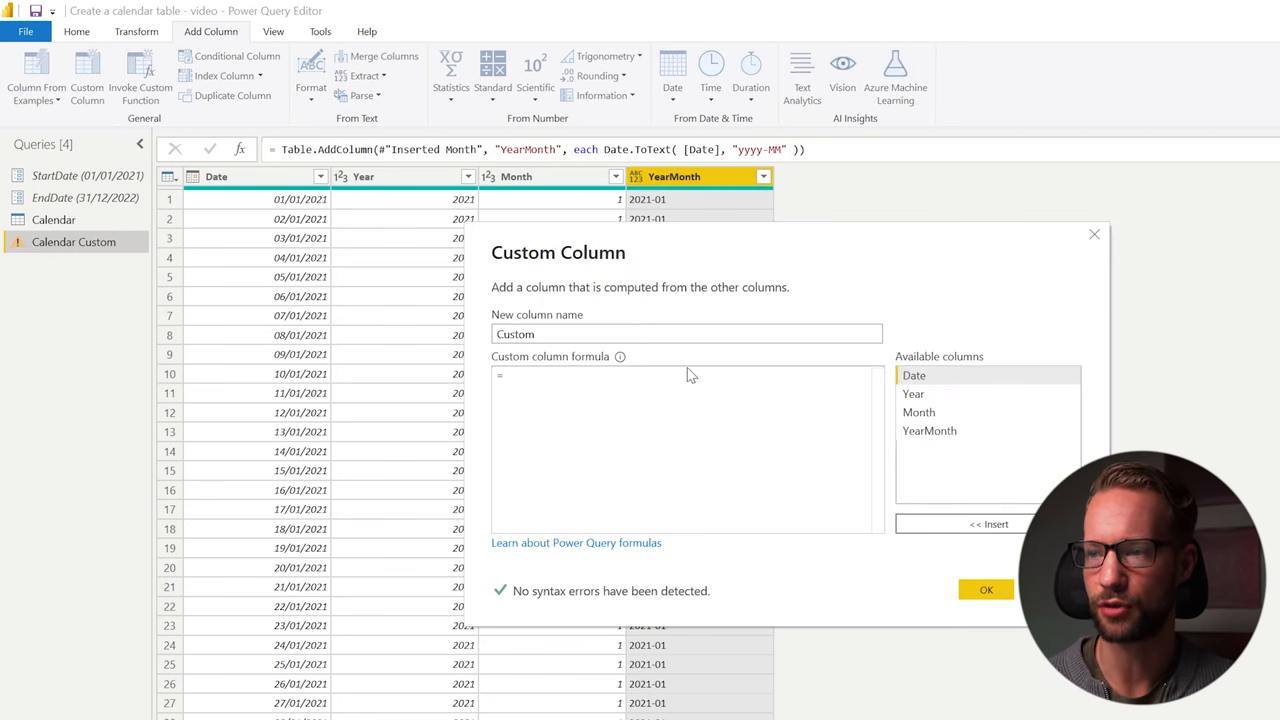
# - Add a YearMonth V2 custom column joining Text.From([Year]), "-" and Text.PadStart of Month
pyautogui.write('Text.From')
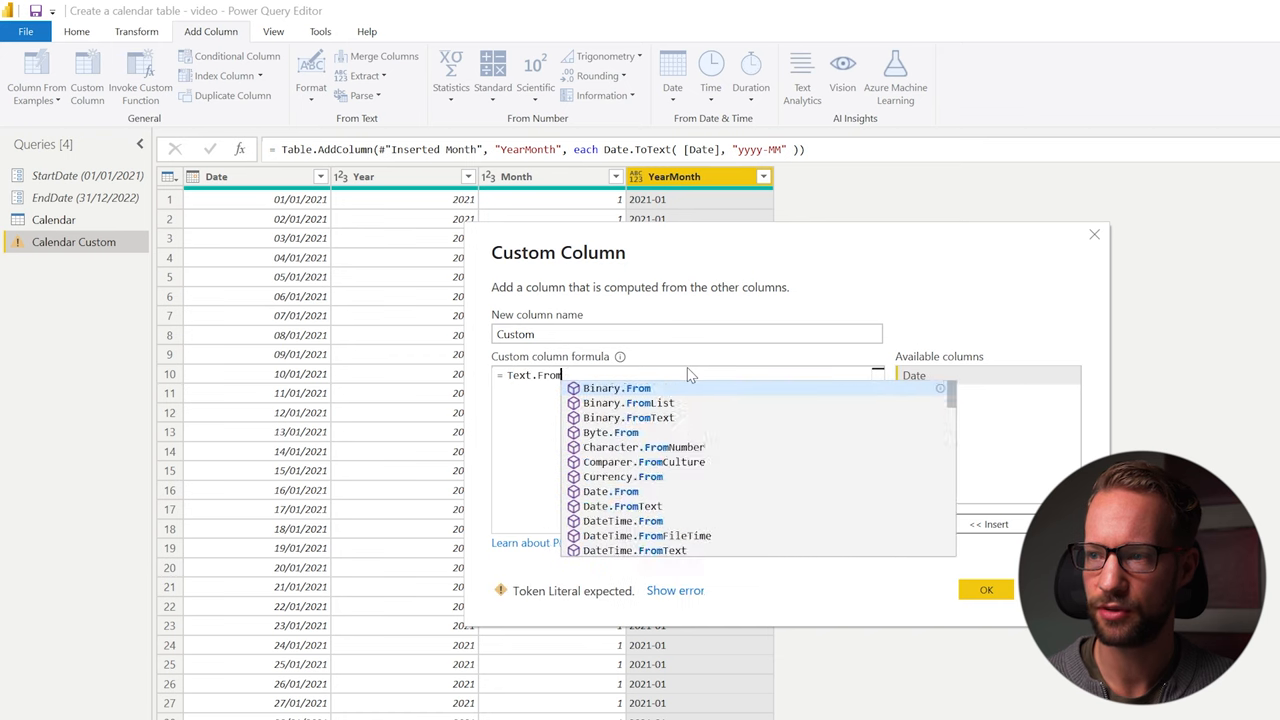
pyautogui.write('( [Year]')
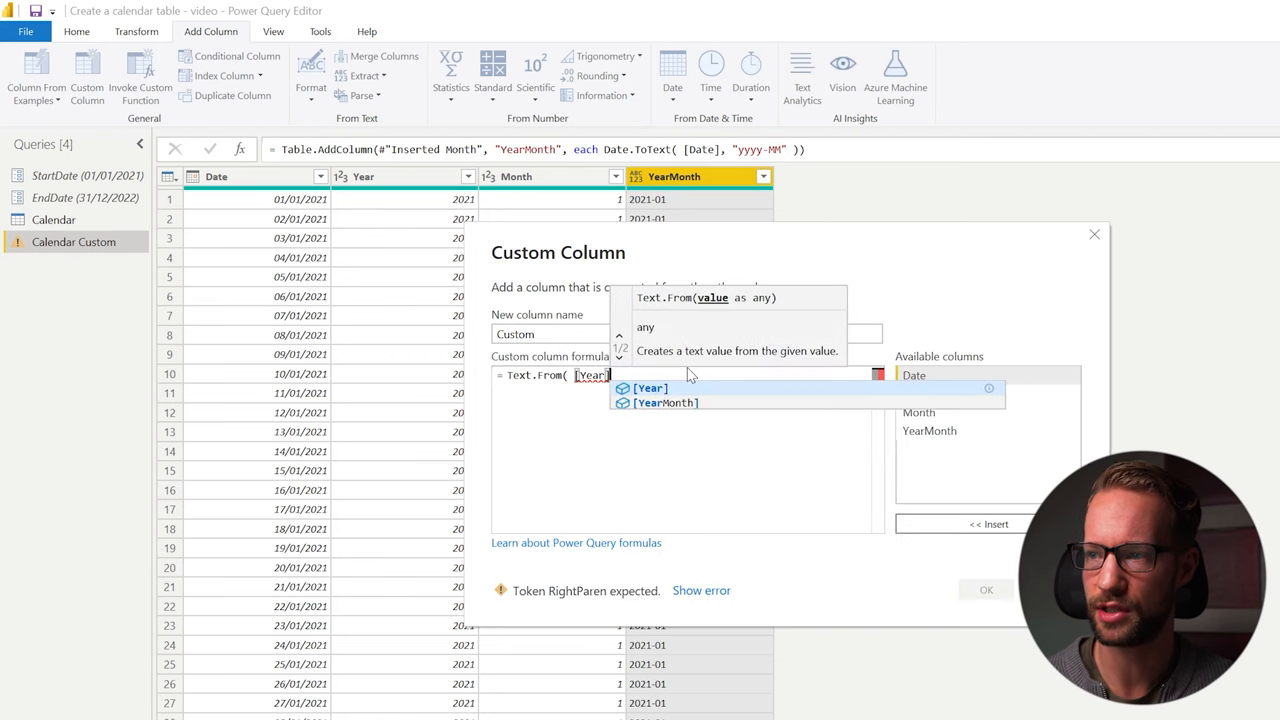
pyautogui.write(') &')
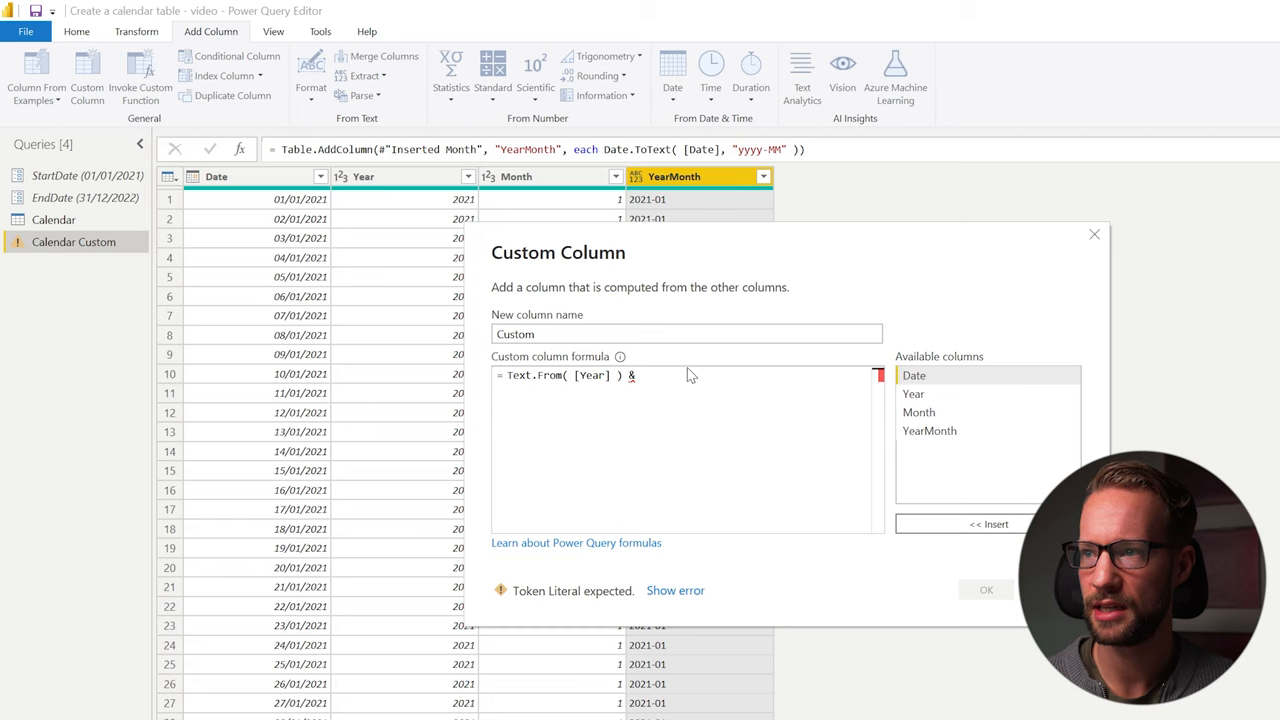
pyautogui.write('"-"')
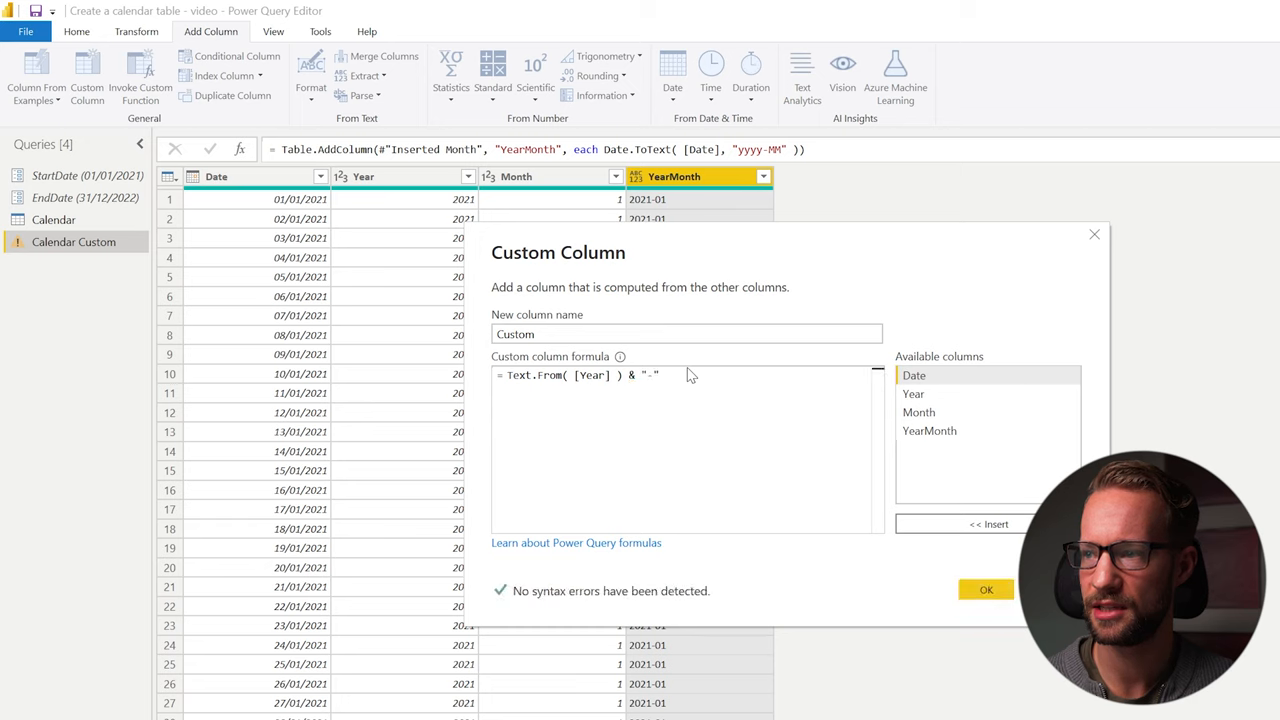
pyautogui.write('&')
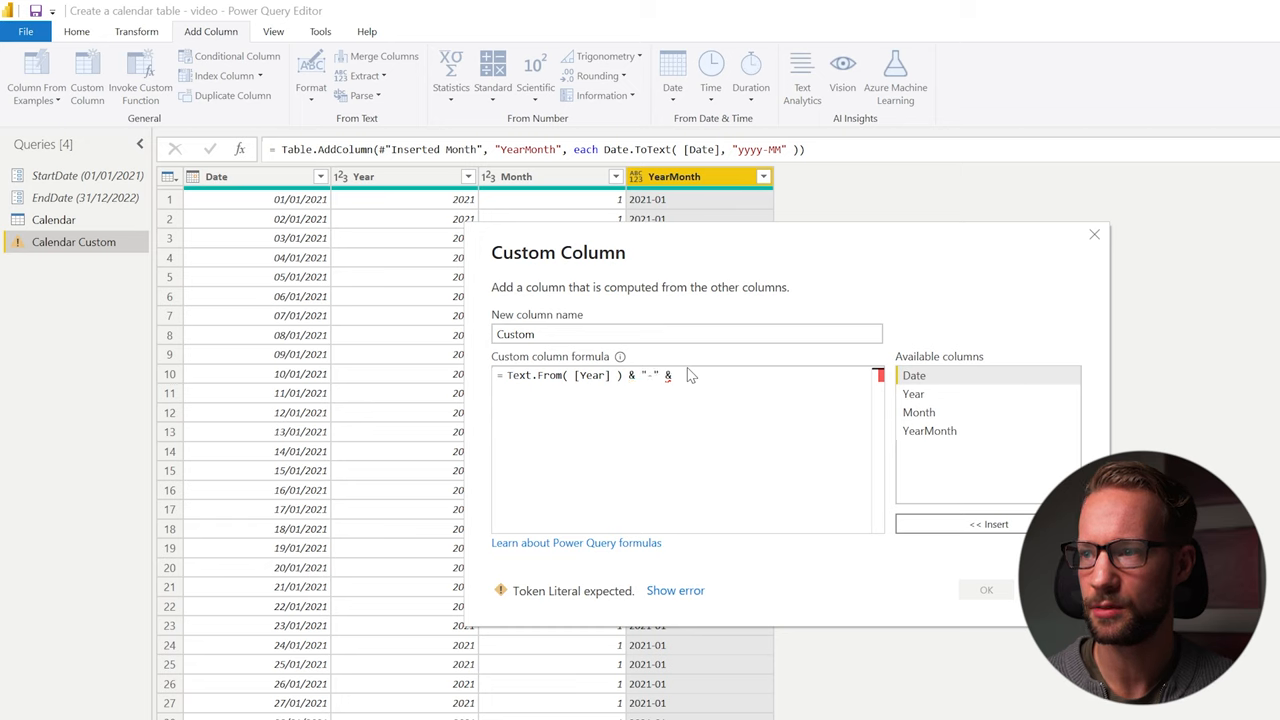
pyautogui.write('Tex')
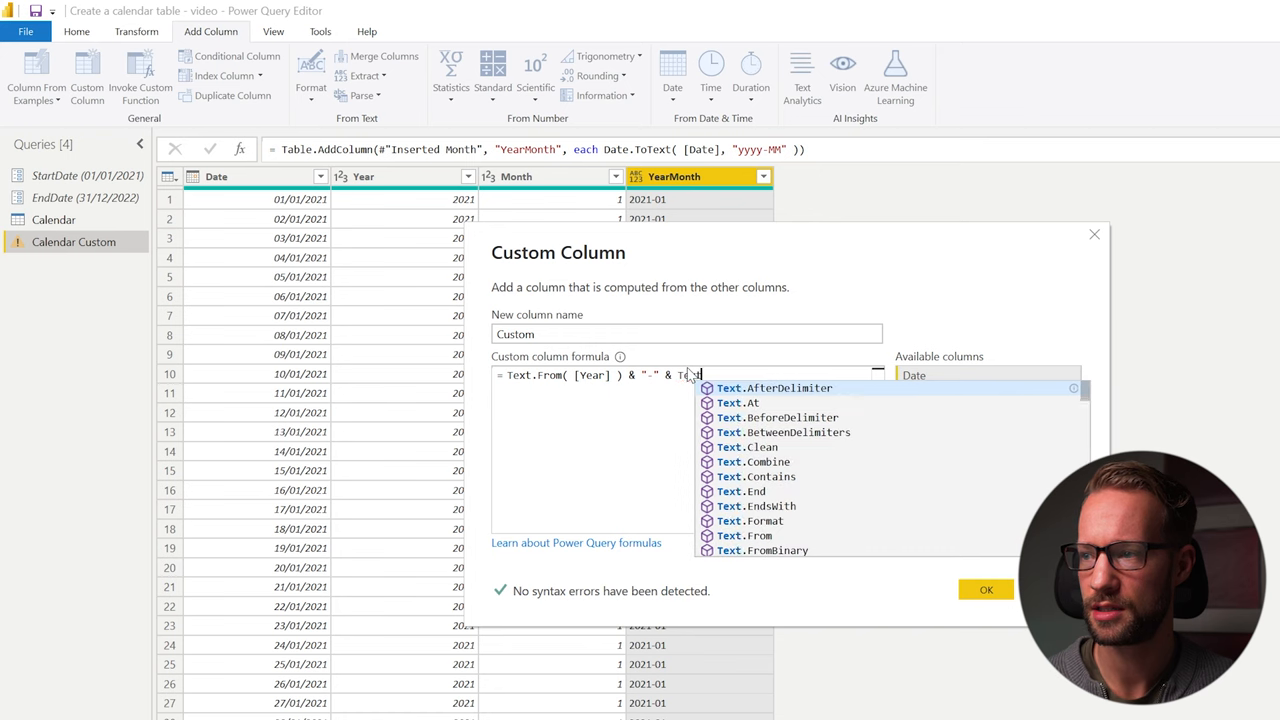
pyautogui.write('PadStart(')
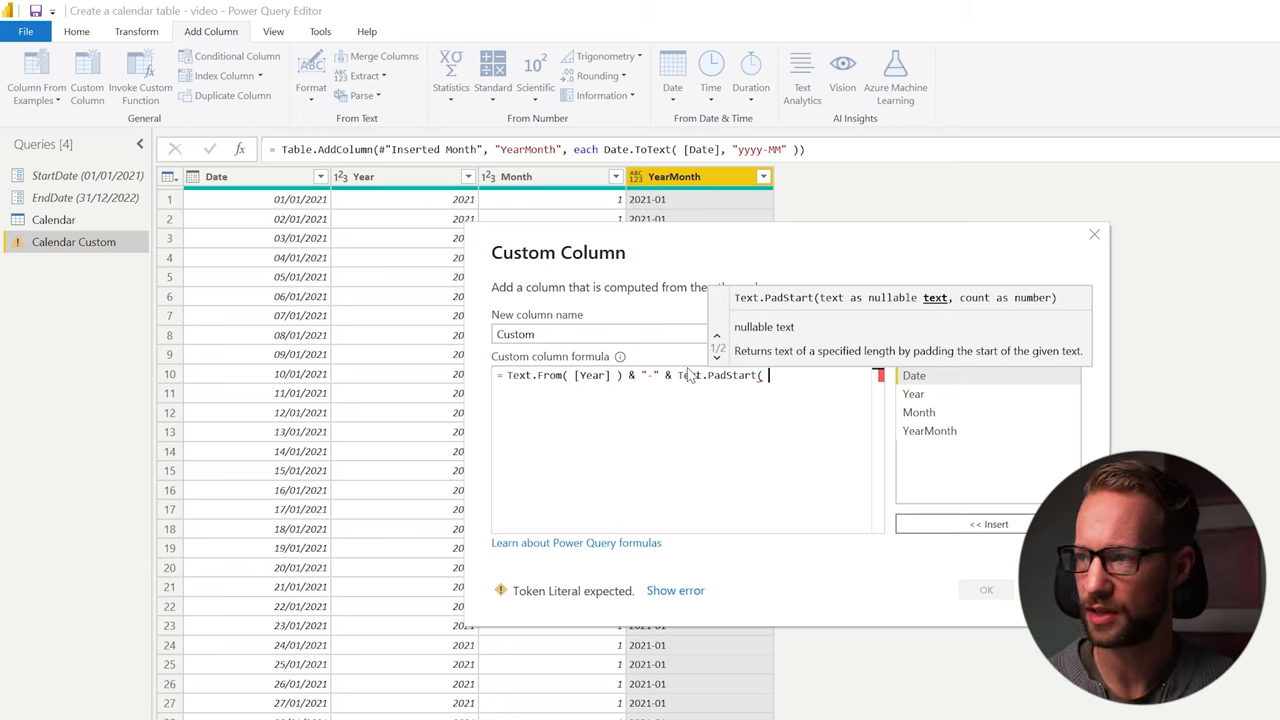
pyautogui.write('Text.From(')
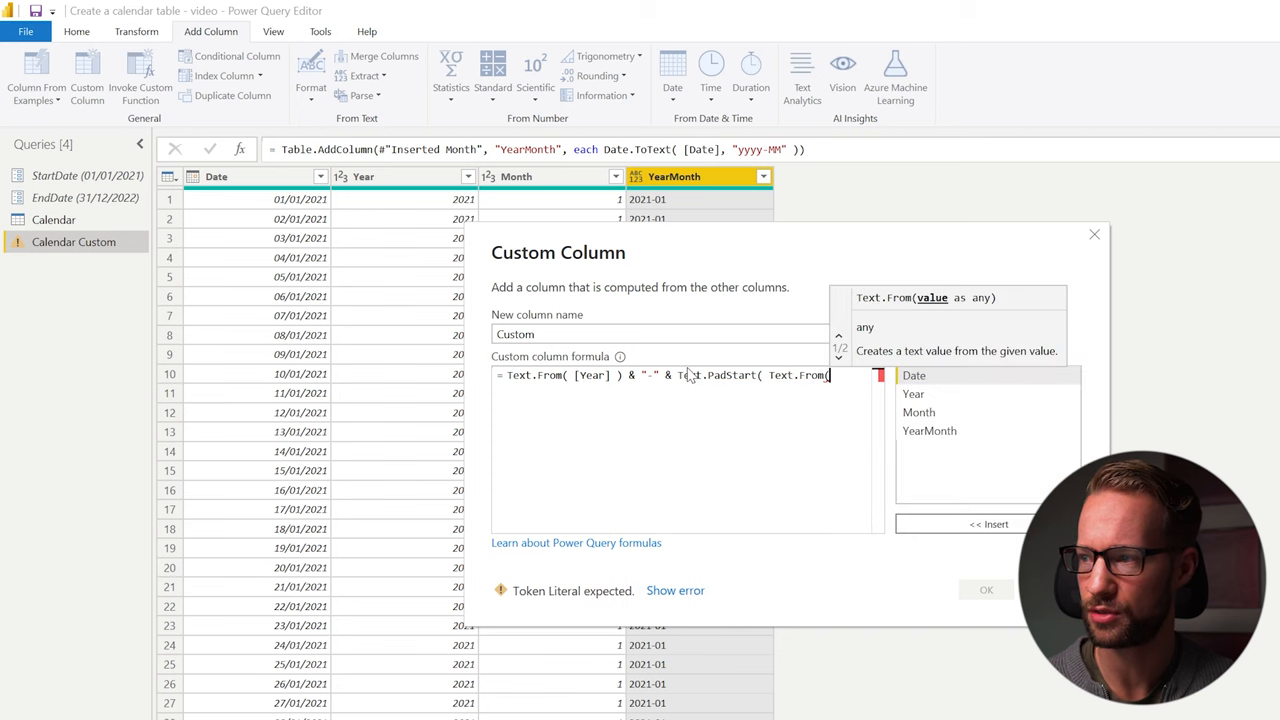
pyautogui.write('[Month])')
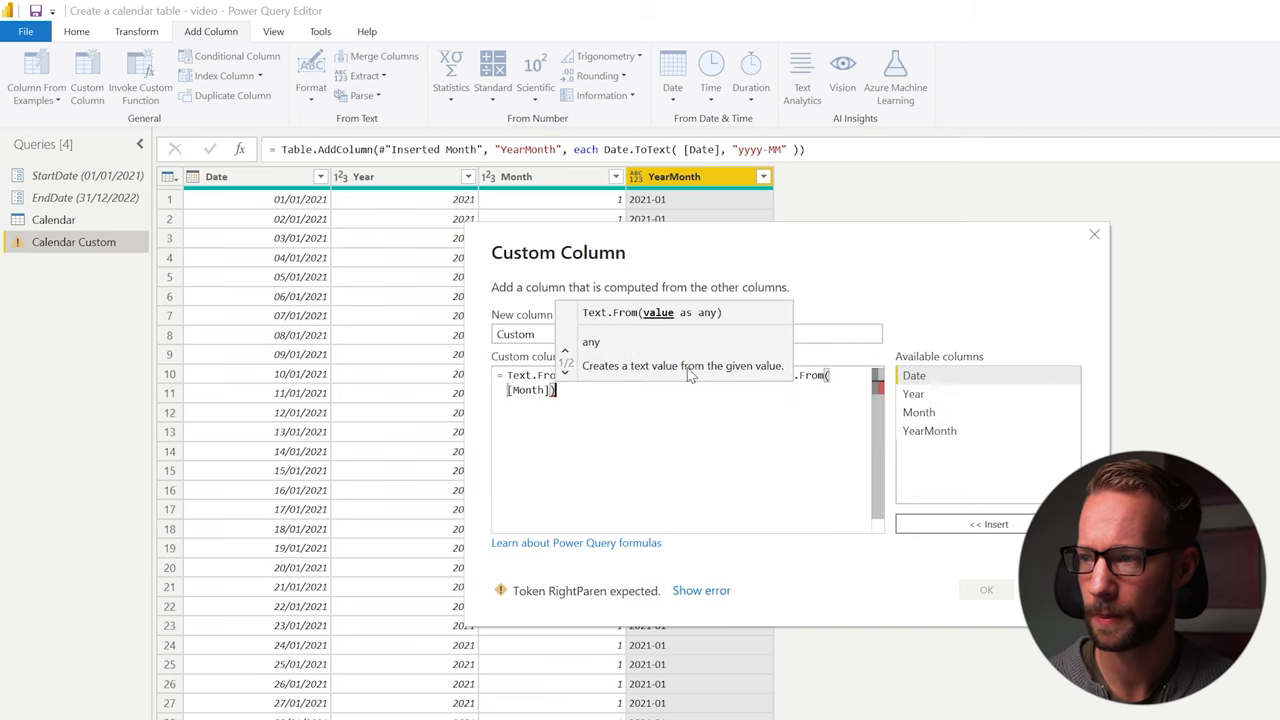
pyautogui.write(', "00" )')
pyautogui.click(688, 334)
pyautogui.write('YearMont')
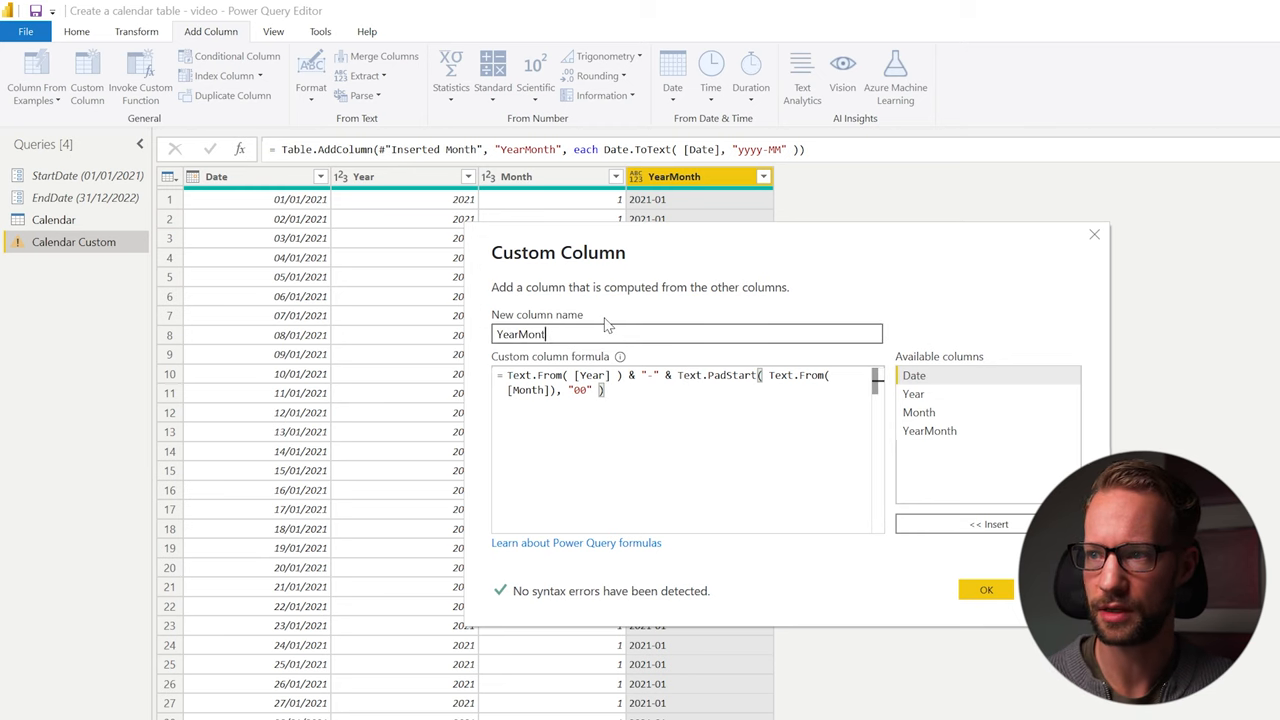
pyautogui.click(984, 588)
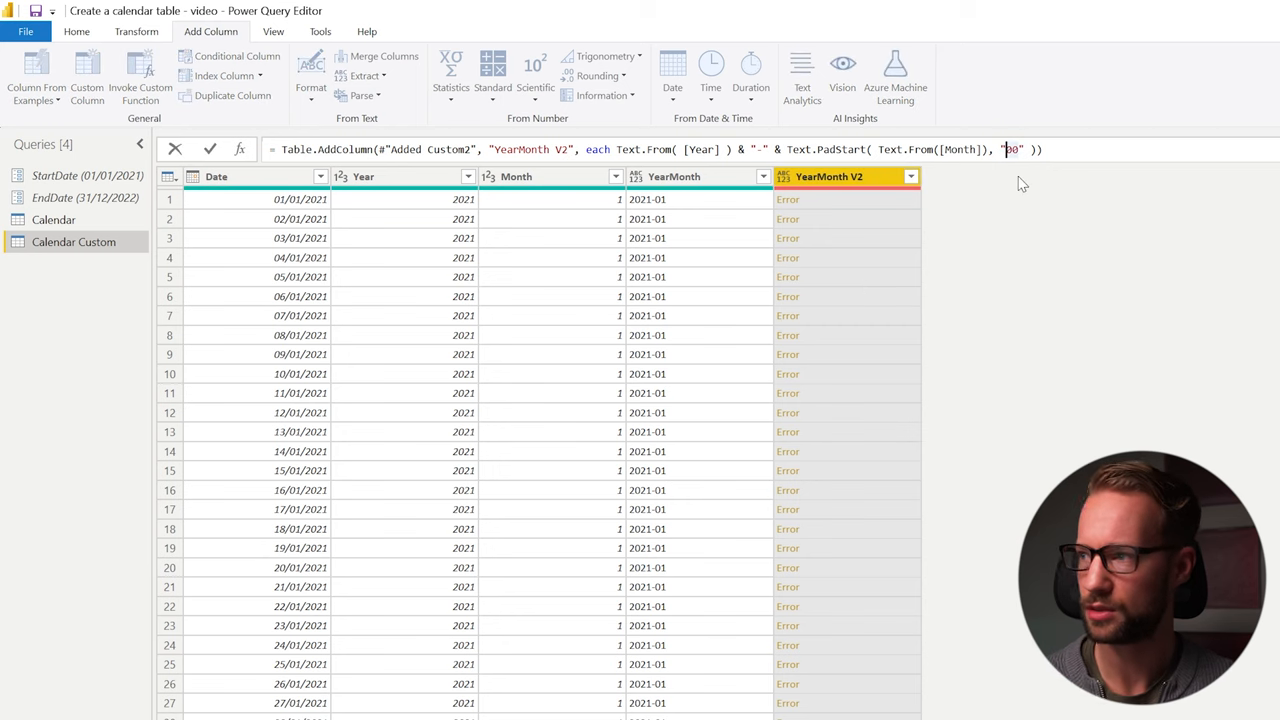
# - Correct the PadStart arguments to 2, "0" in the formula bar so Month is zero-padded
pyautogui.write('0')
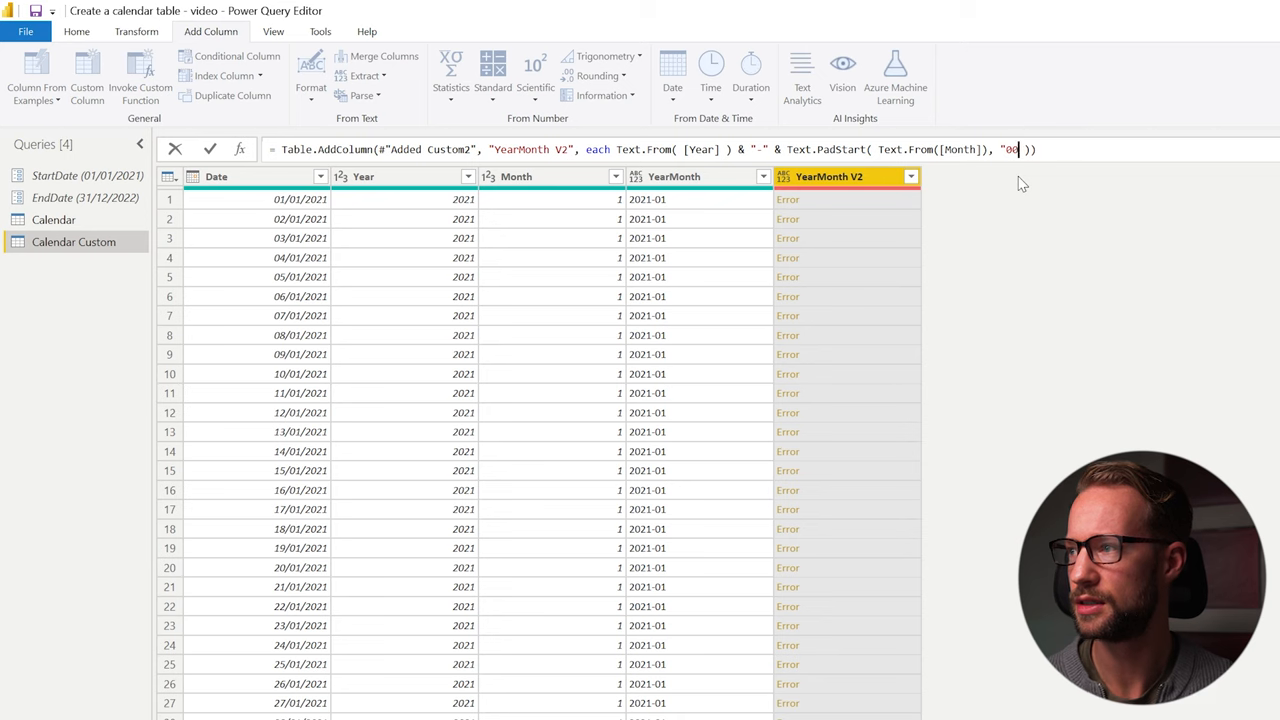
pyautogui.write(', 2,')
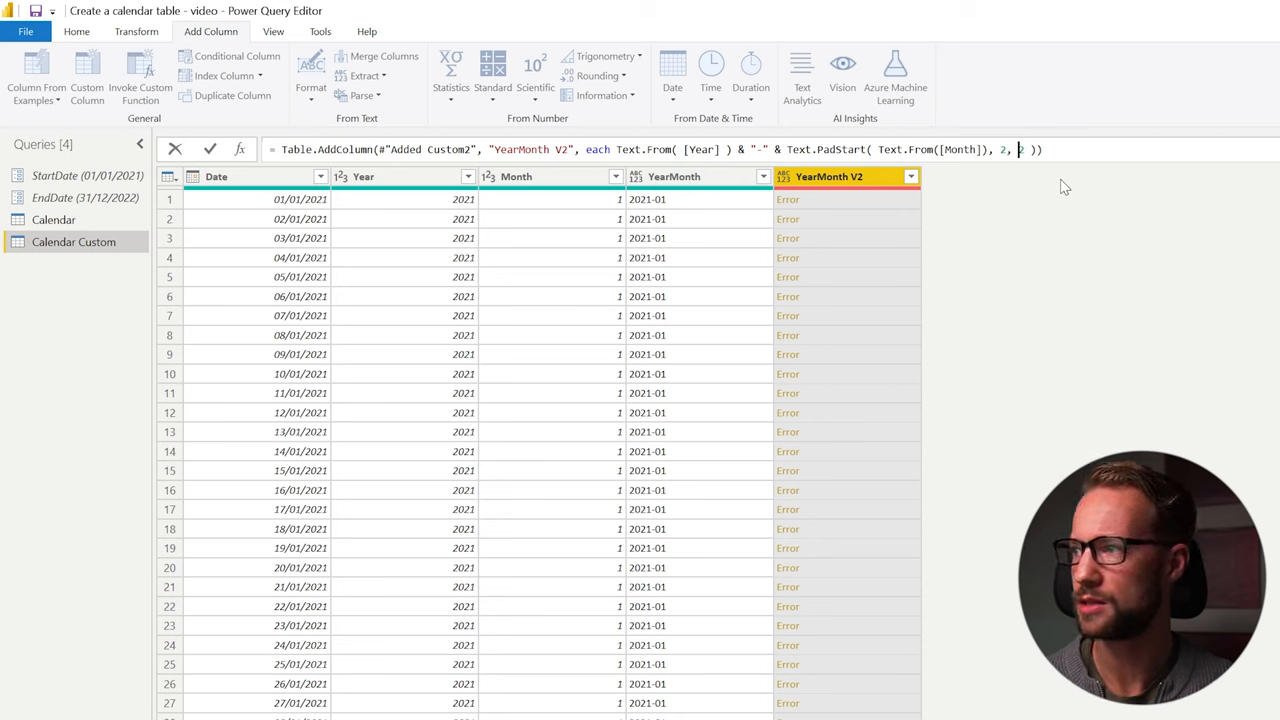
pyautogui.write('"0"')
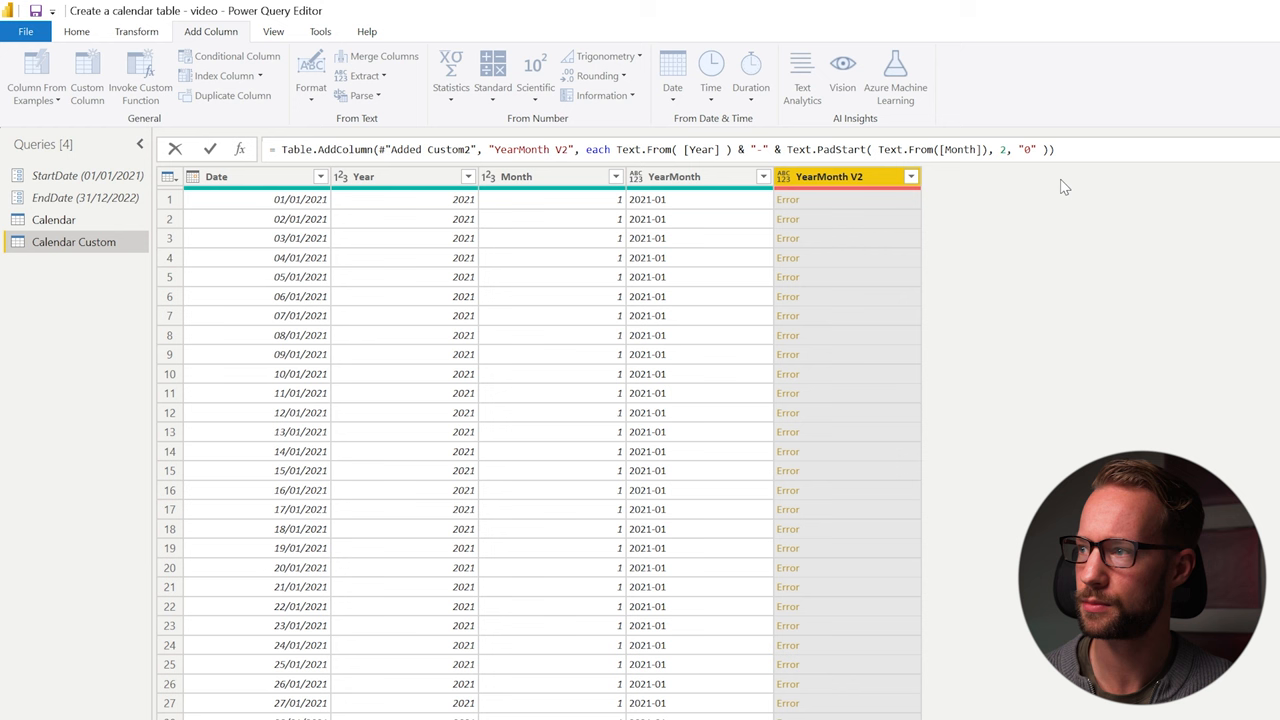
pyautogui.click(210, 148)
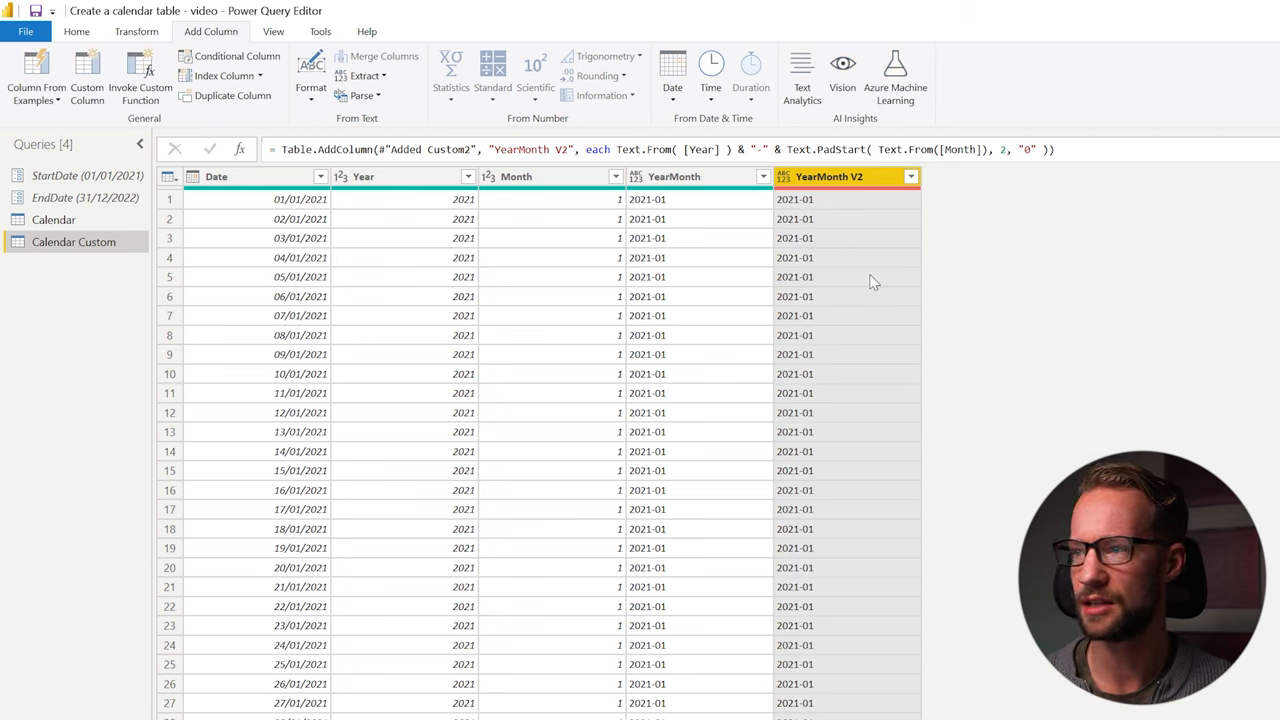
pyautogui.moveTo(898, 292)
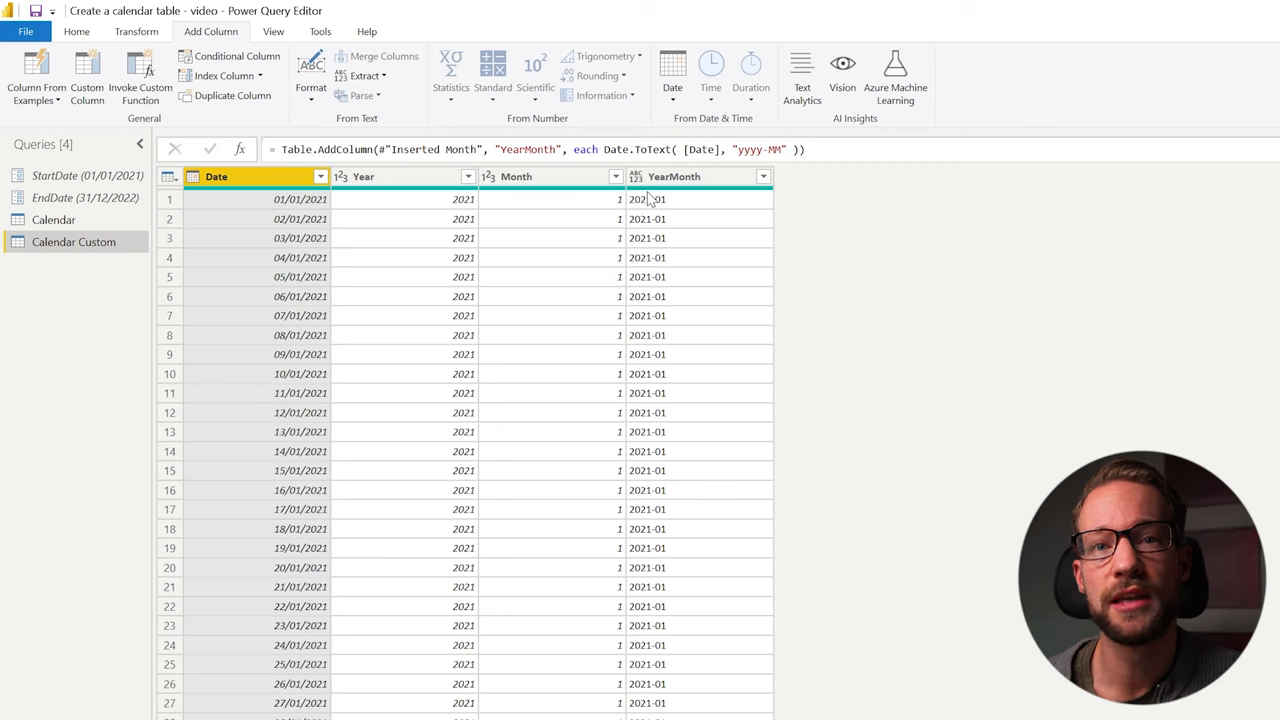
pyautogui.moveTo(578, 340)
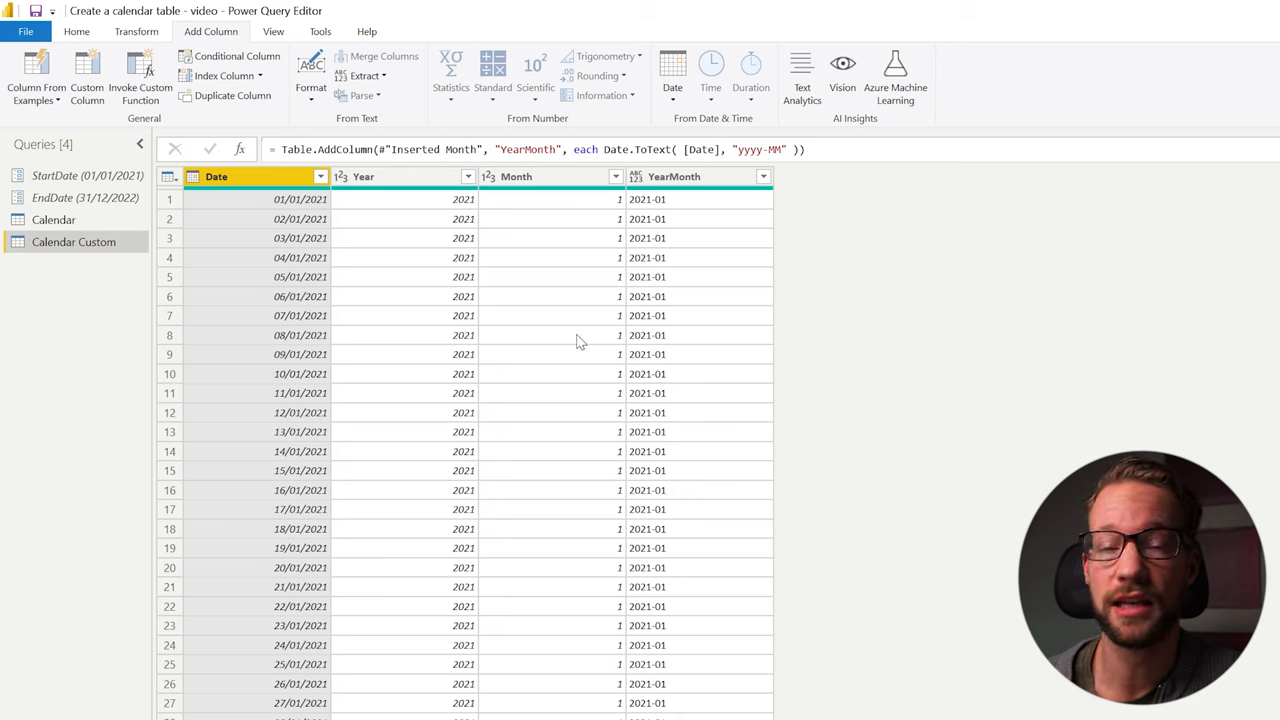
pyautogui.moveTo(710, 490)
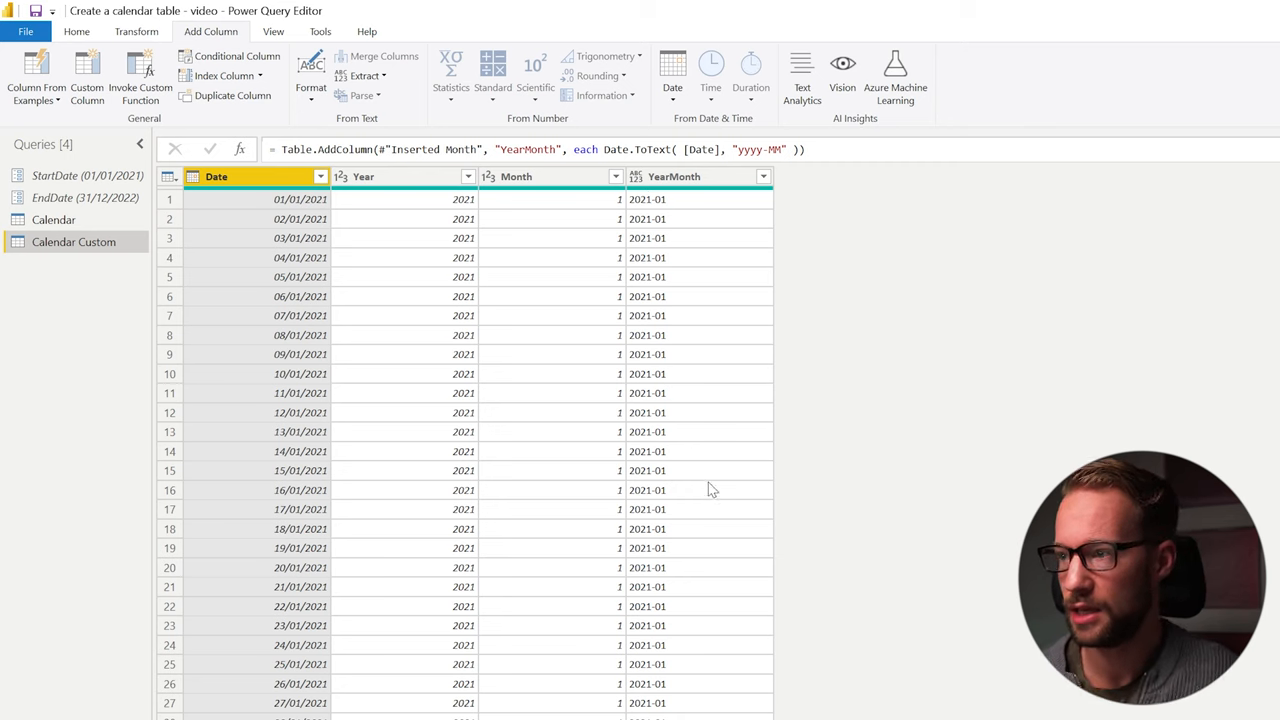
pyautogui.moveTo(504, 336)
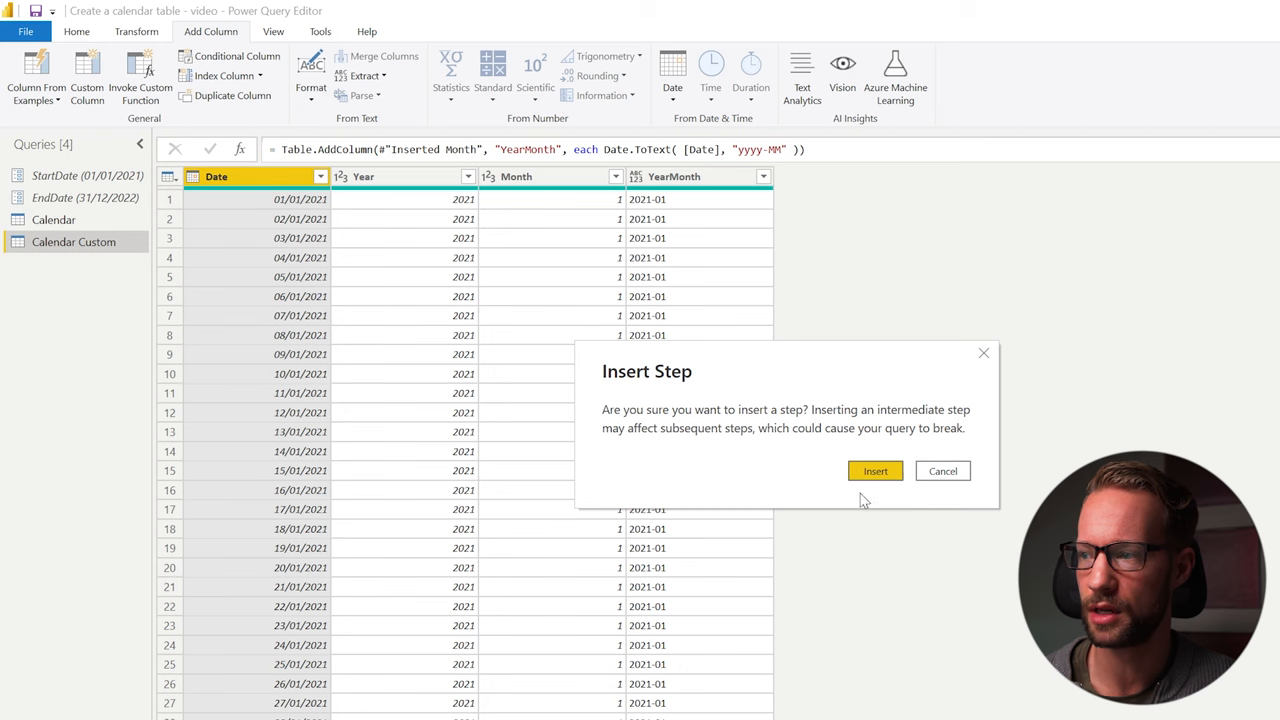
# - Insert a Month Year custom column with Date.ToText([Date], "MMM yyyy"), giving Jan 2021
pyautogui.click(876, 472)
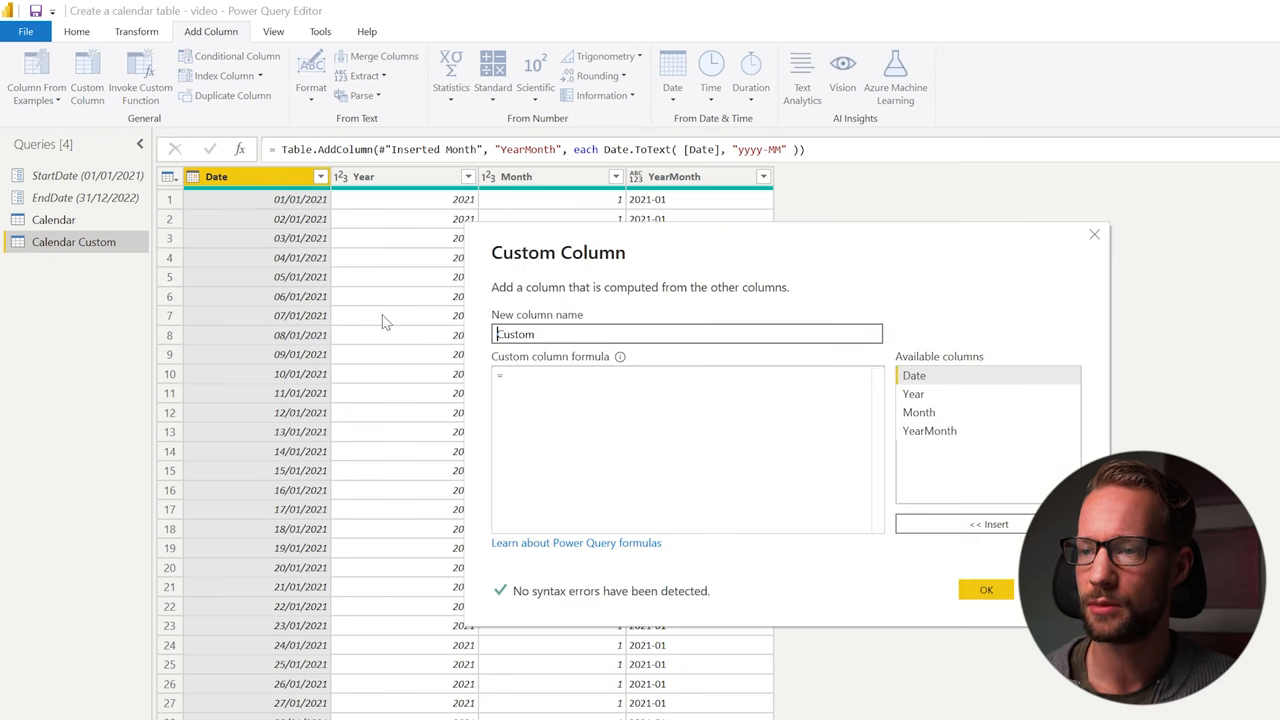
pyautogui.write('Date.ToText( [Date], "')
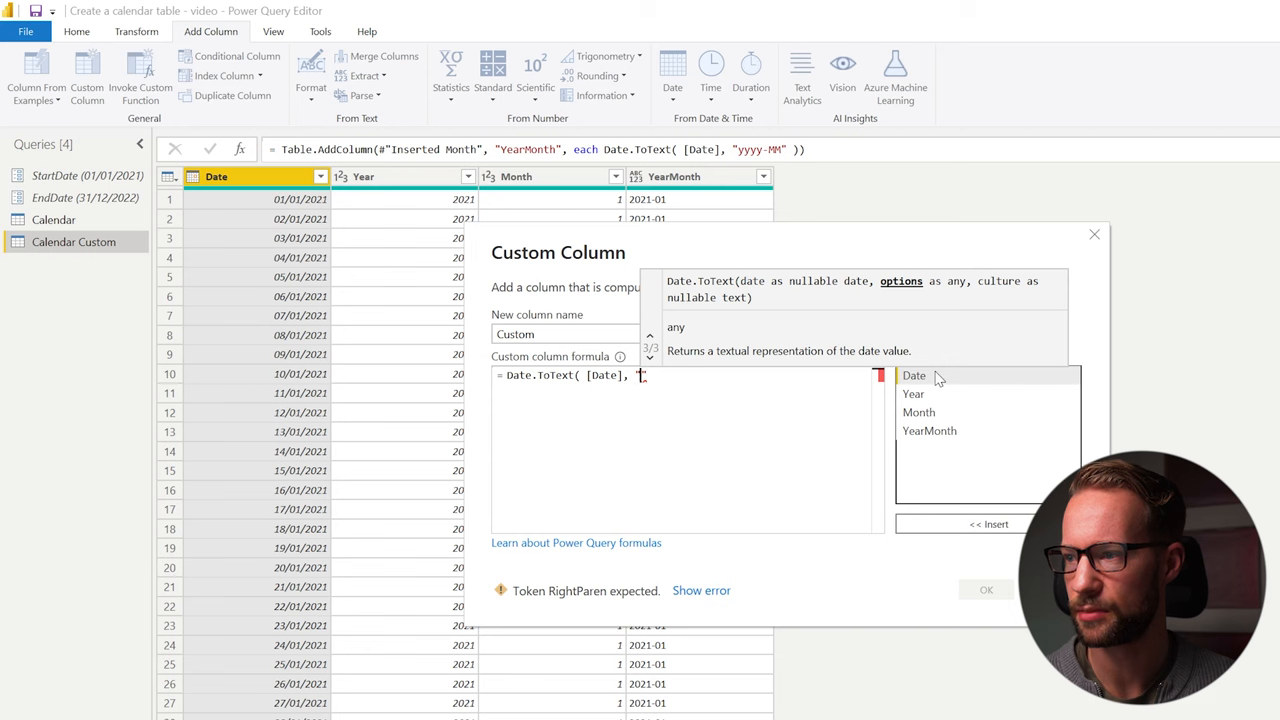
pyautogui.write('MMM')
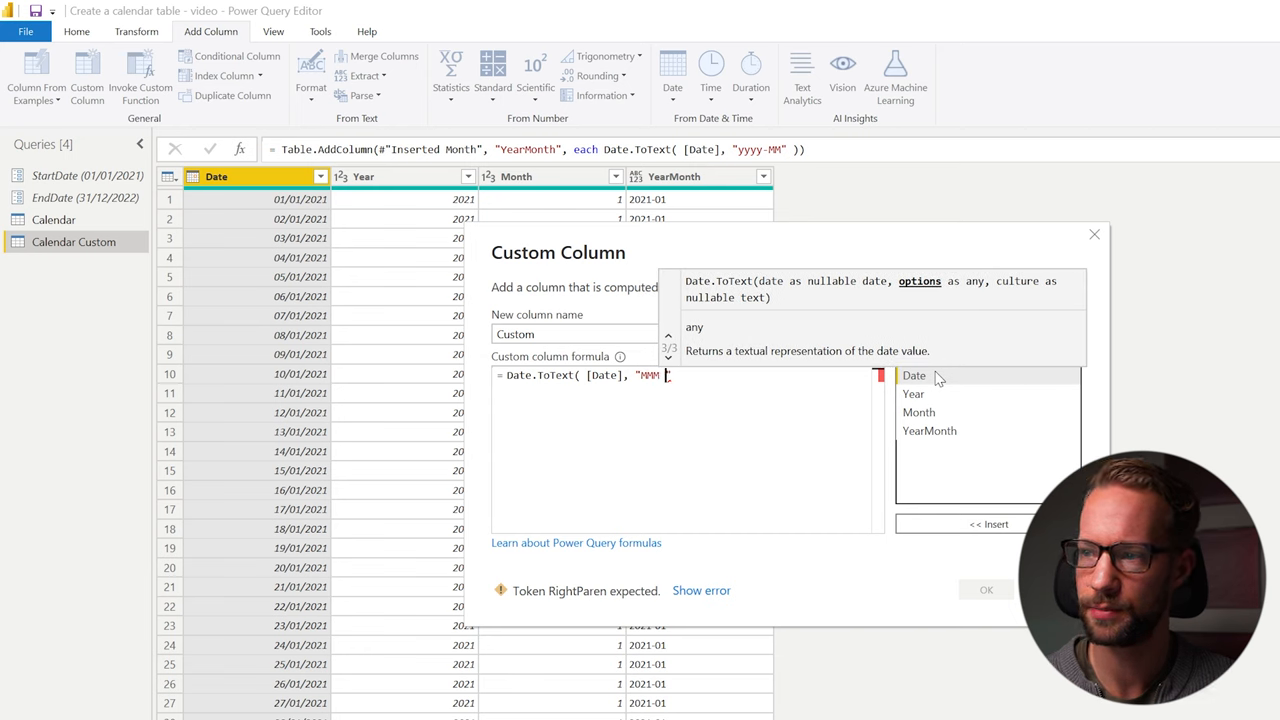
pyautogui.write('yyyy"')
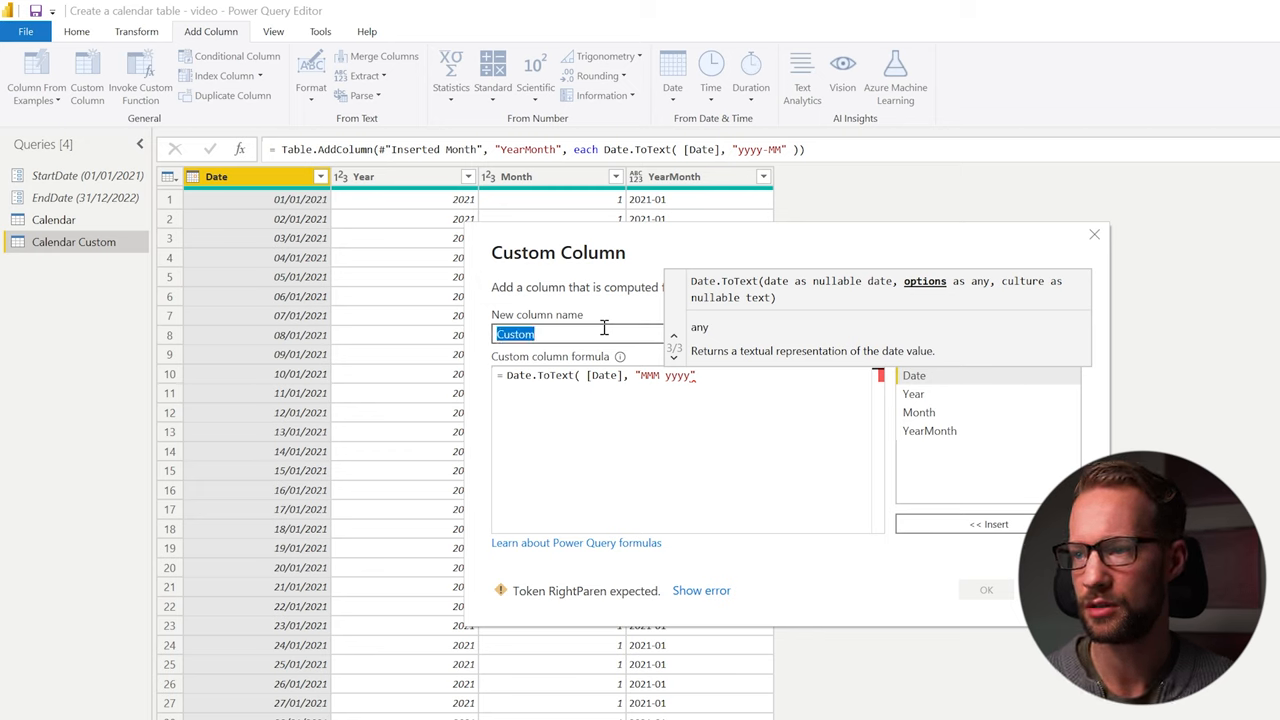
pyautogui.write('Month Year')
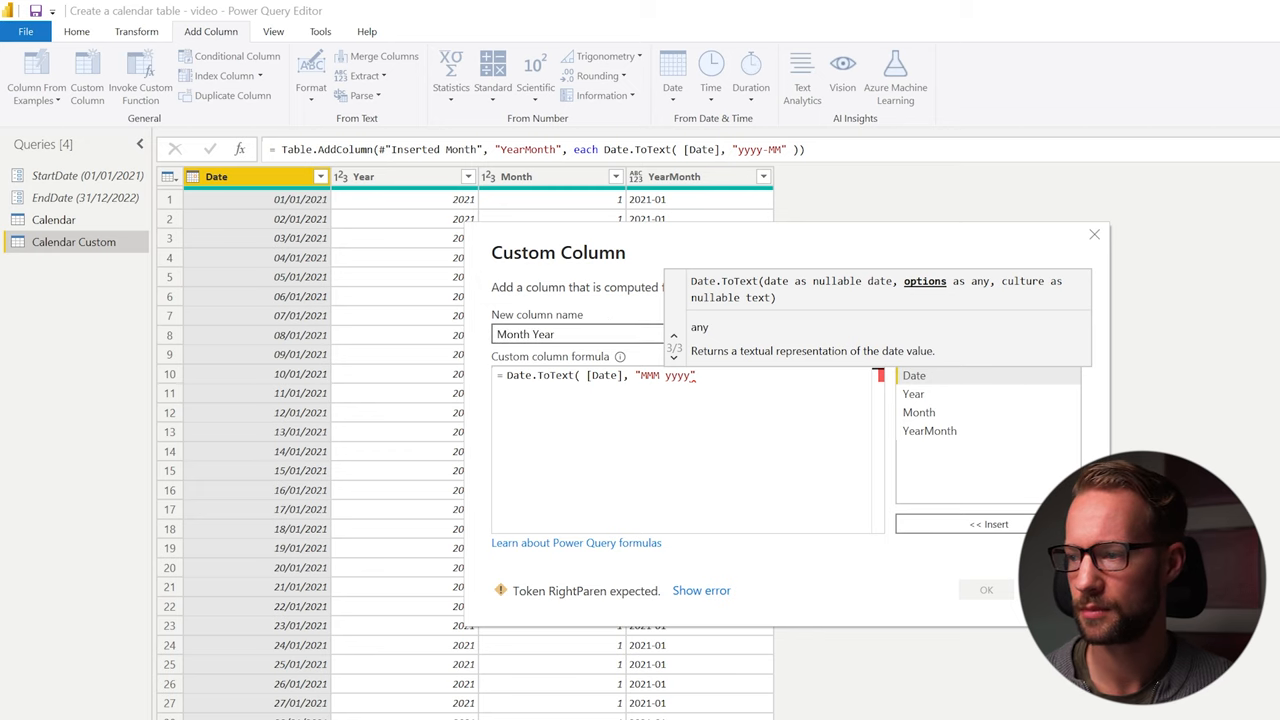
pyautogui.write(')')
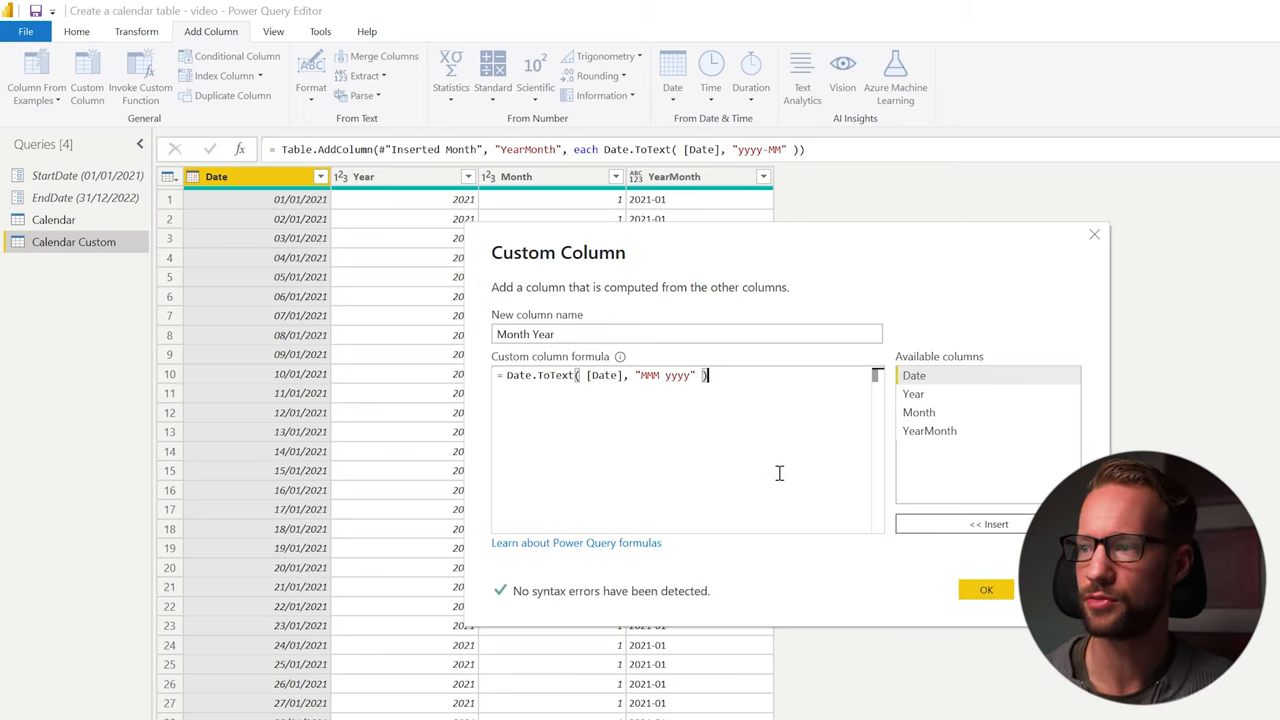
pyautogui.click(984, 588)
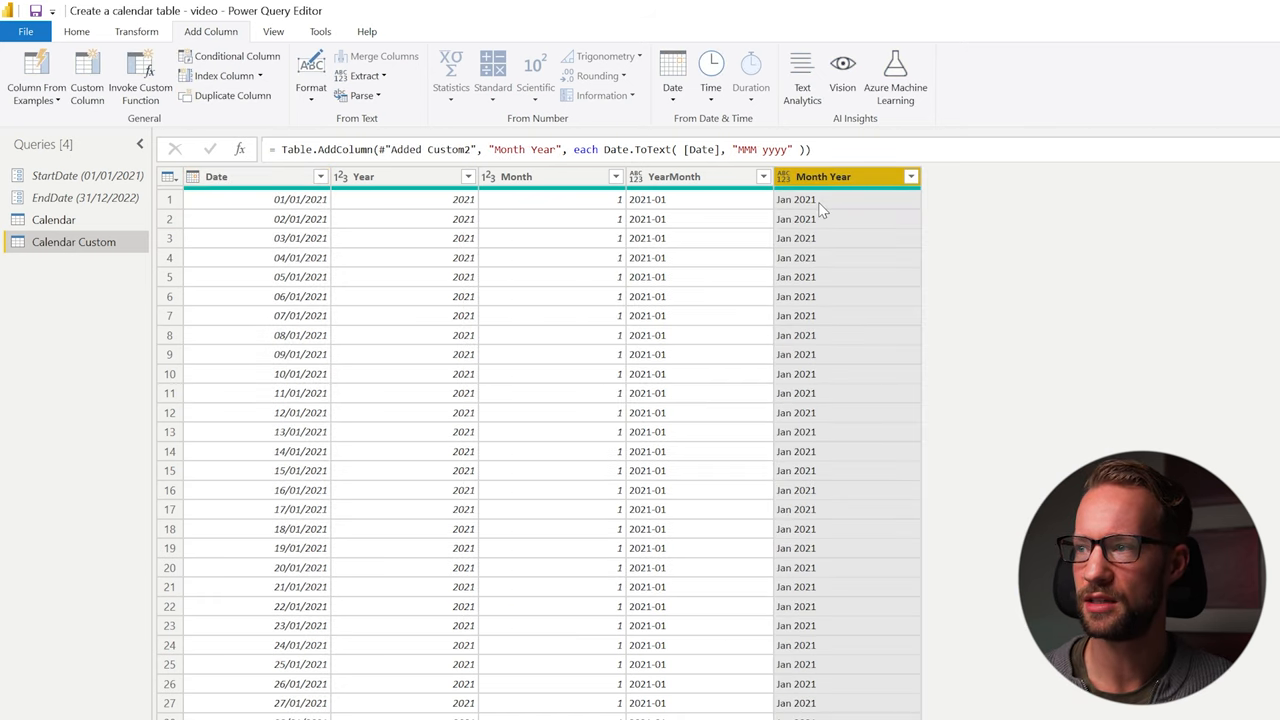
pyautogui.moveTo(276, 262)
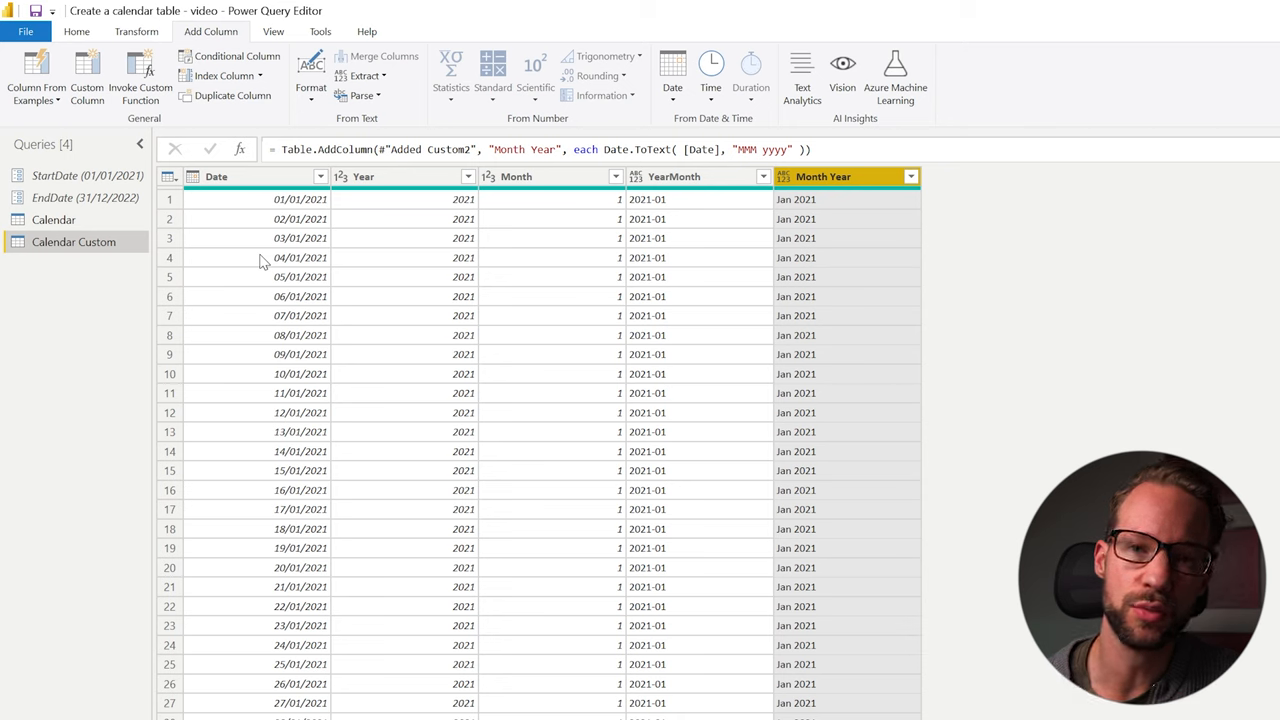
pyautogui.moveTo(1100, 322)
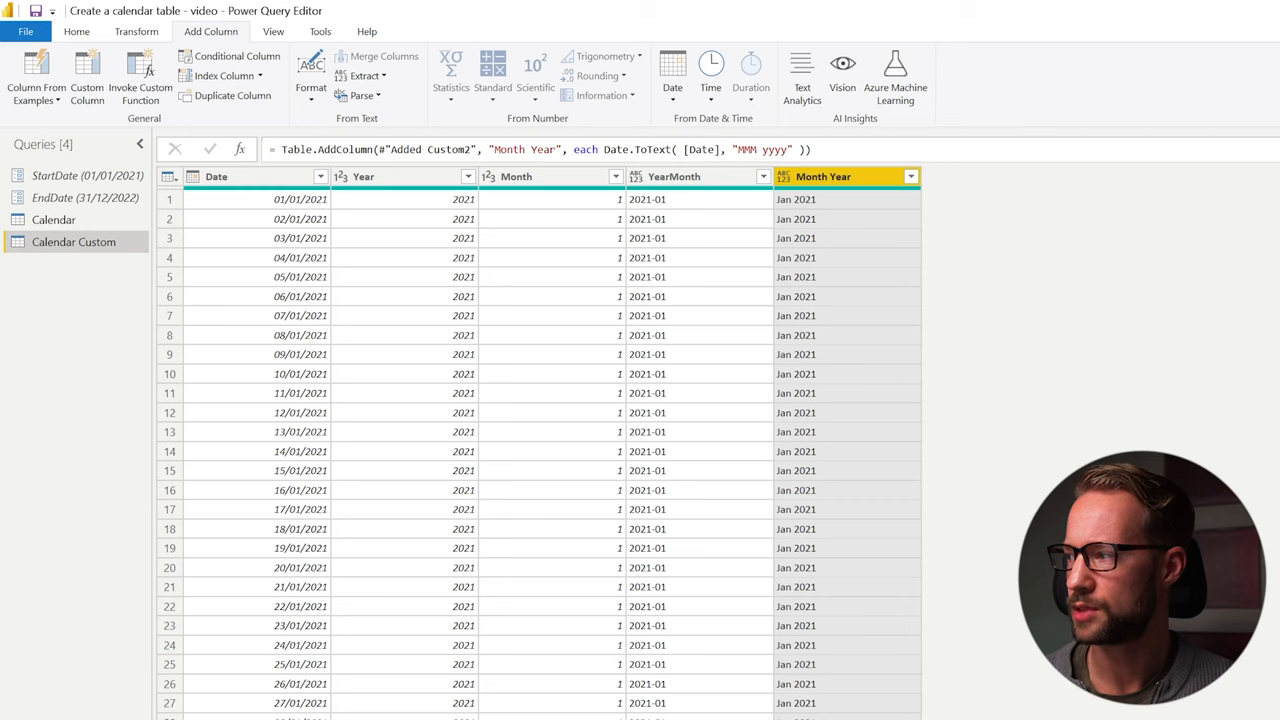
pyautogui.moveTo(862, 478)
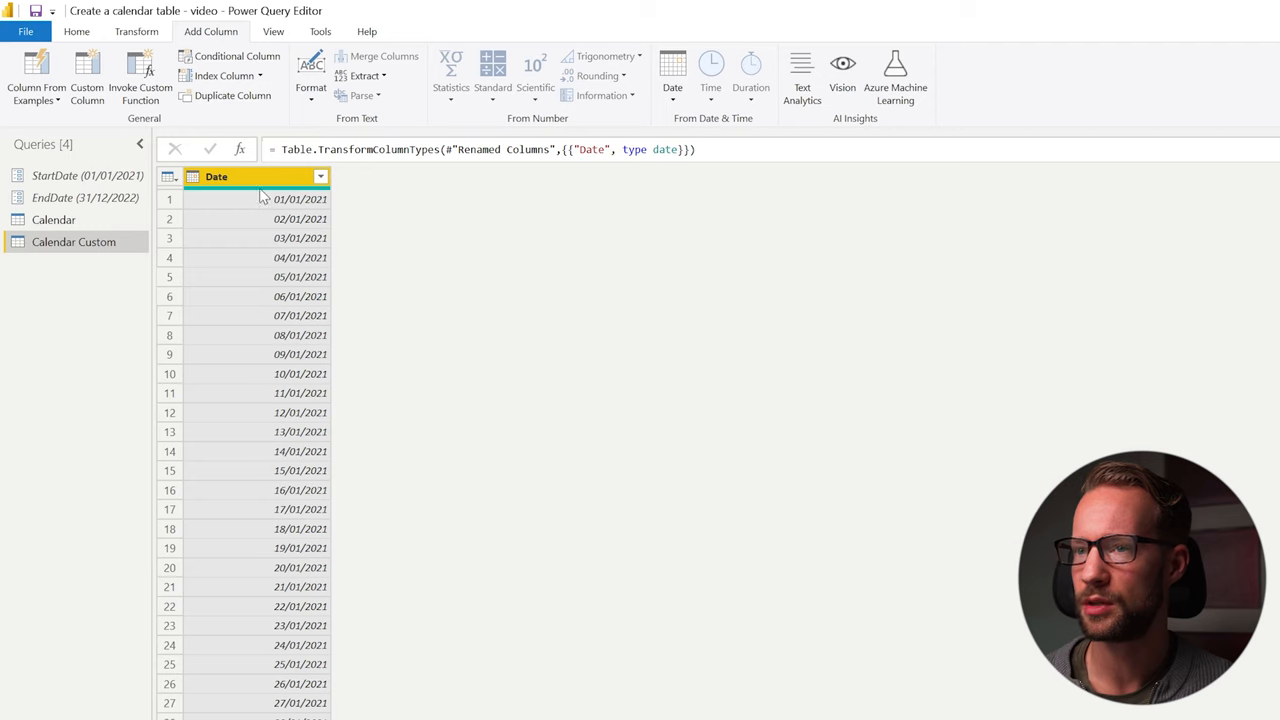
pyautogui.moveTo(336, 232)
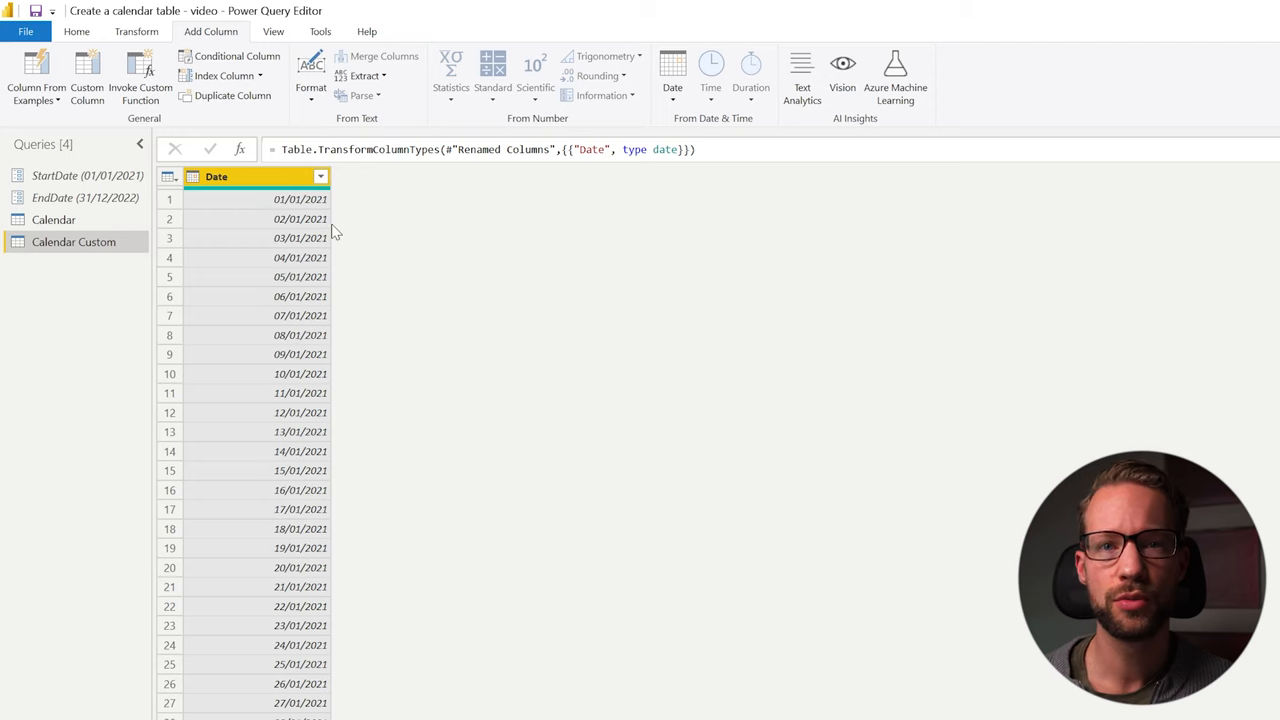
# - Add Day of Week number and Day of Week Name columns from the Date column
pyautogui.click(672, 70)
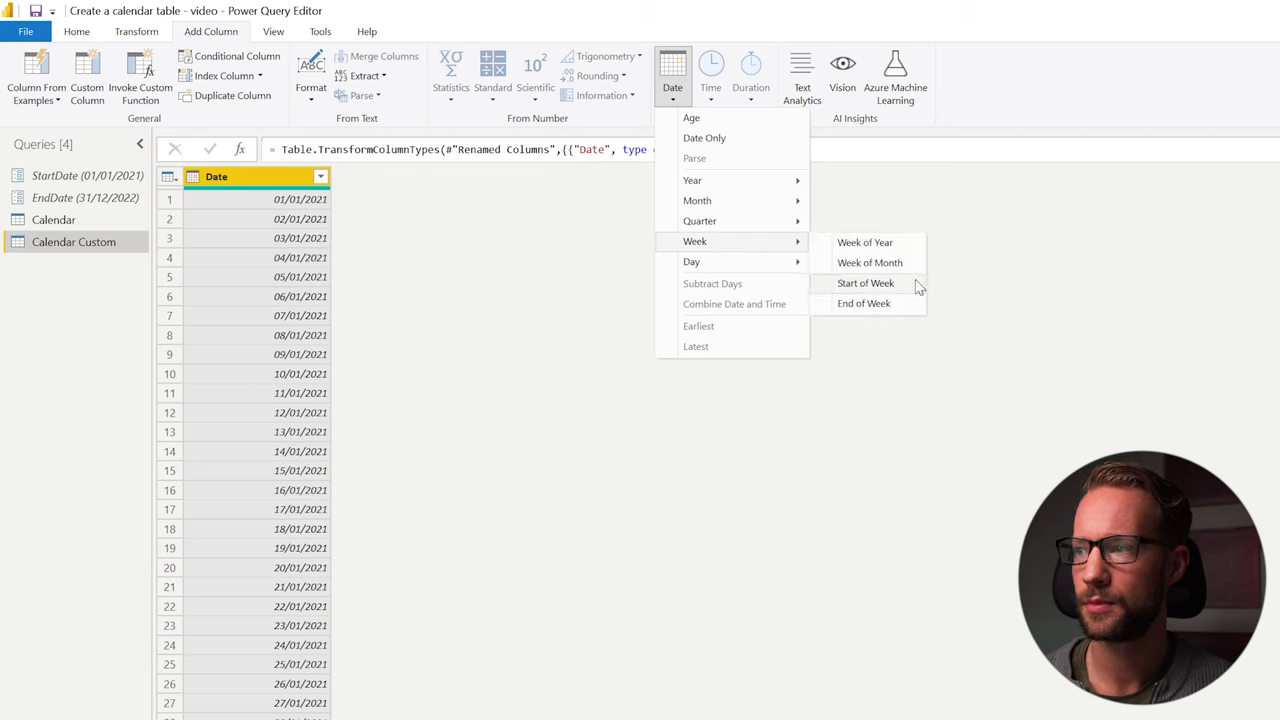
pyautogui.moveTo(692, 260)
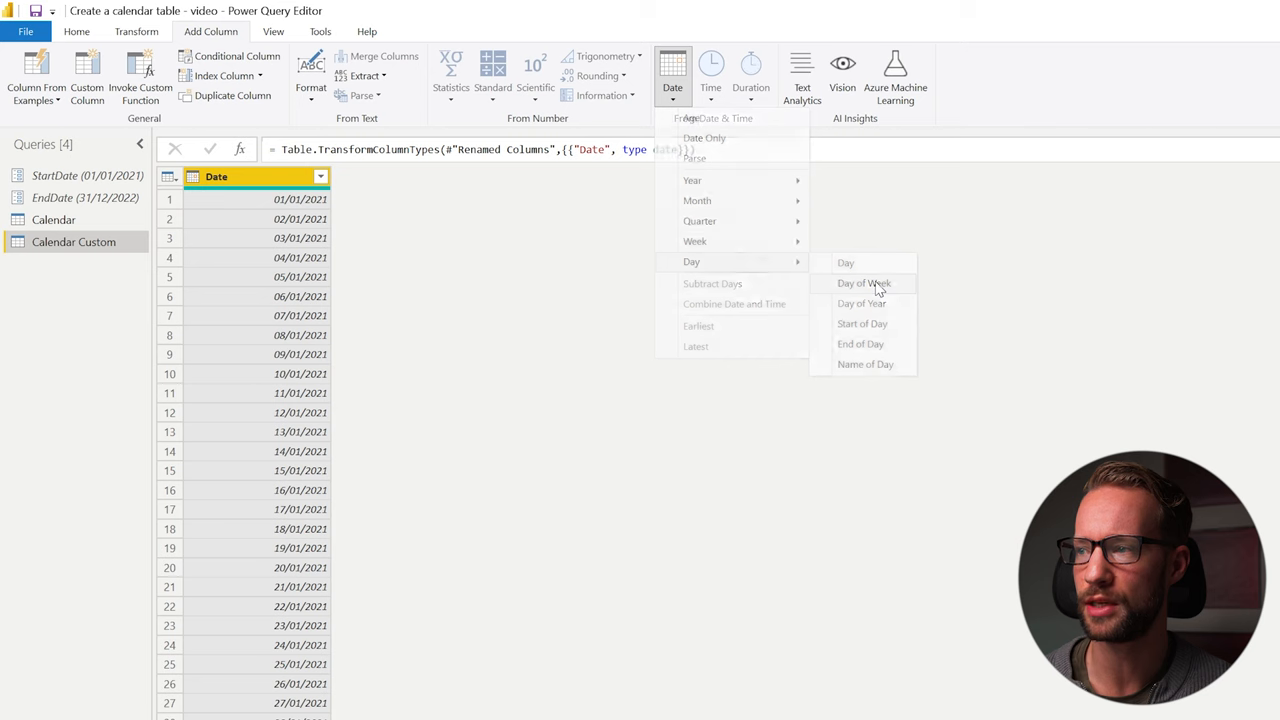
pyautogui.click(864, 284)
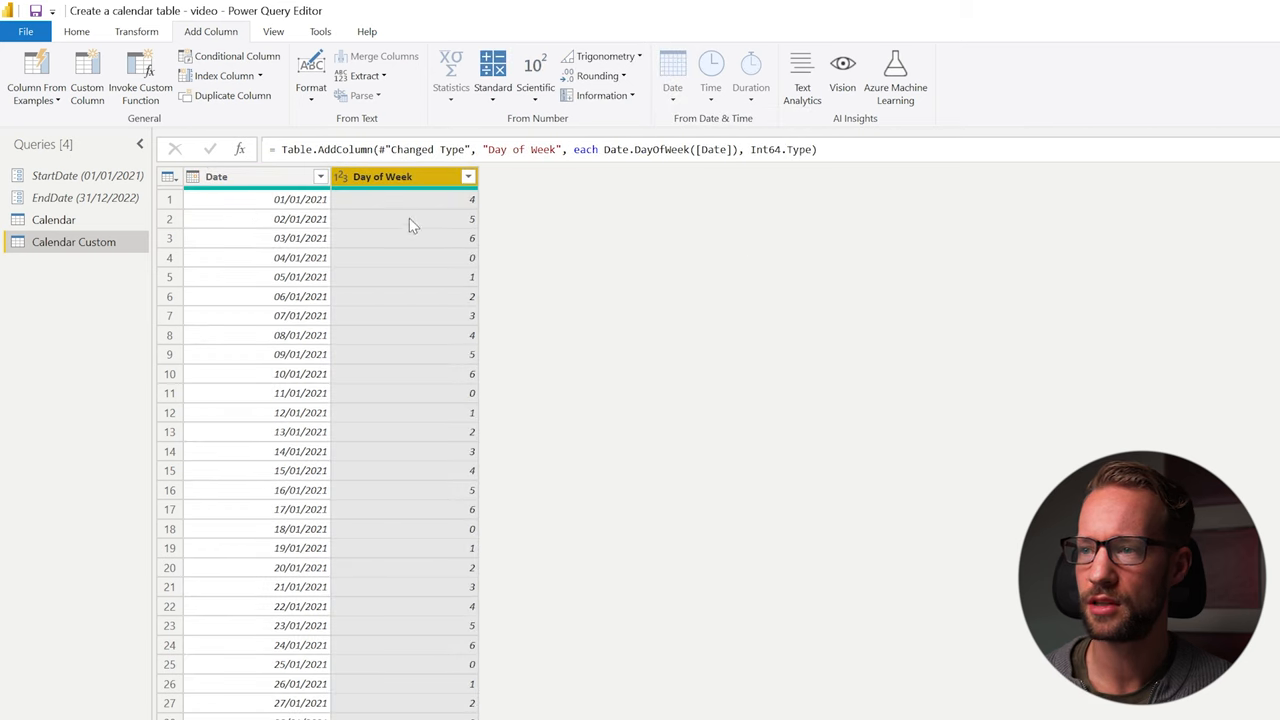
pyautogui.click(256, 176)
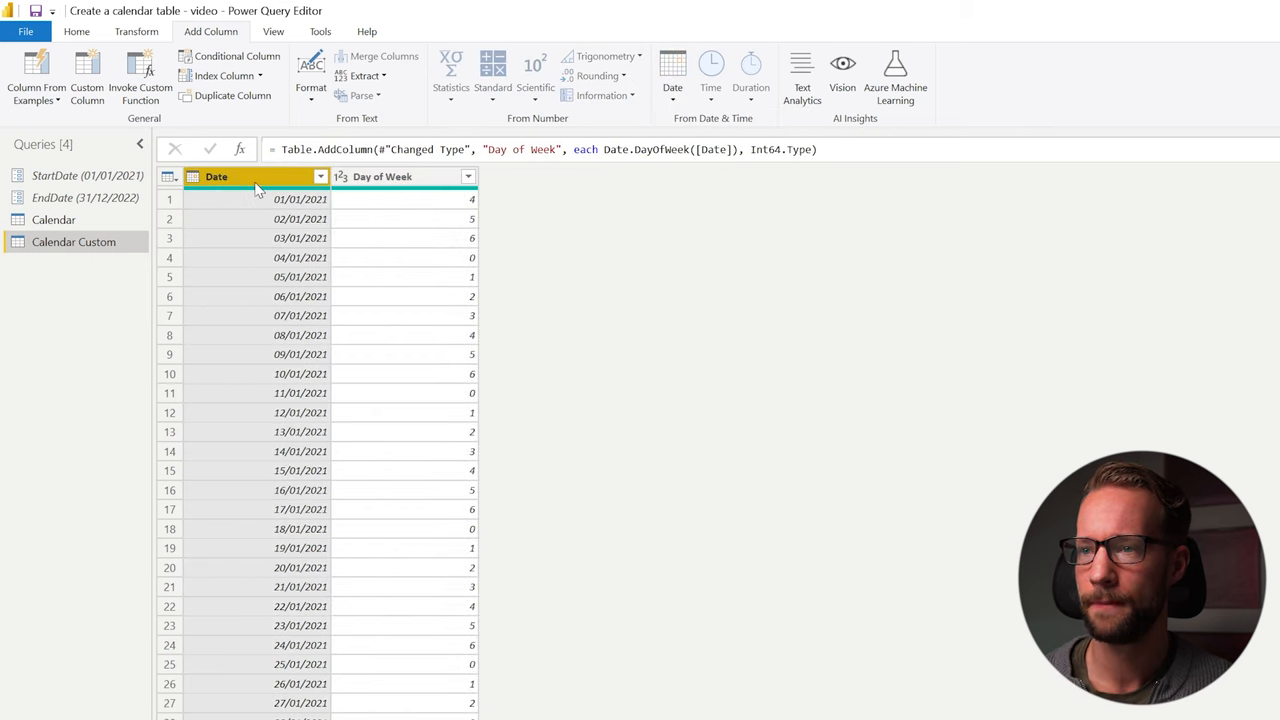
pyautogui.click(672, 76)
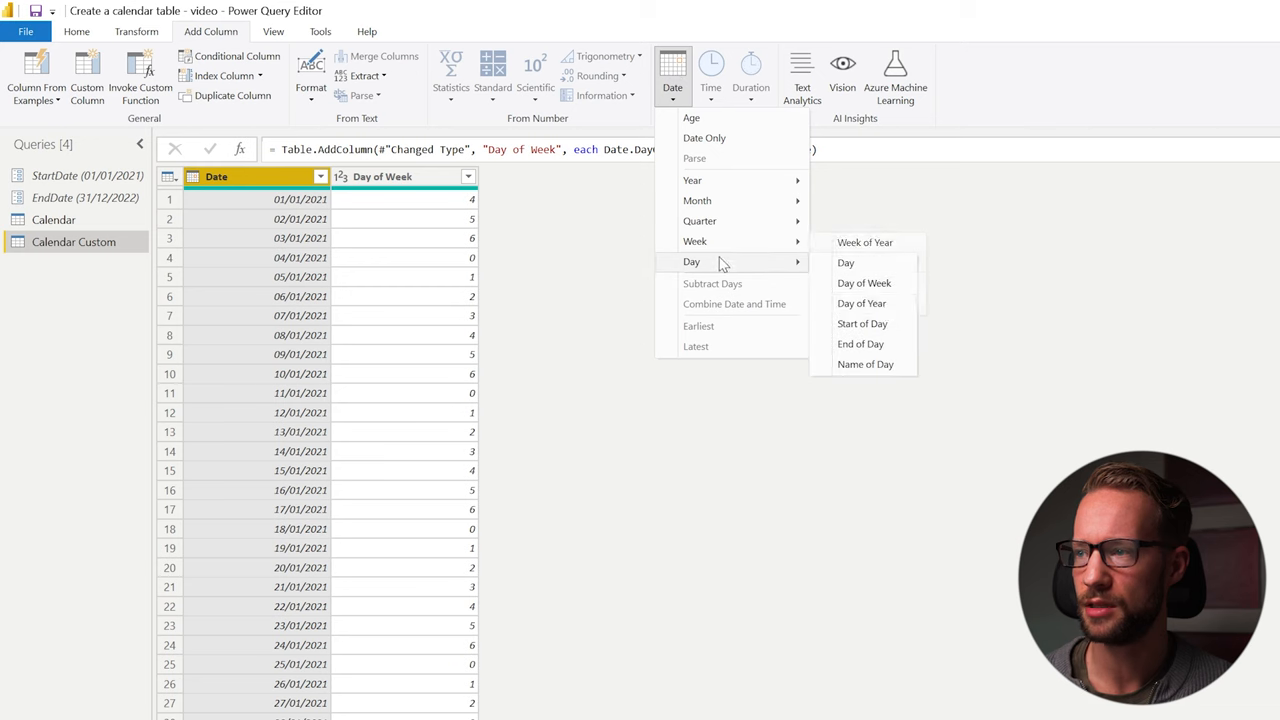
pyautogui.click(864, 364)
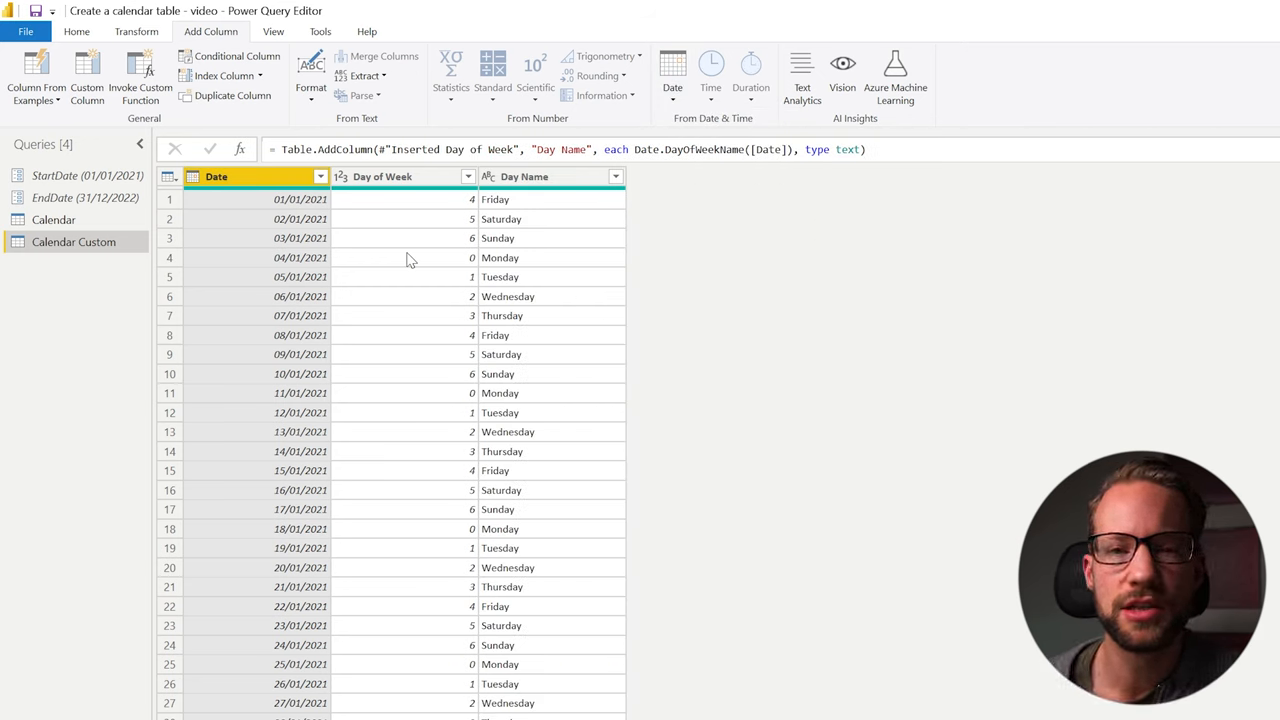
pyautogui.moveTo(220, 360)
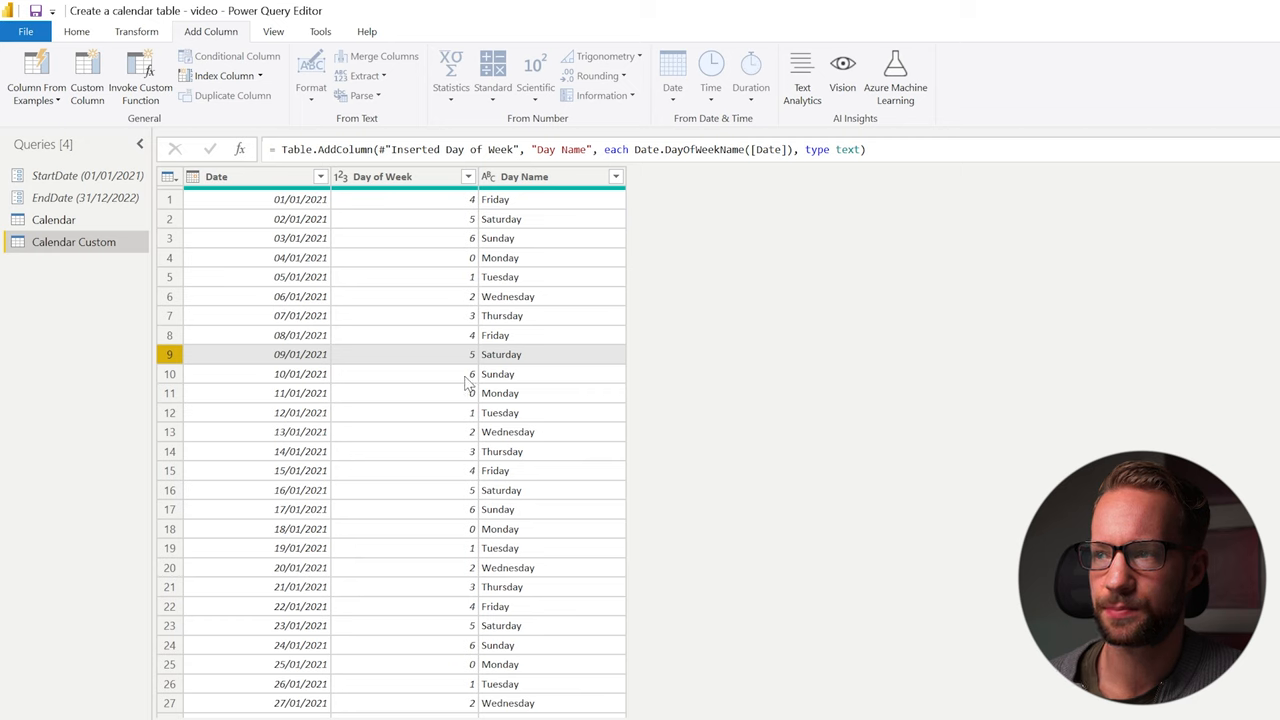
pyautogui.moveTo(858, 422)
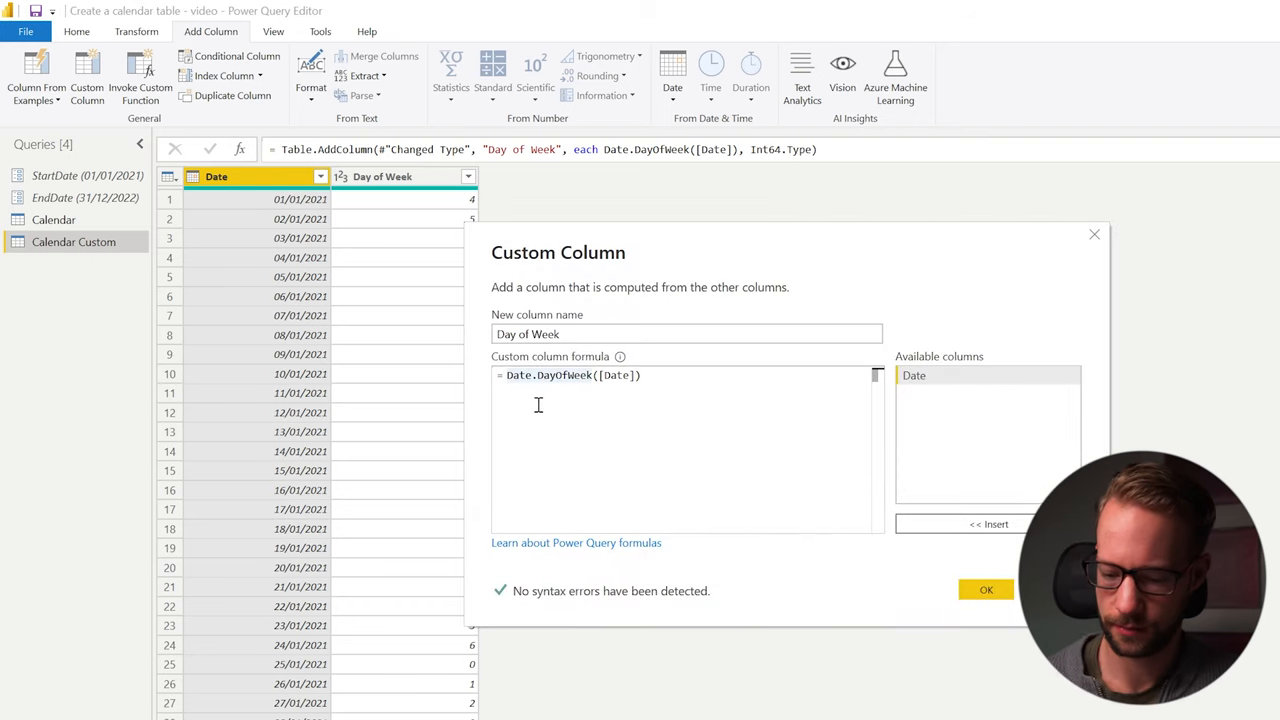
# - Rewrite the Day of Week formula as if Date.DayOfWeek([Date]) >= 5 then "Weekend" else "Weekday"
pyautogui.write('if')
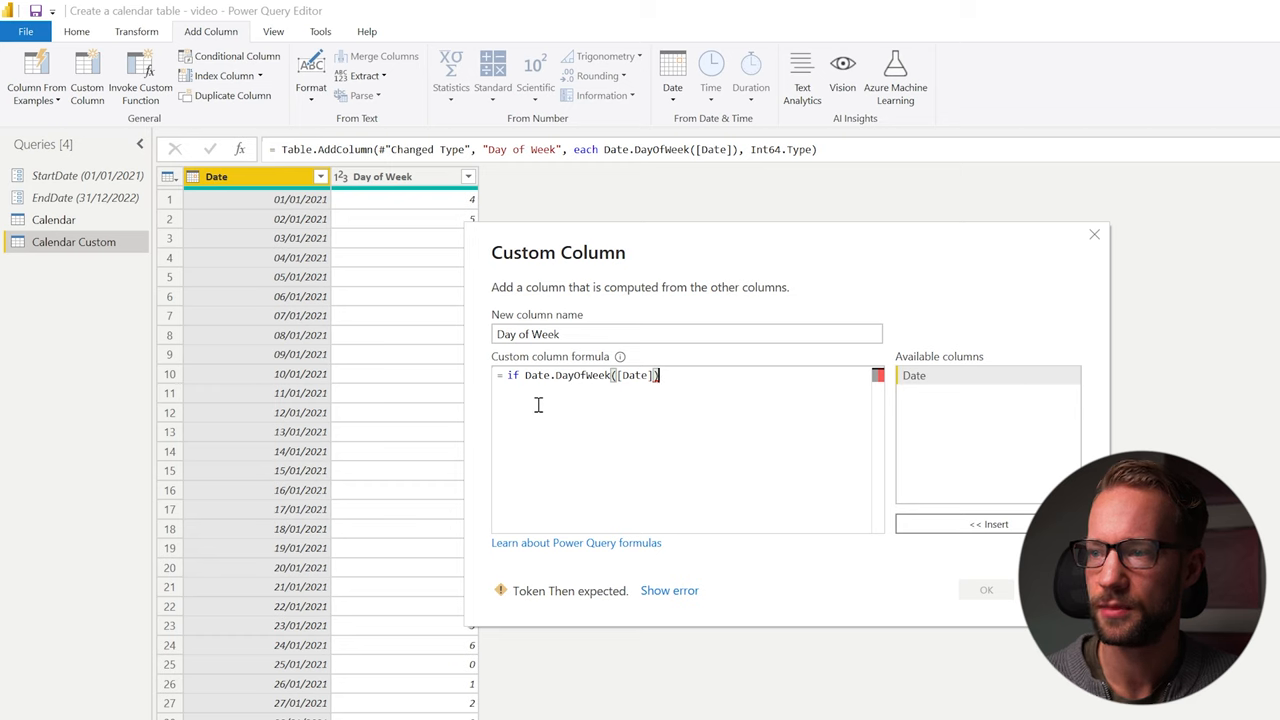
pyautogui.write('>= 5 then "Weekend')
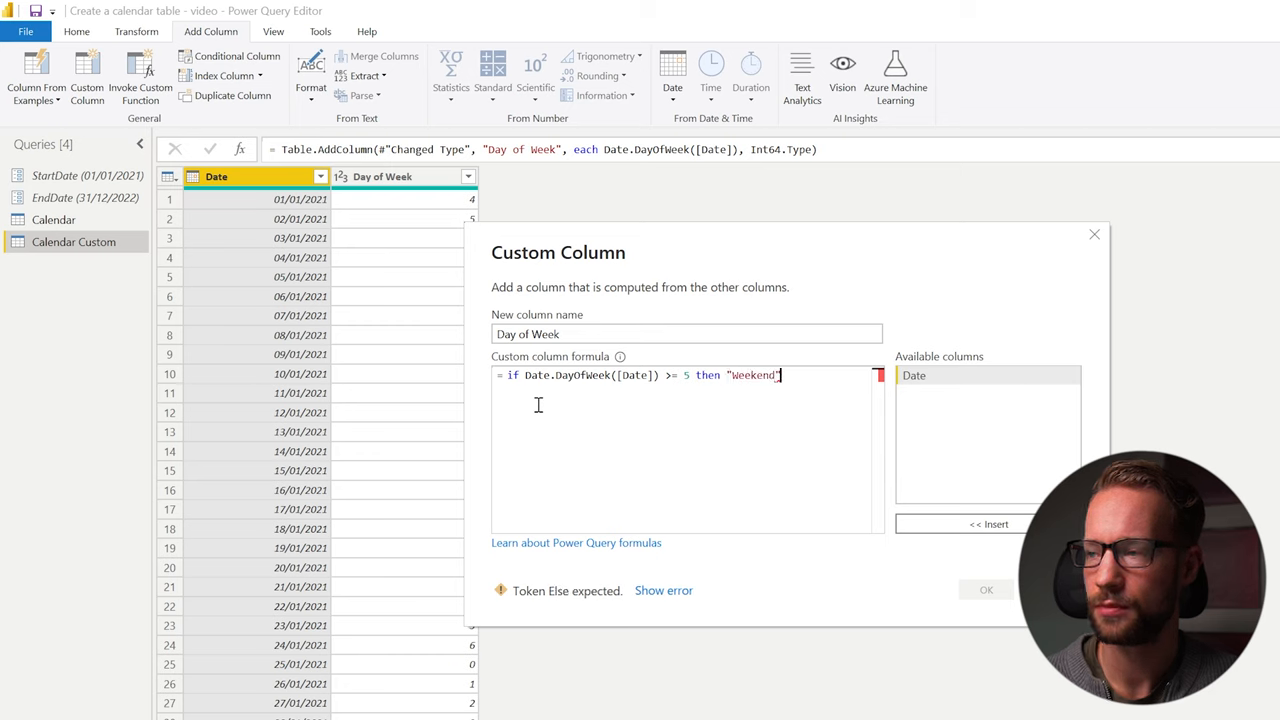
pyautogui.write('else "Week')
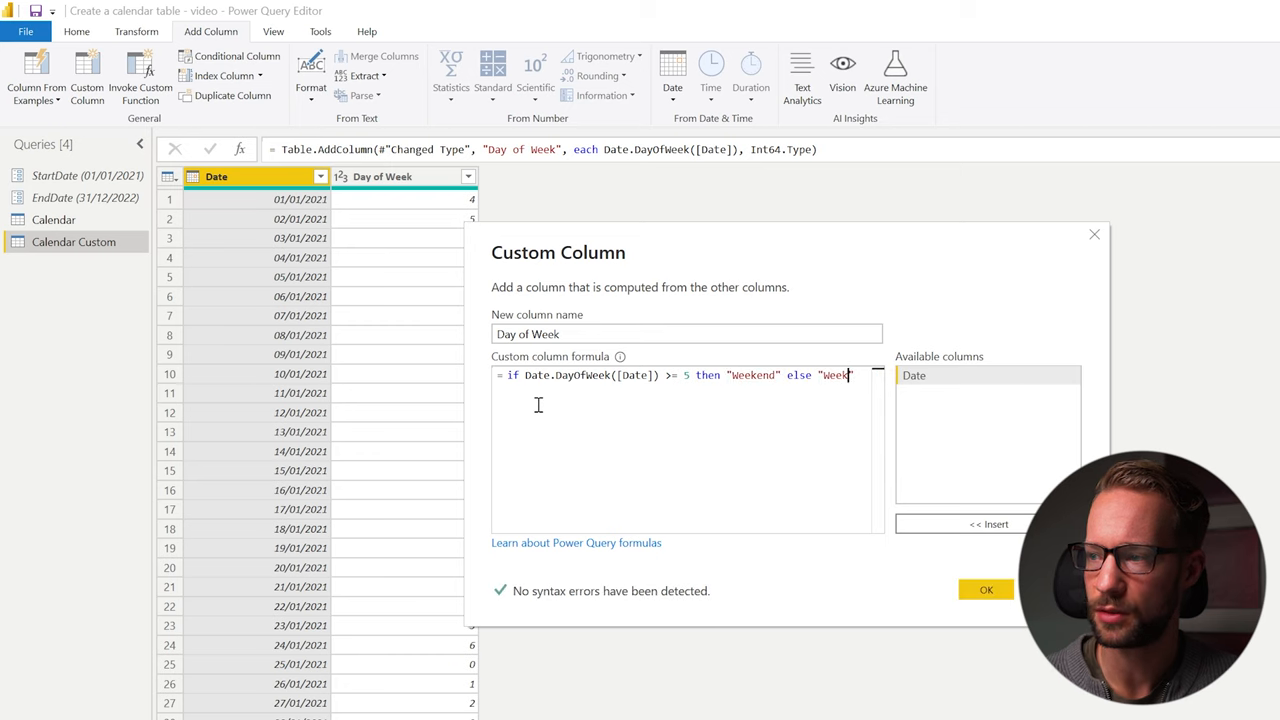
pyautogui.write('day')
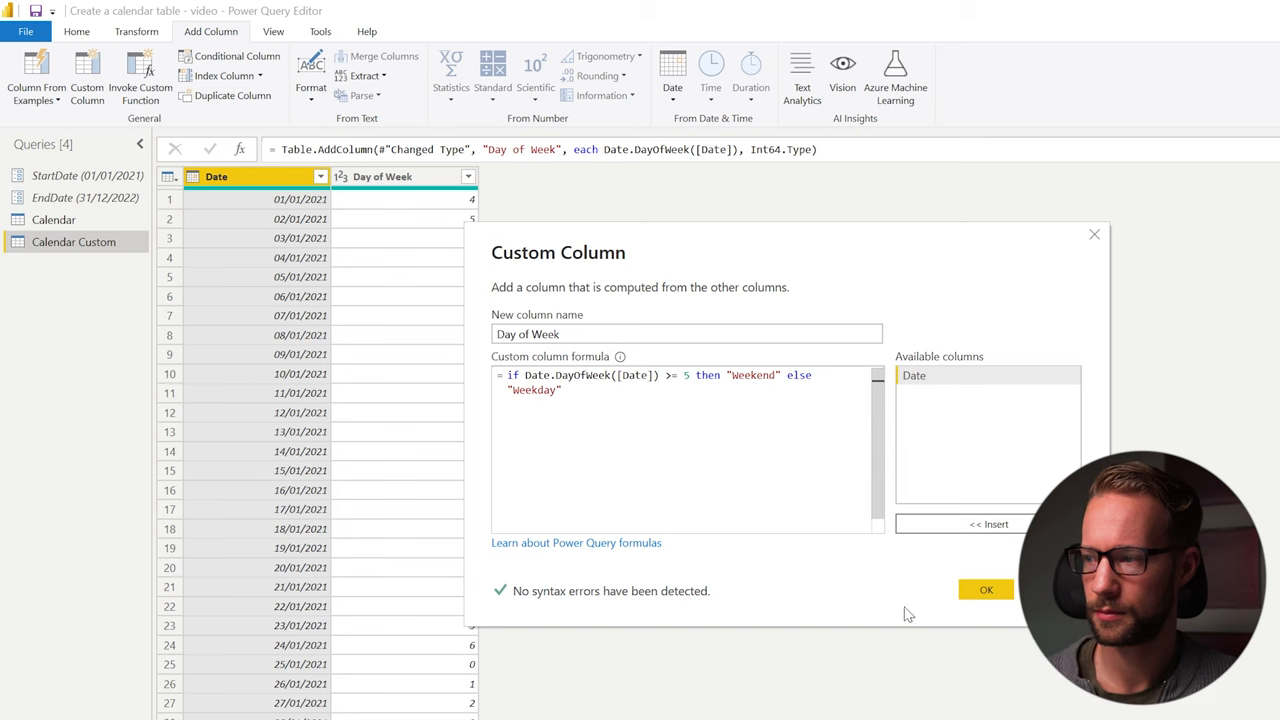
pyautogui.click(984, 588)
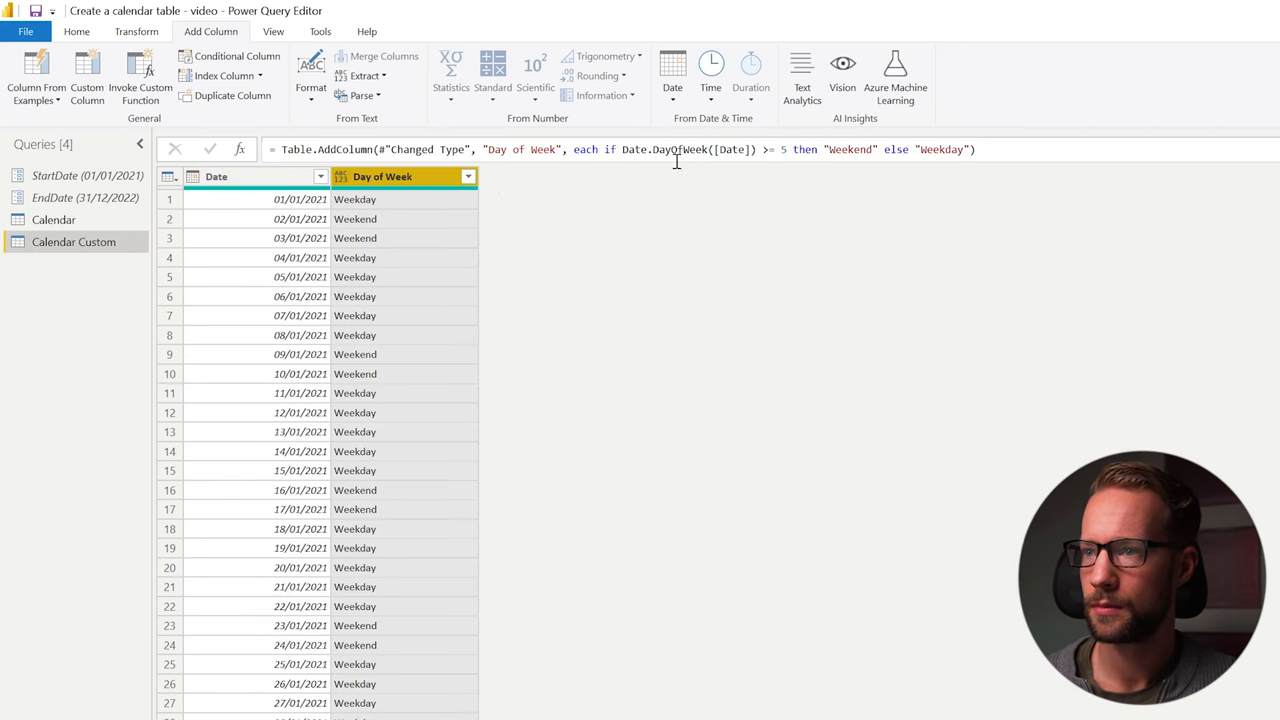
# - Change it to return 1/0 as Is Weekend, fix the stray quote, and switch to the Calendar query
pyautogui.scroll(-3)
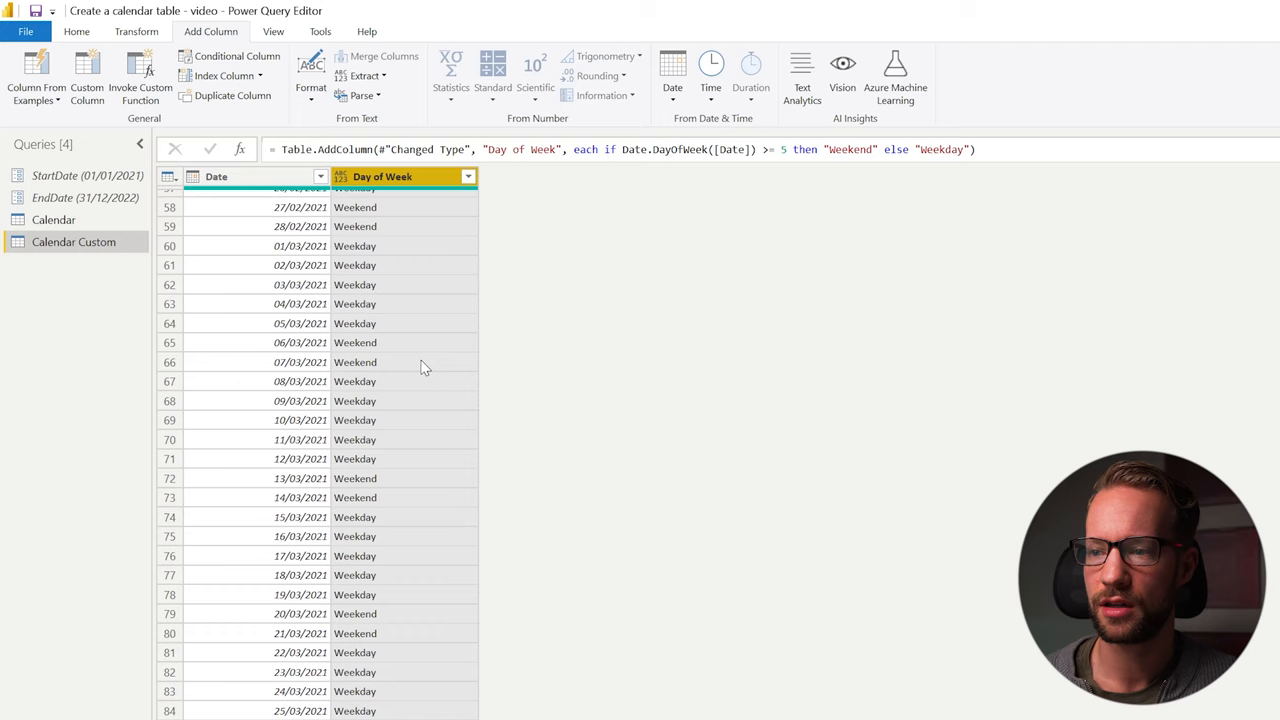
pyautogui.scroll(3)
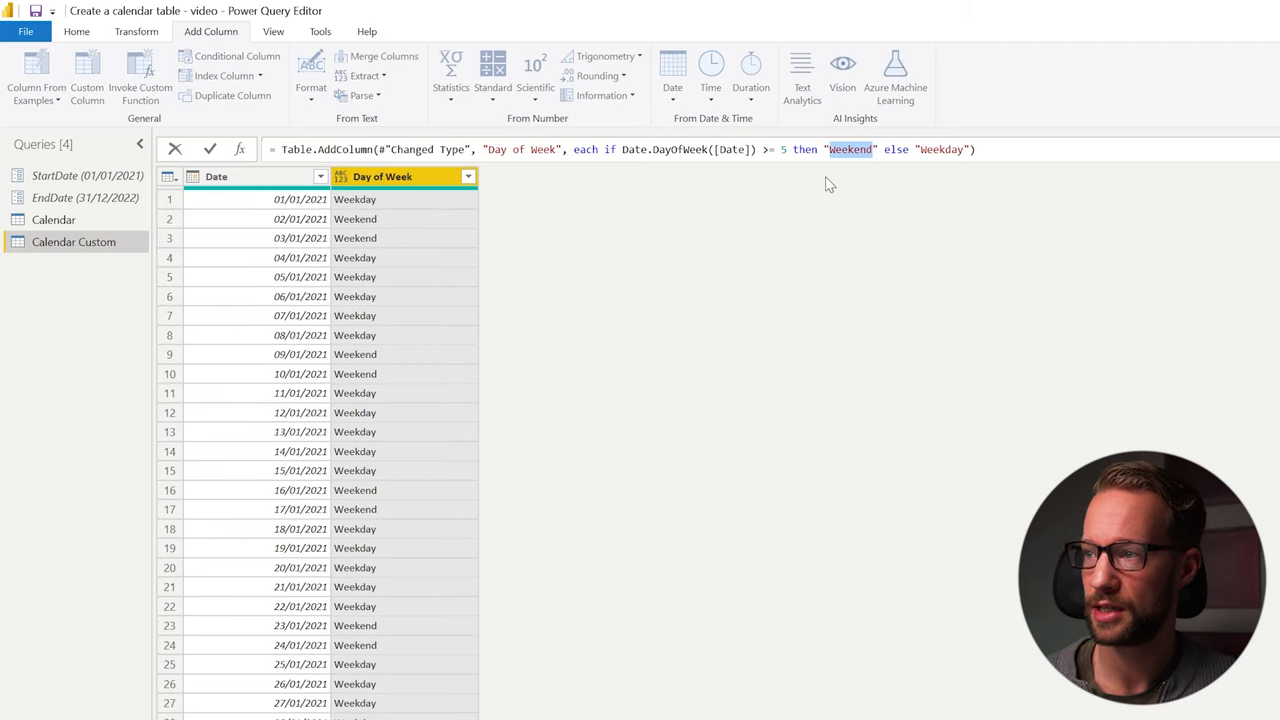
pyautogui.write('1')
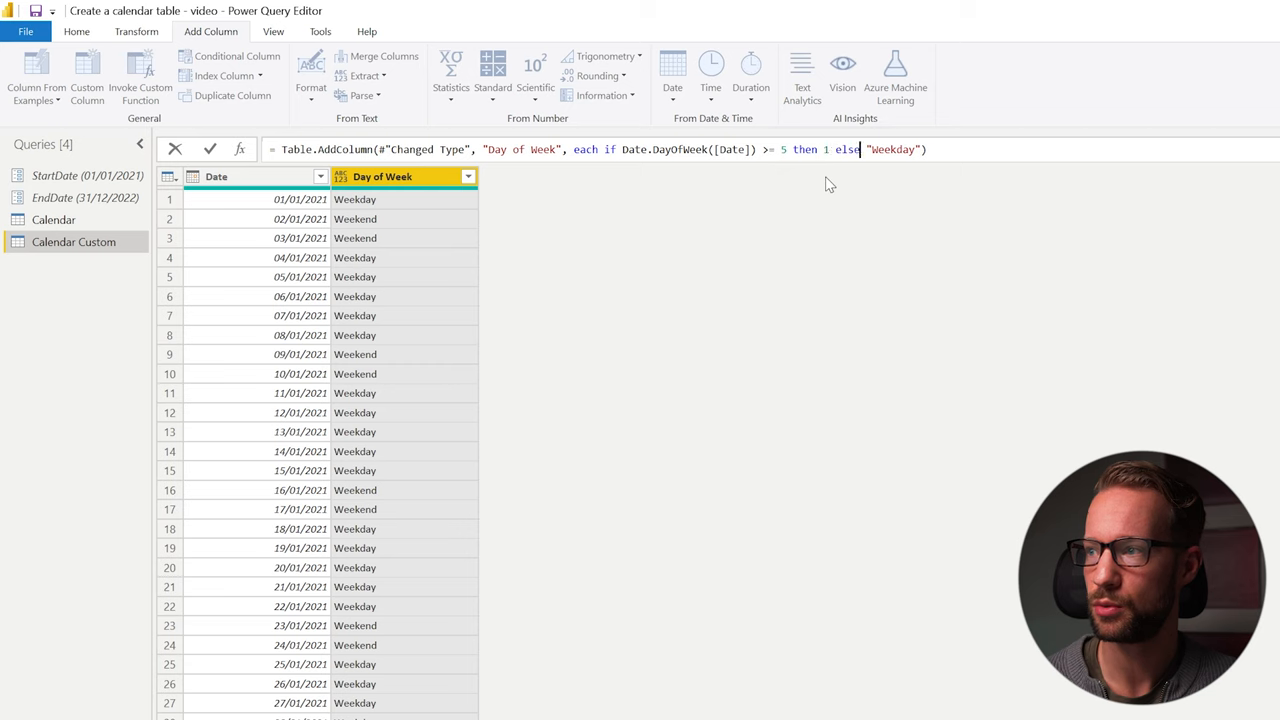
pyautogui.press('BackSpace')
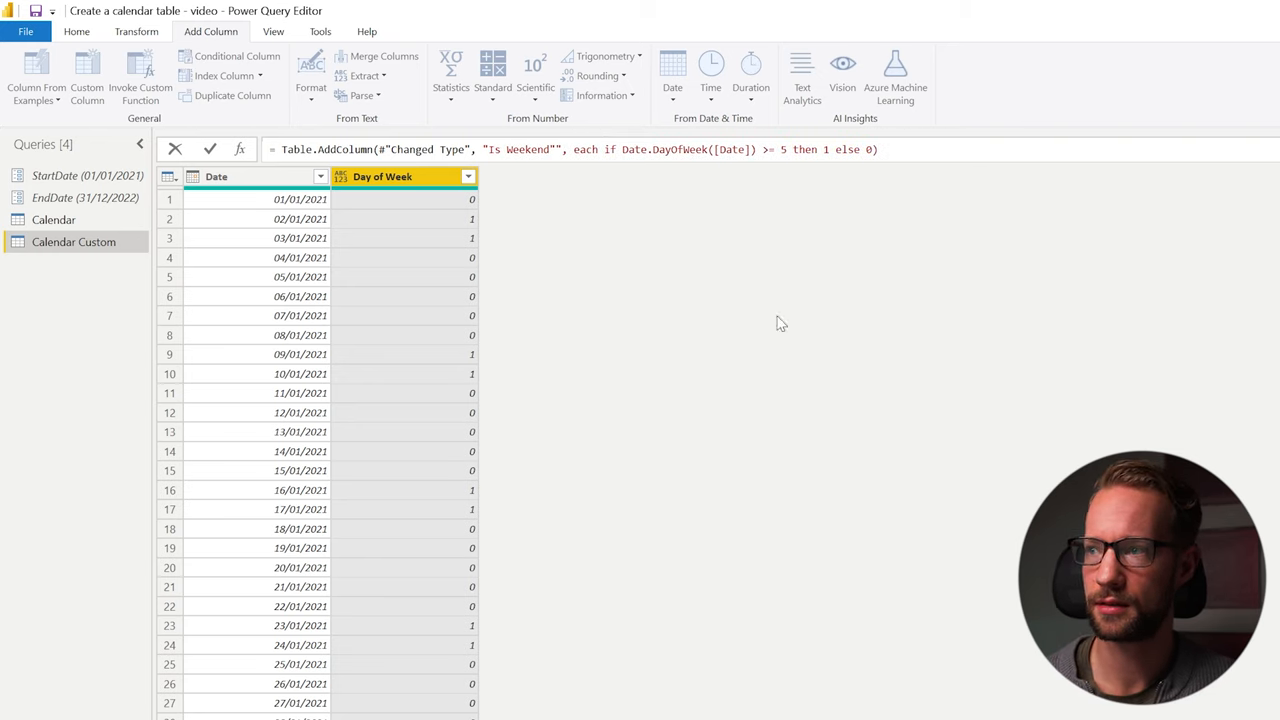
pyautogui.click(544, 148)
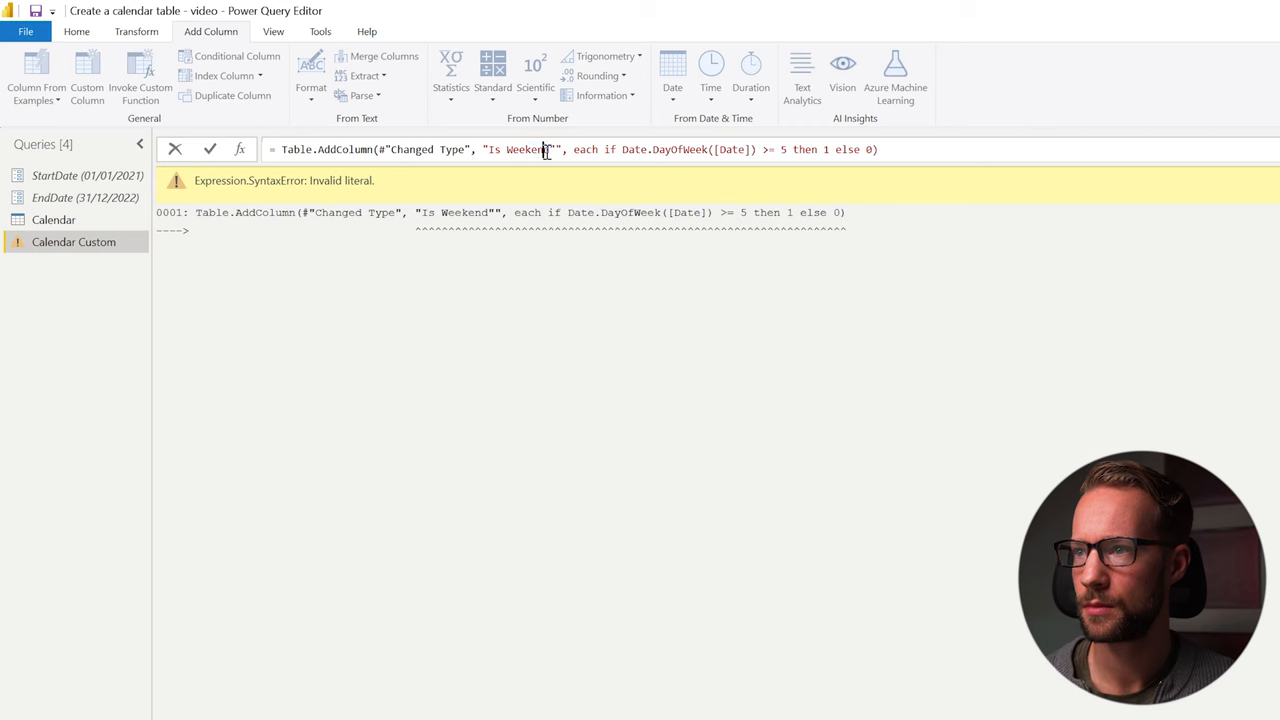
pyautogui.click(208, 148)
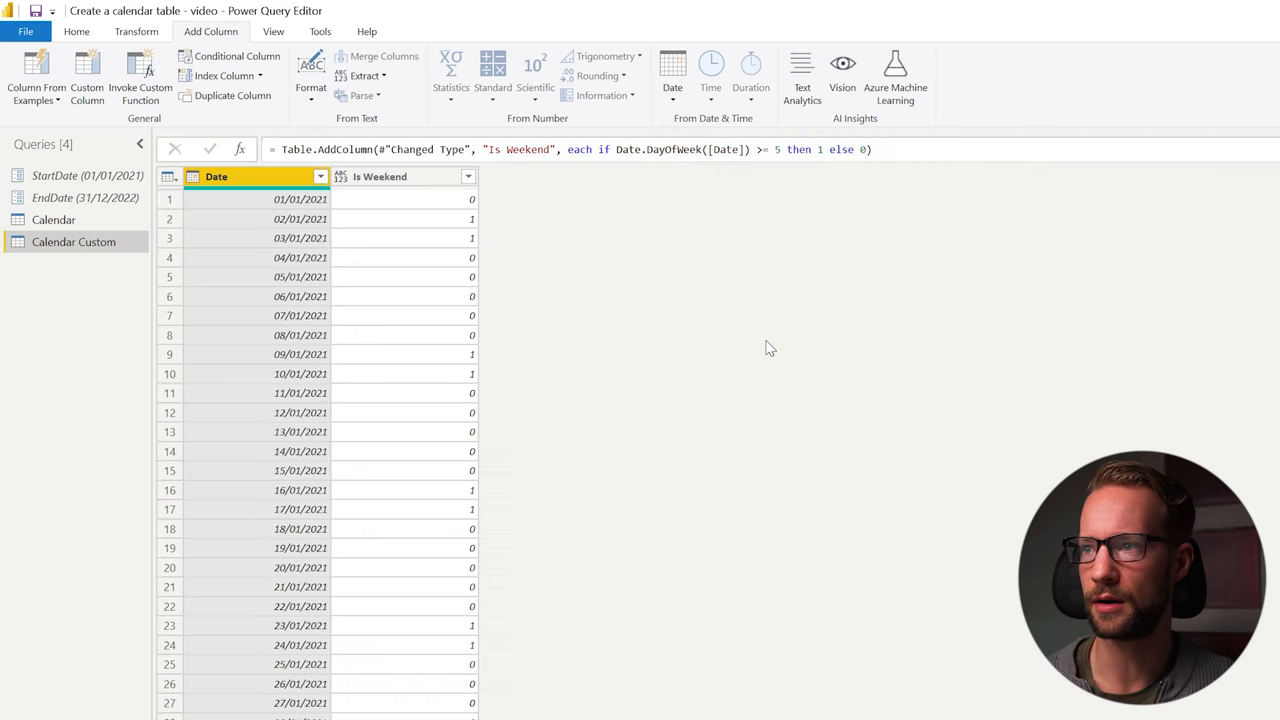
pyautogui.moveTo(560, 326)
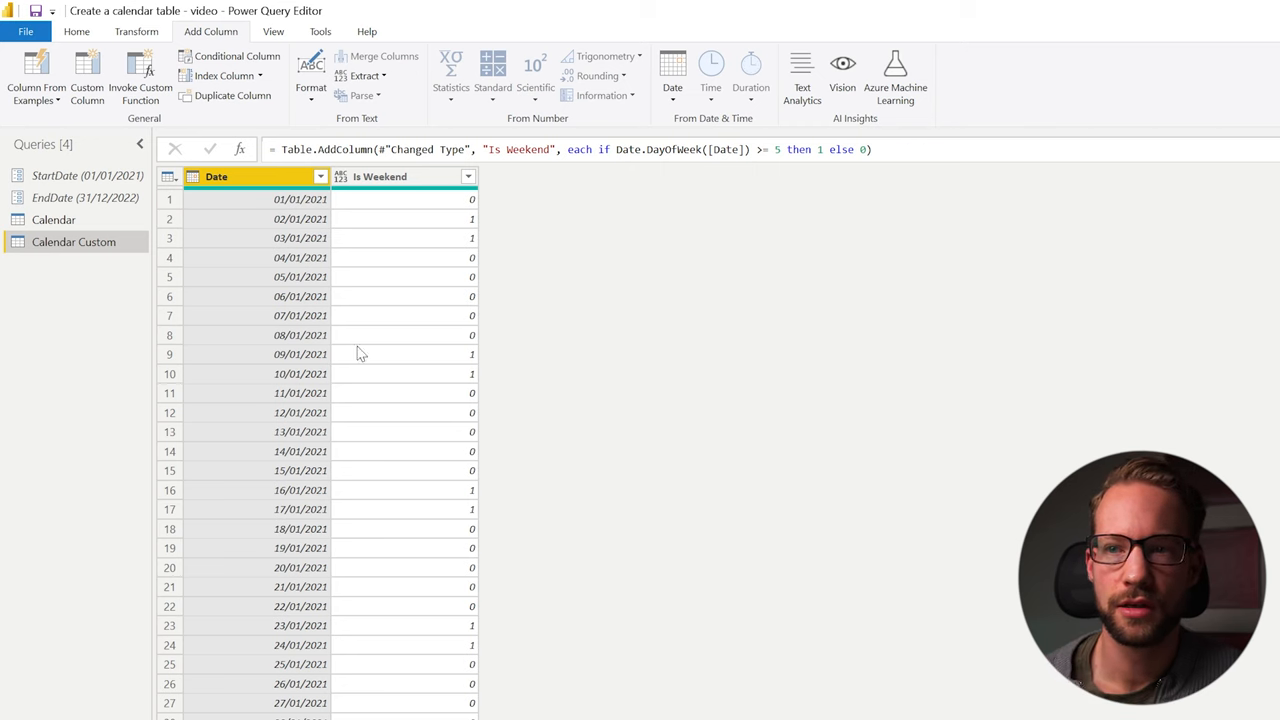
pyautogui.click(54, 218)
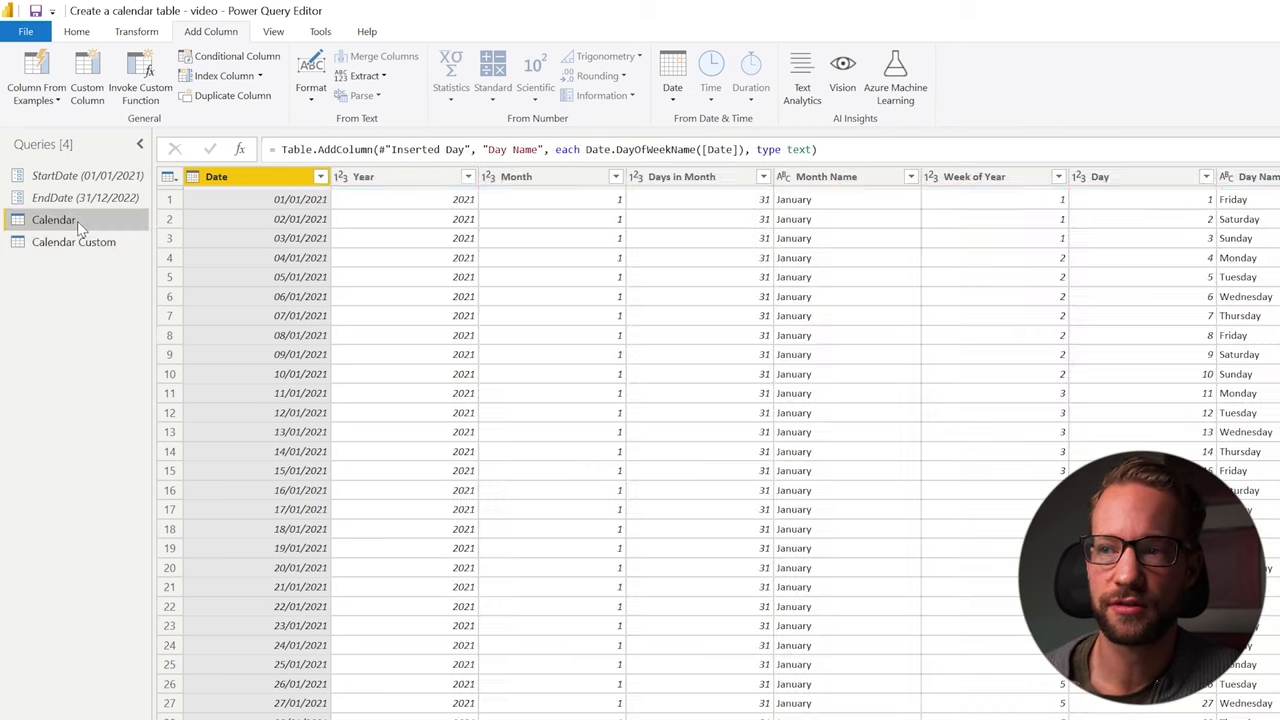